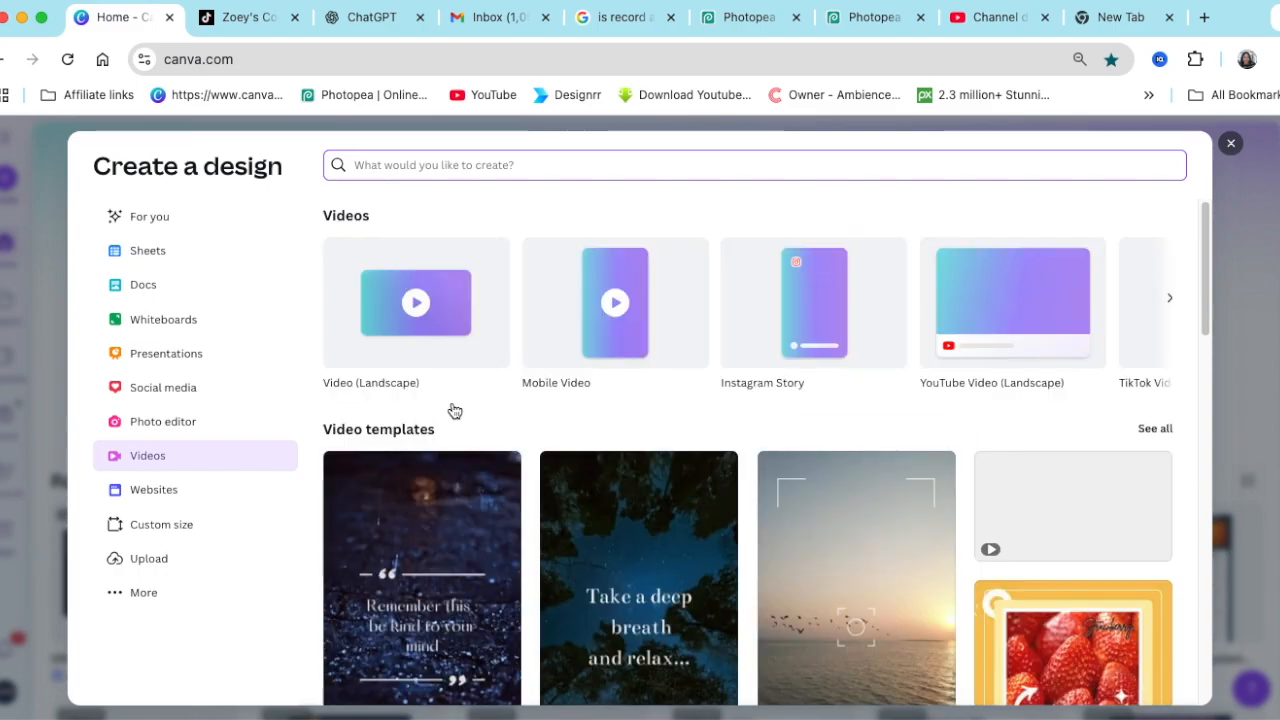
- Open a blank Mobile Video design from the Videos category
click(812, 303)
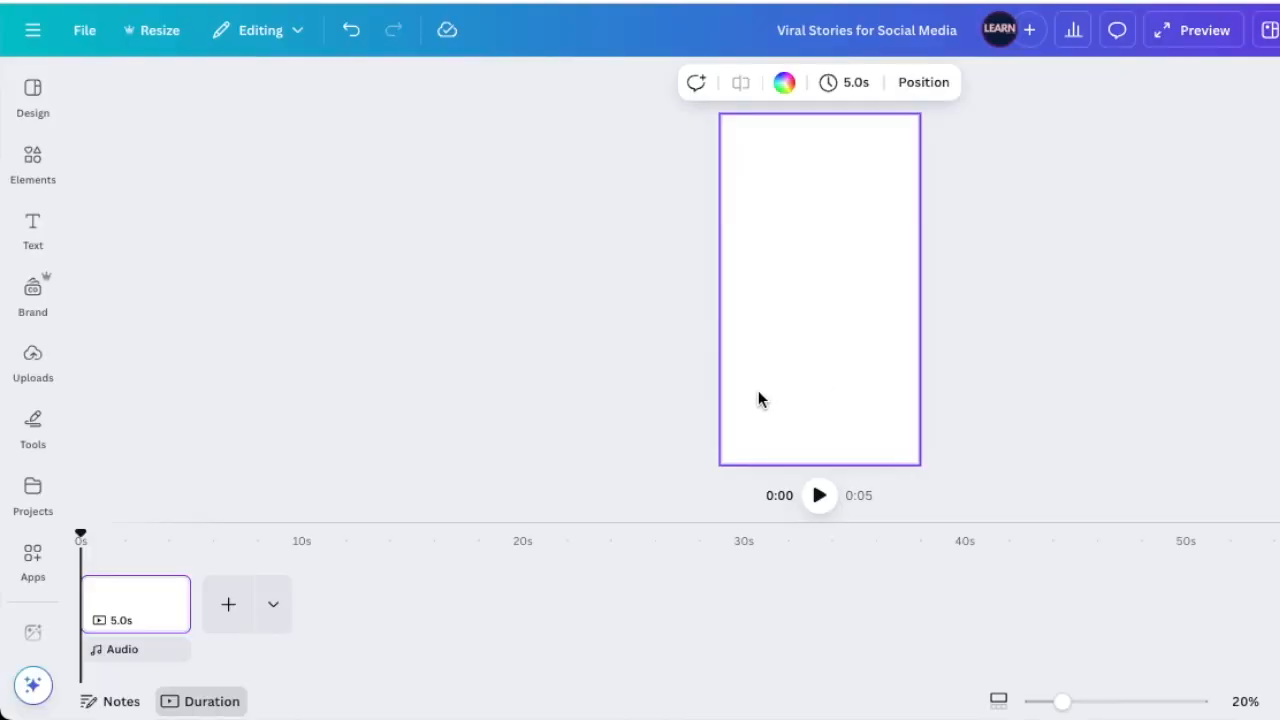
- Search Elements for 'shine' and add the purple prism image as the page background
click(33, 165)
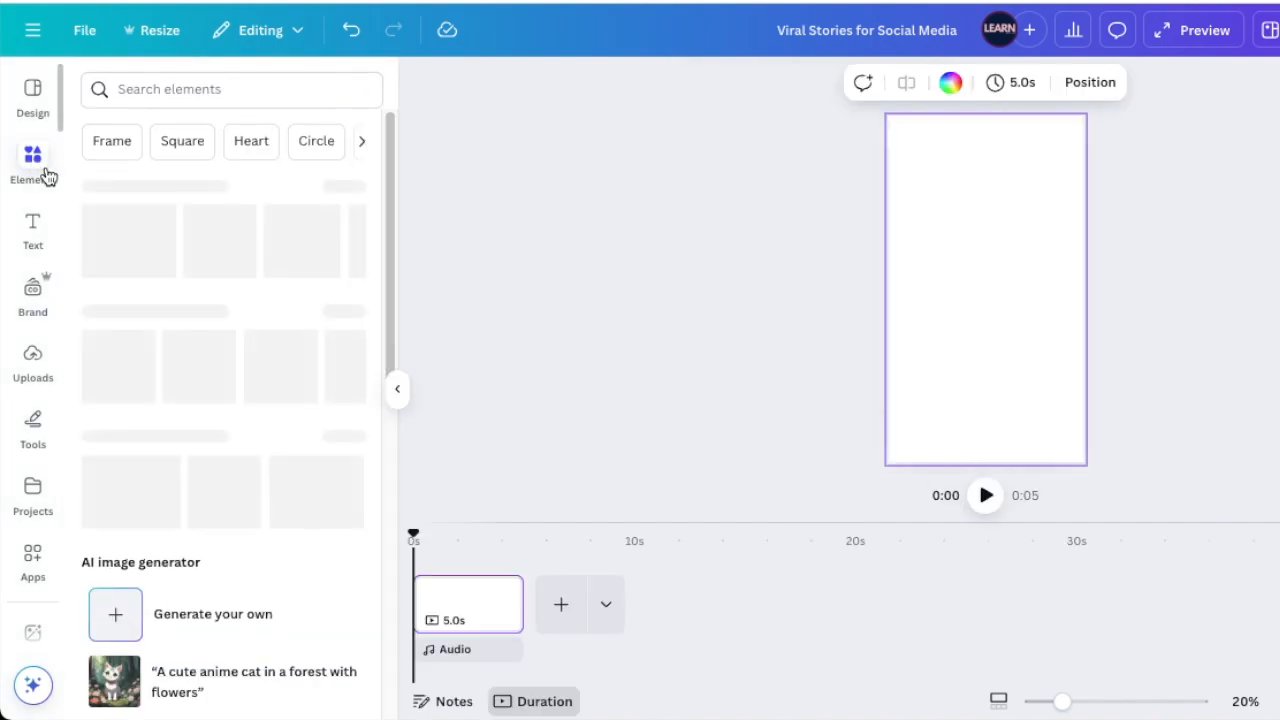
click(230, 89)
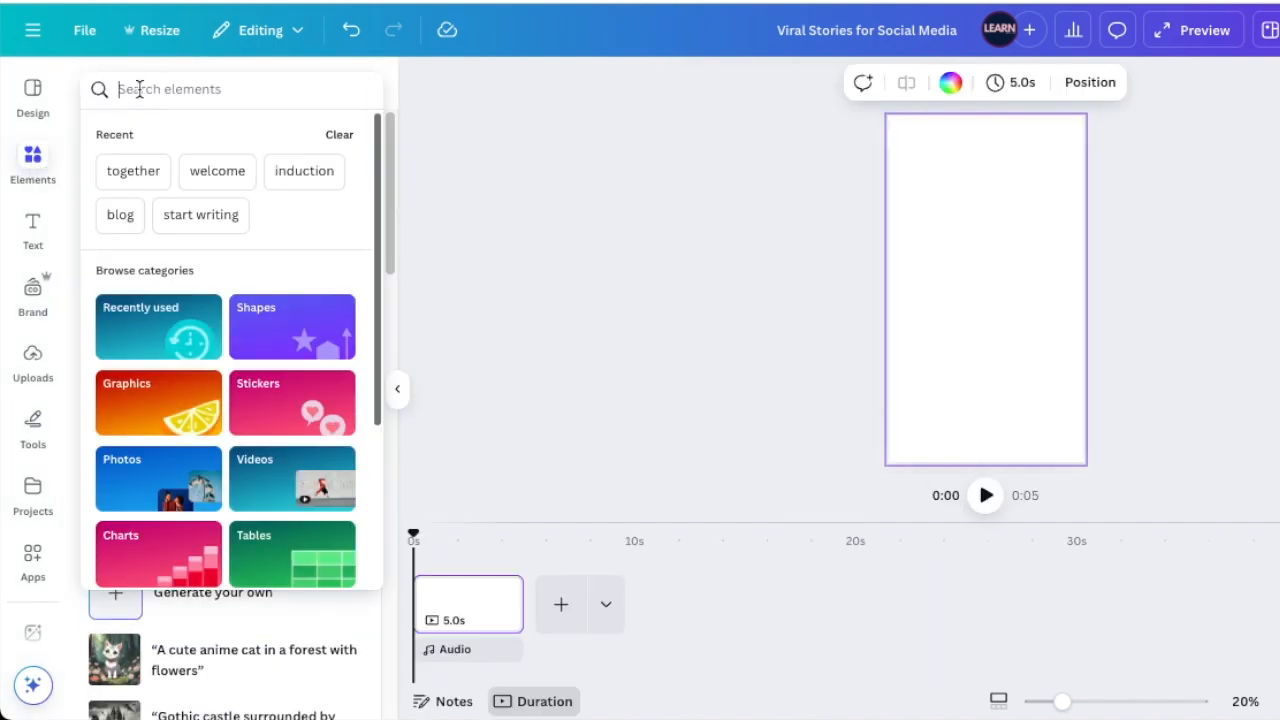
text(shine)
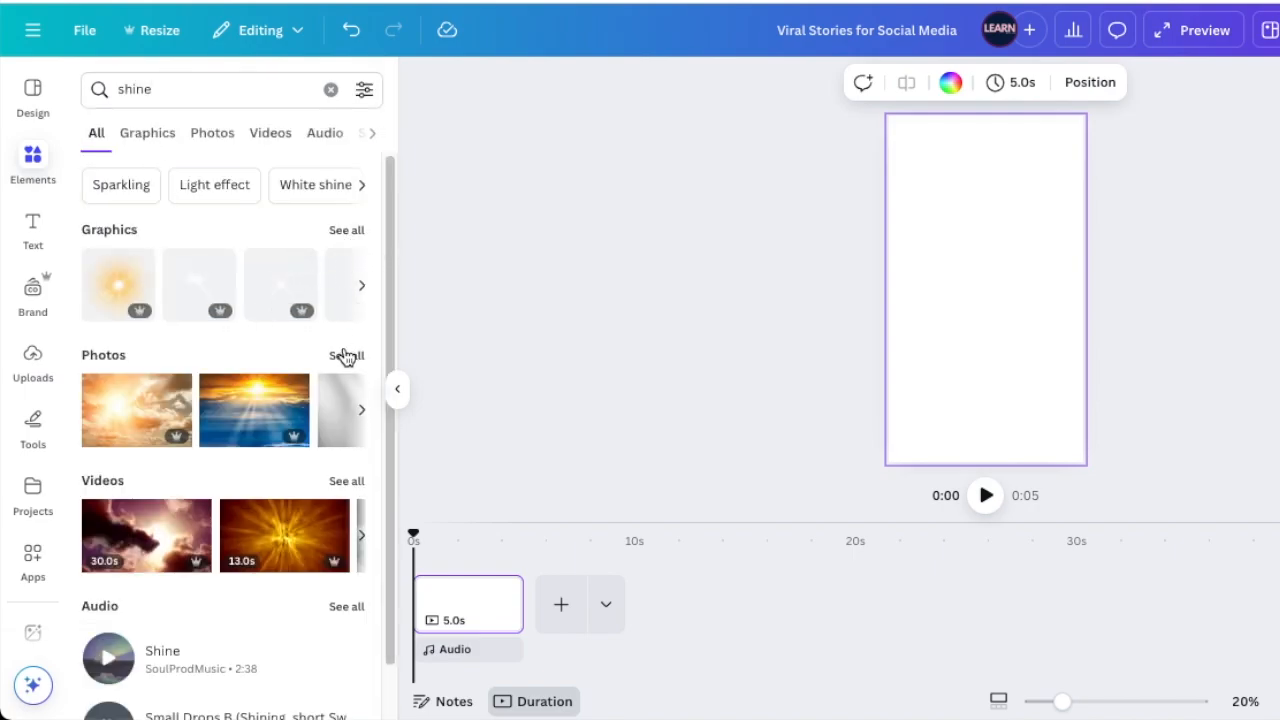
click(211, 132)
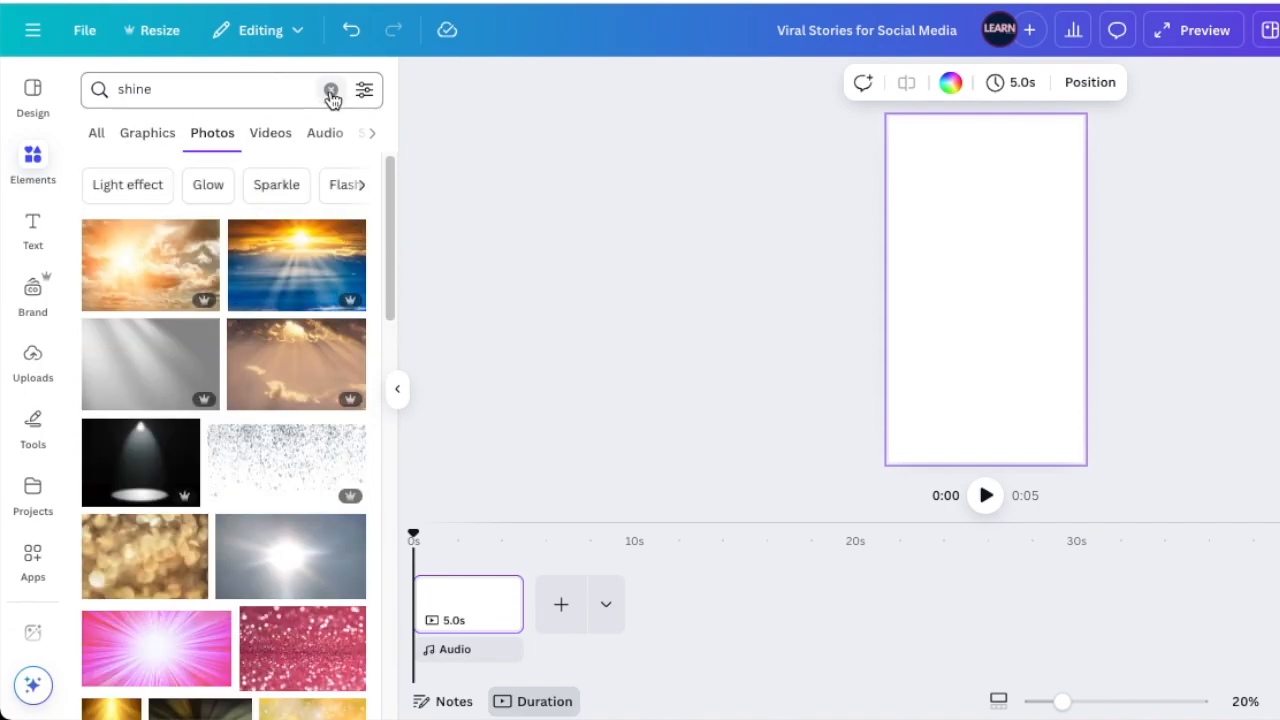
click(331, 89)
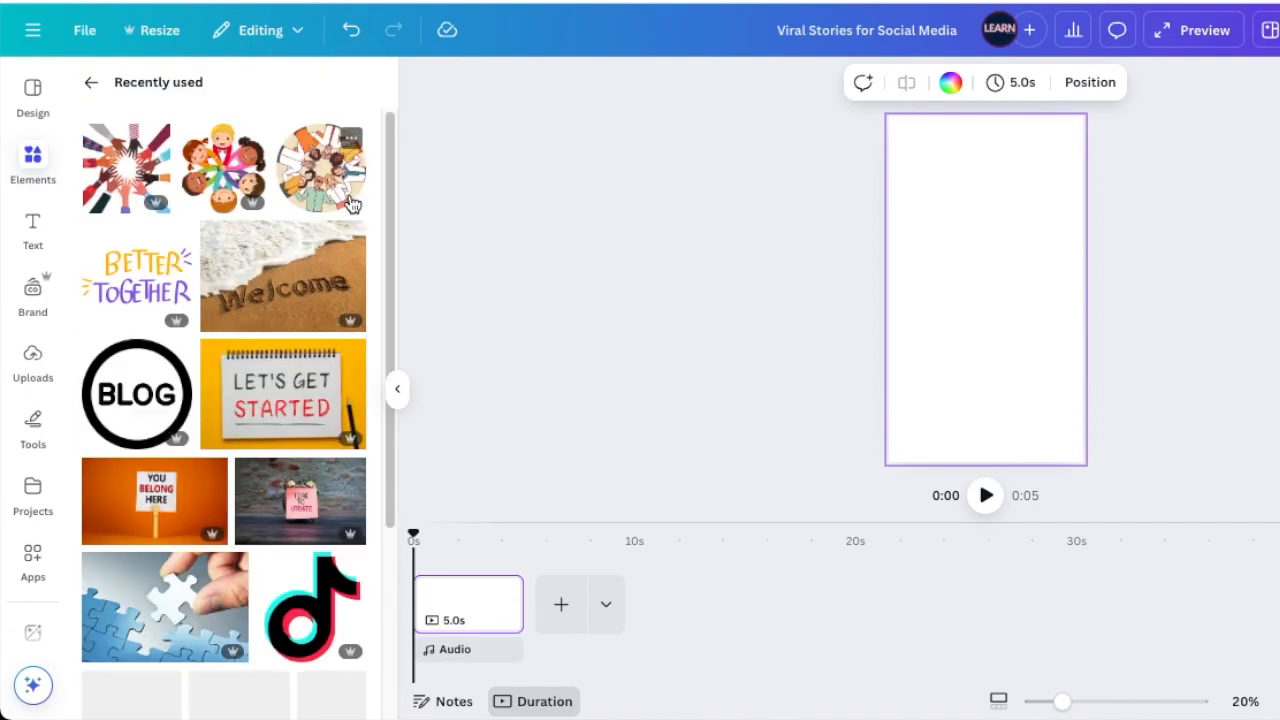
scroll(down, 3)
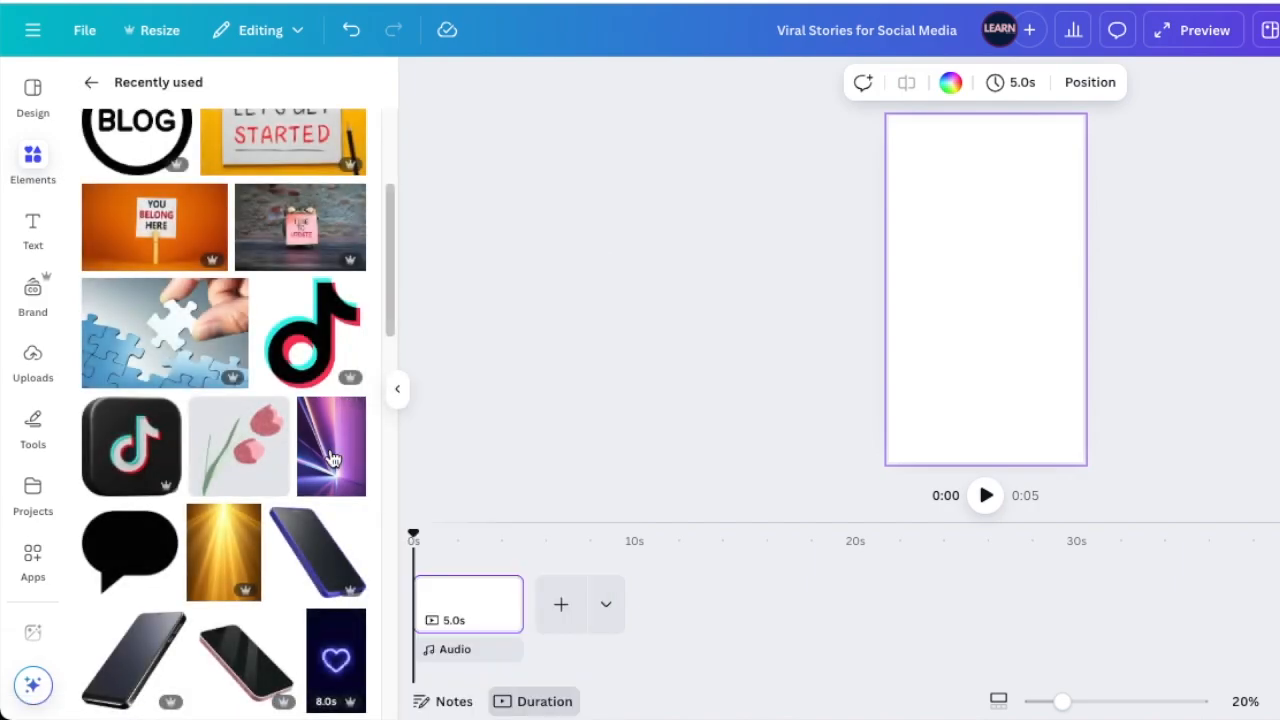
click(331, 446)
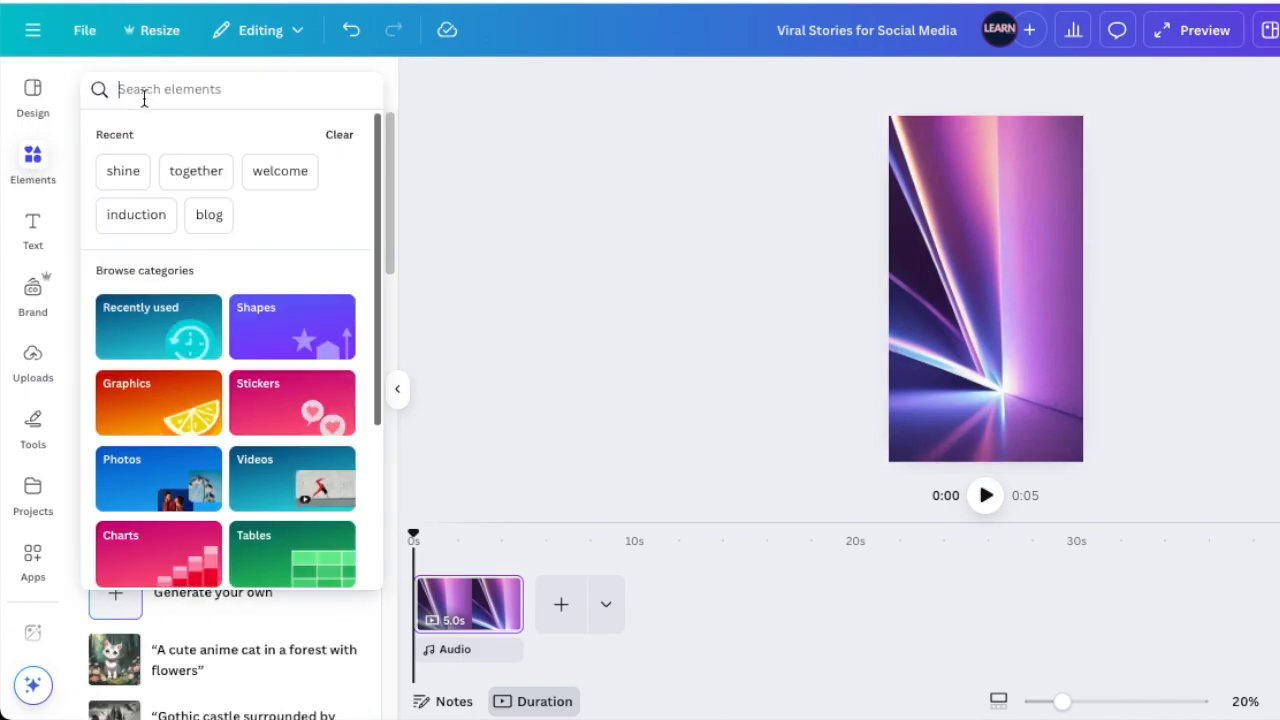
- Search Elements for 'Smartphone' and add the slanted black phone graphic to the story
text(smart)
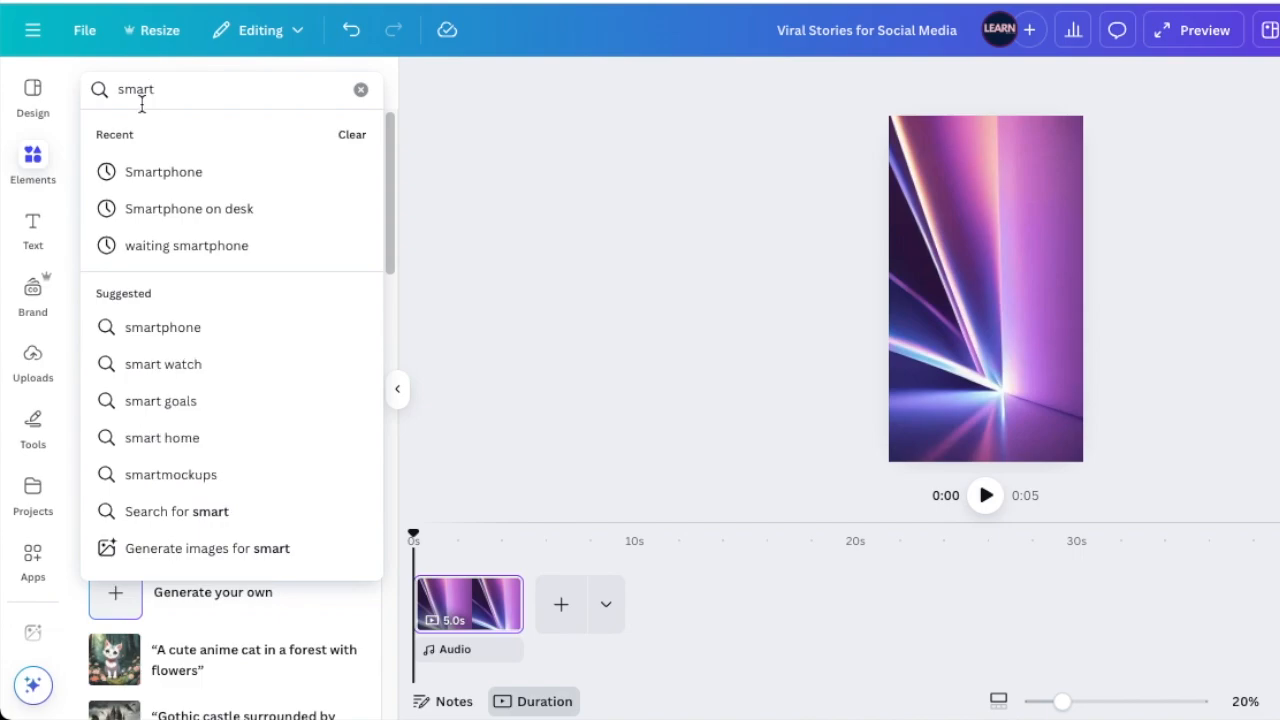
click(161, 171)
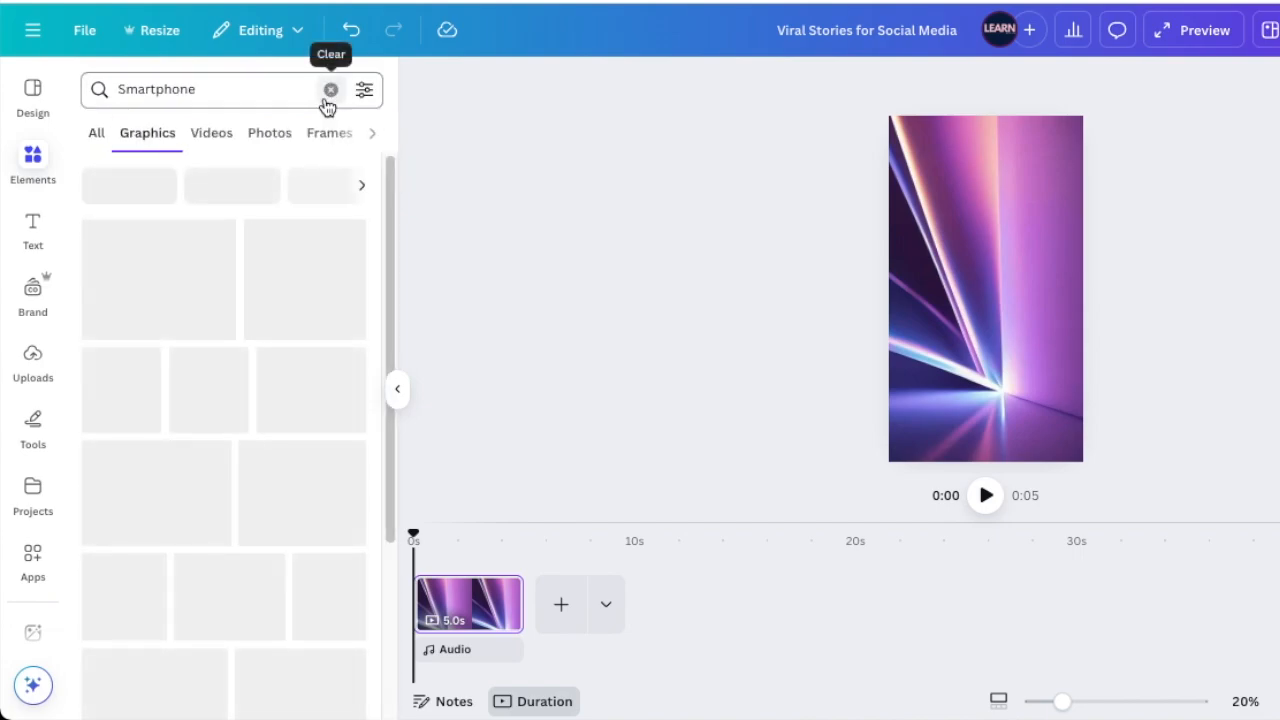
click(331, 89)
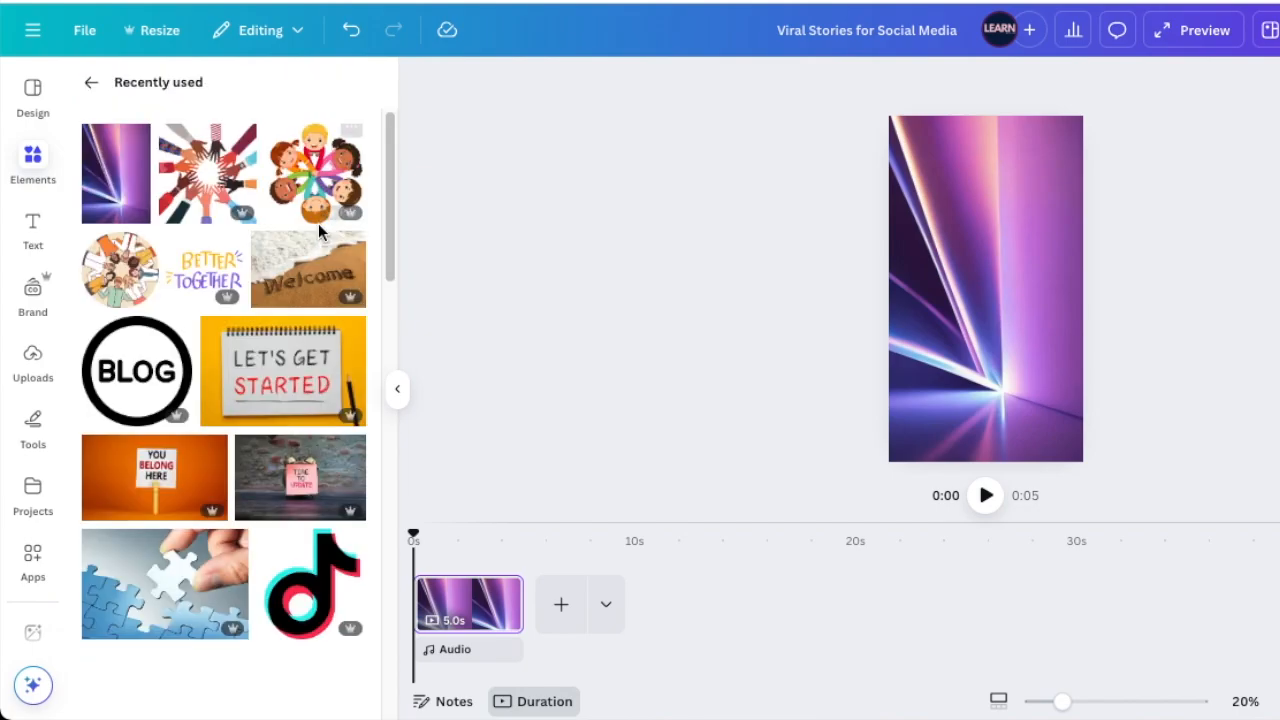
scroll(down, 3)
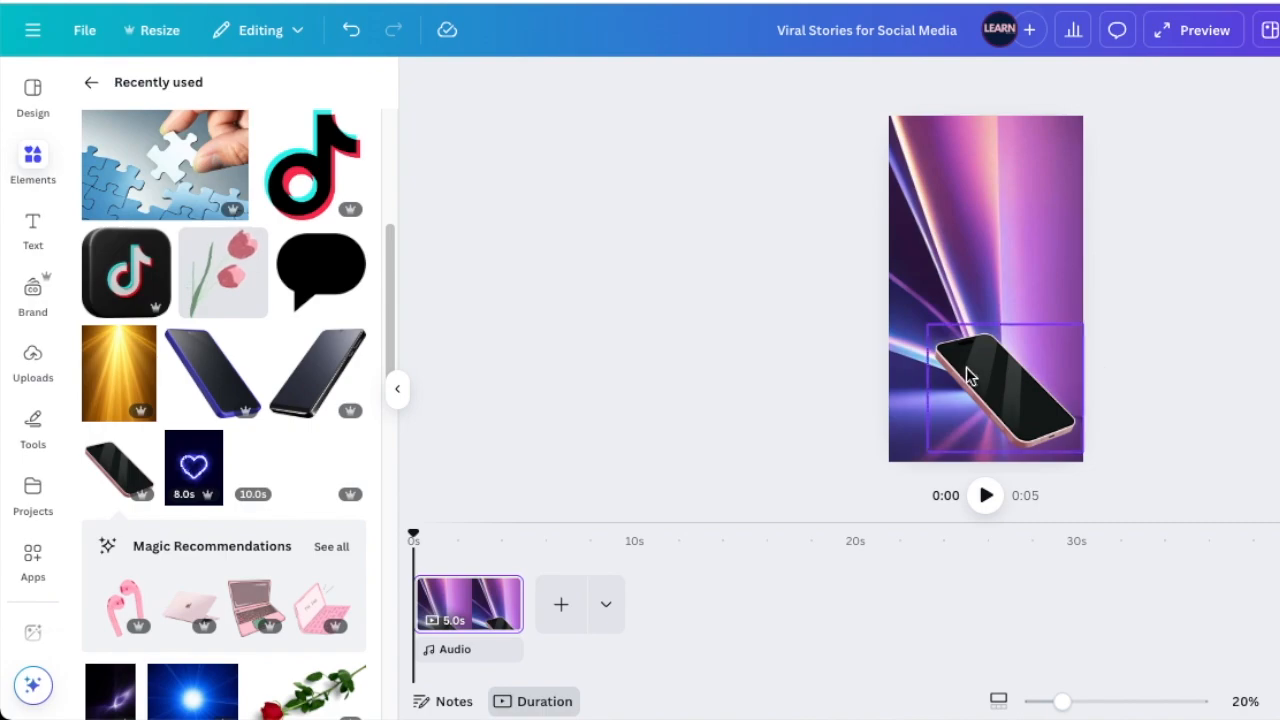
click(985, 390)
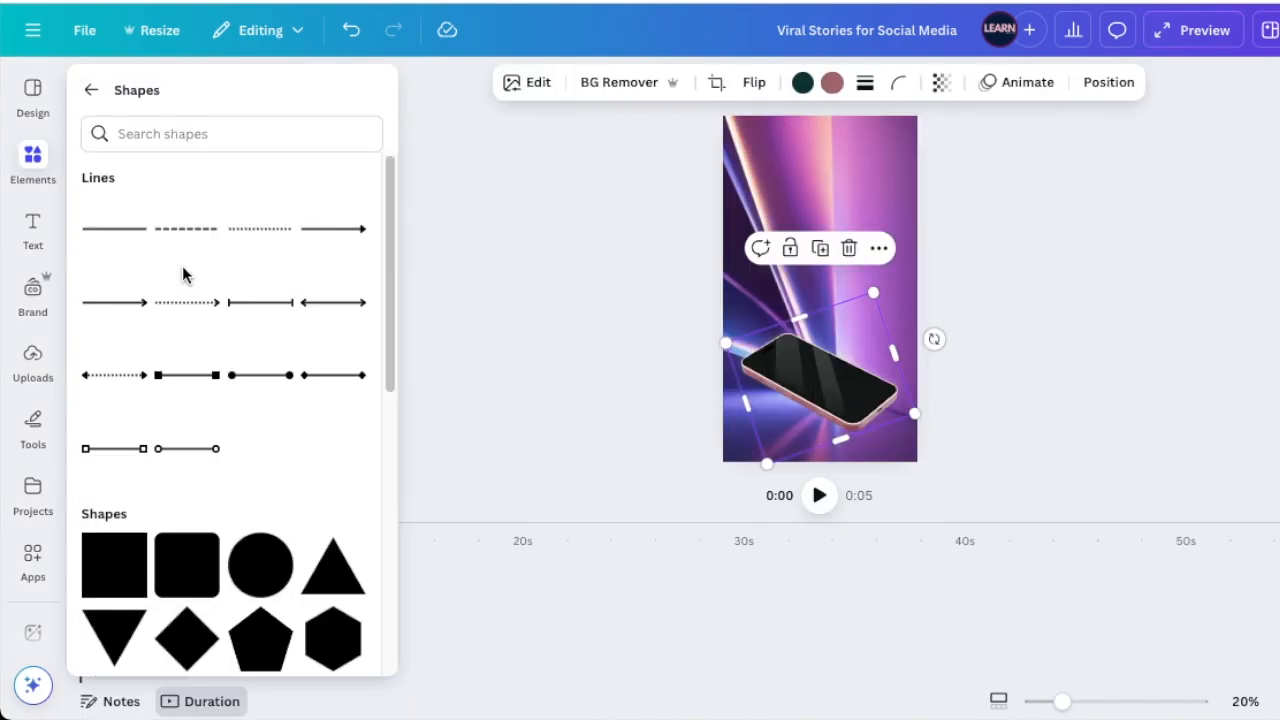
- Add a rounded speech bubble shape, recolour it bright green and position it above the phone
scroll(down, 3)
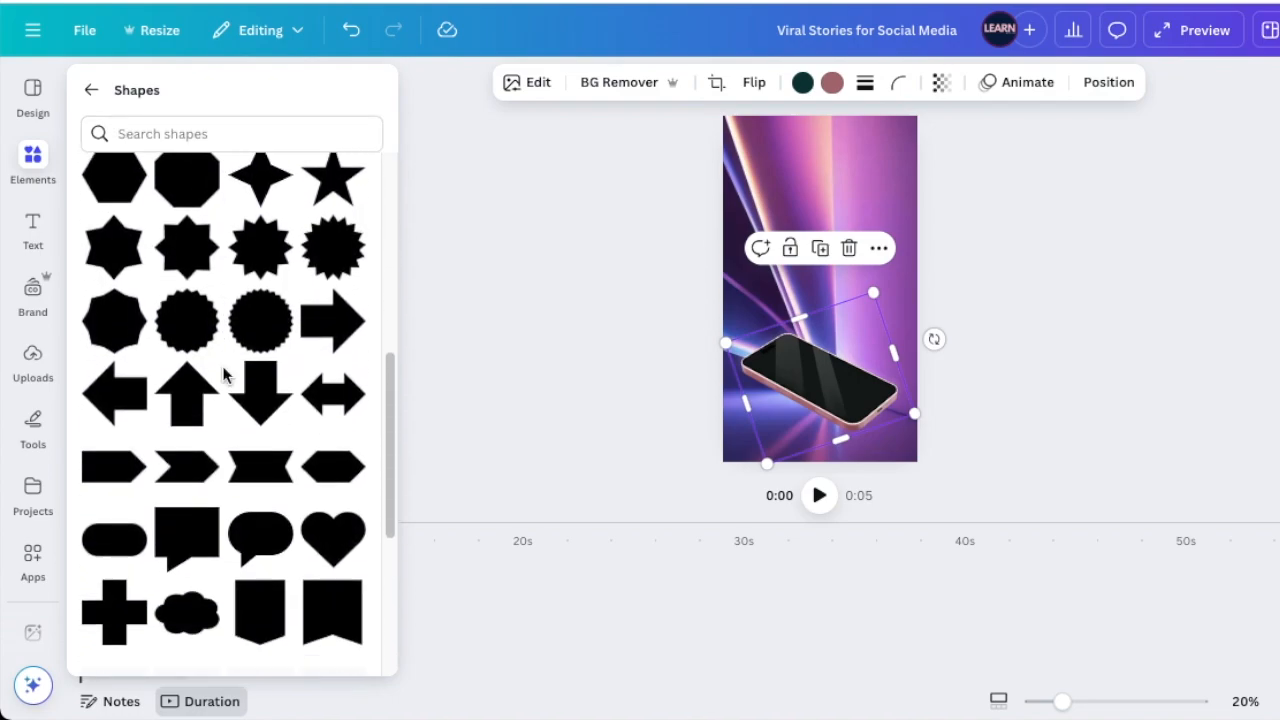
scroll(down, 3)
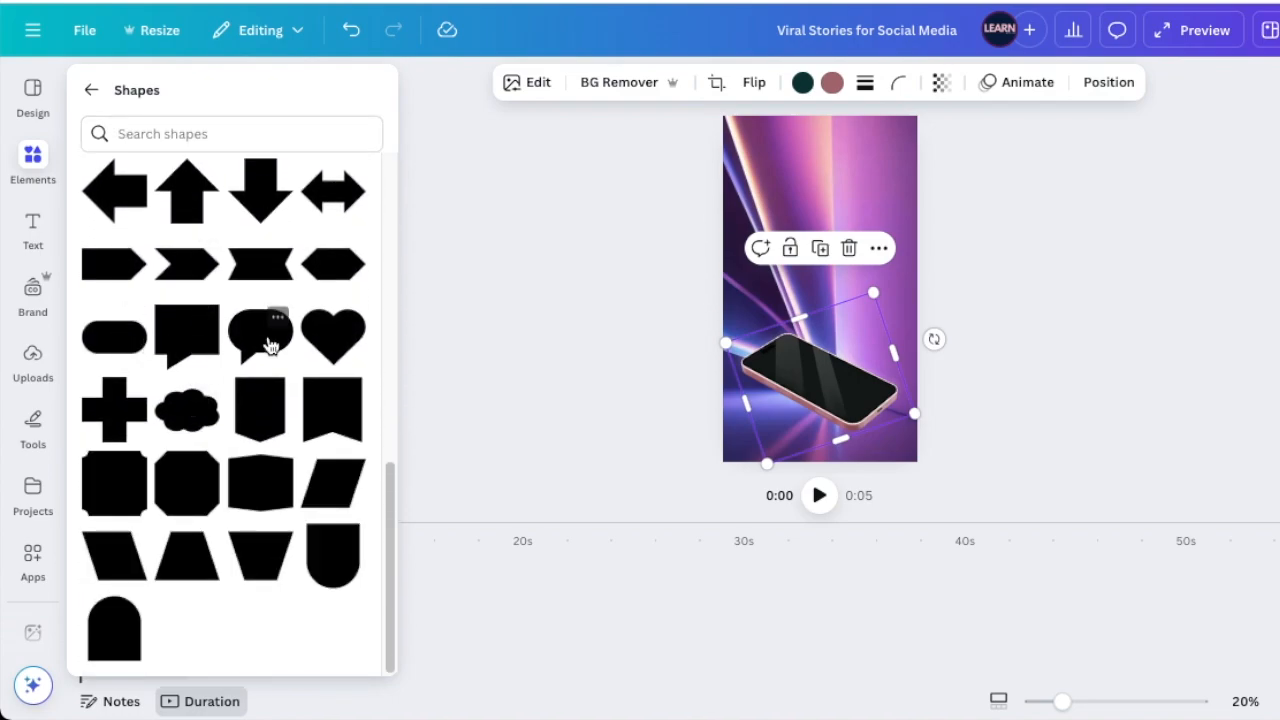
click(261, 336)
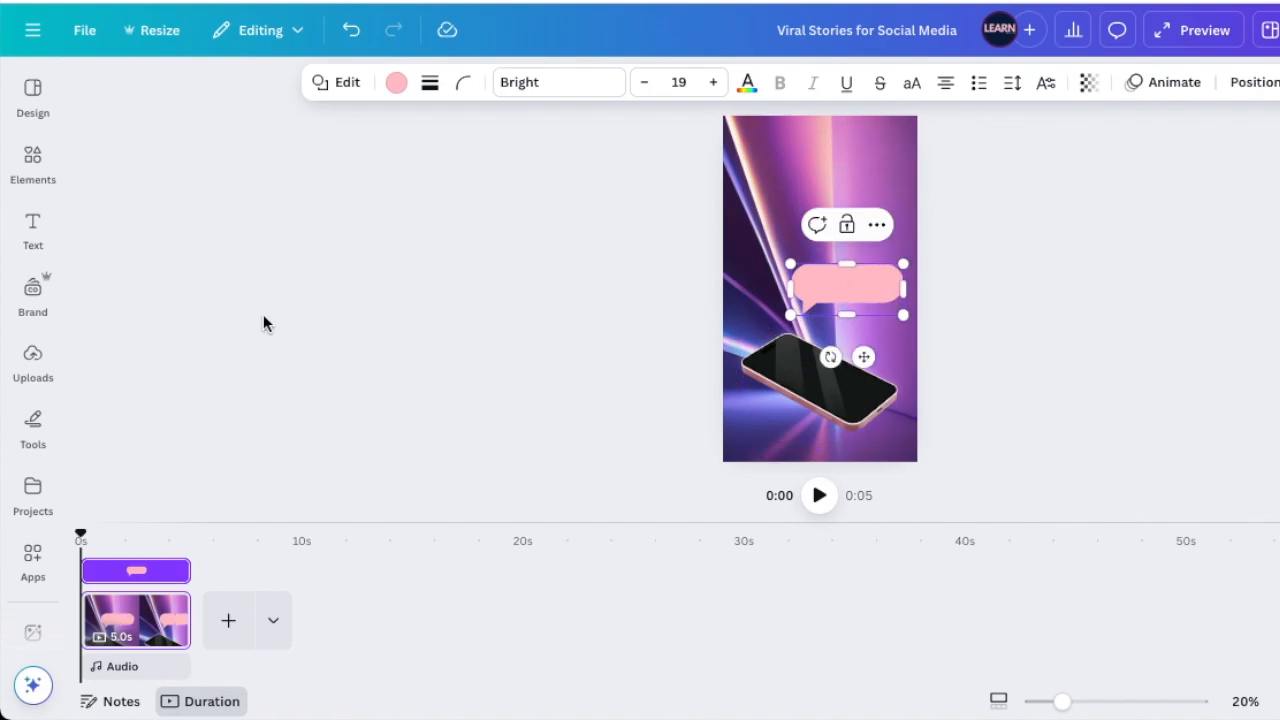
click(32, 160)
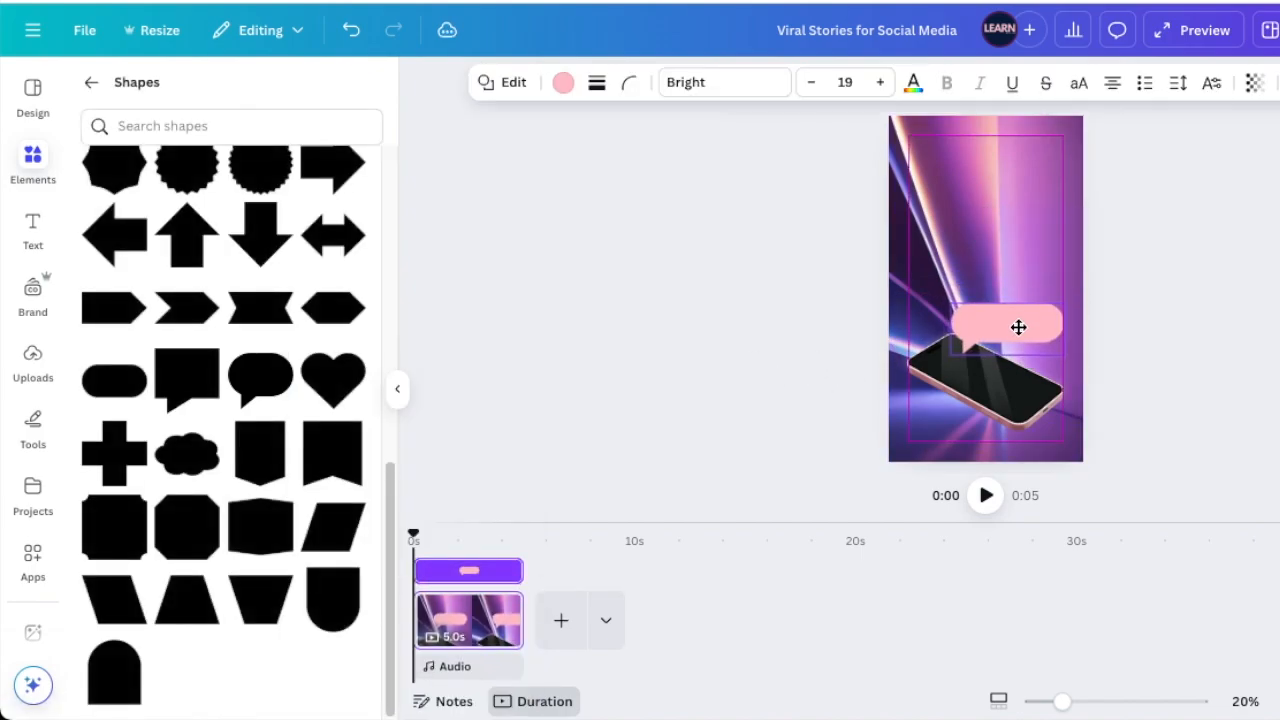
click(563, 82)
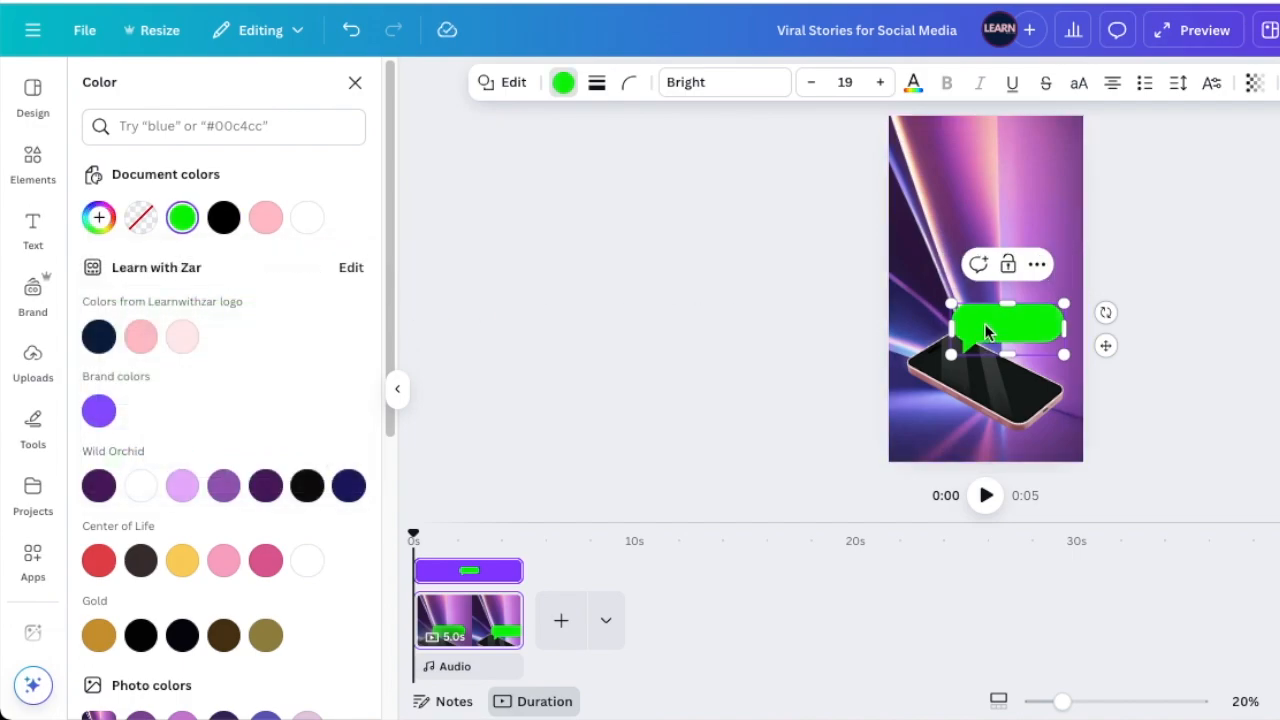
mouse_move(1008, 334)
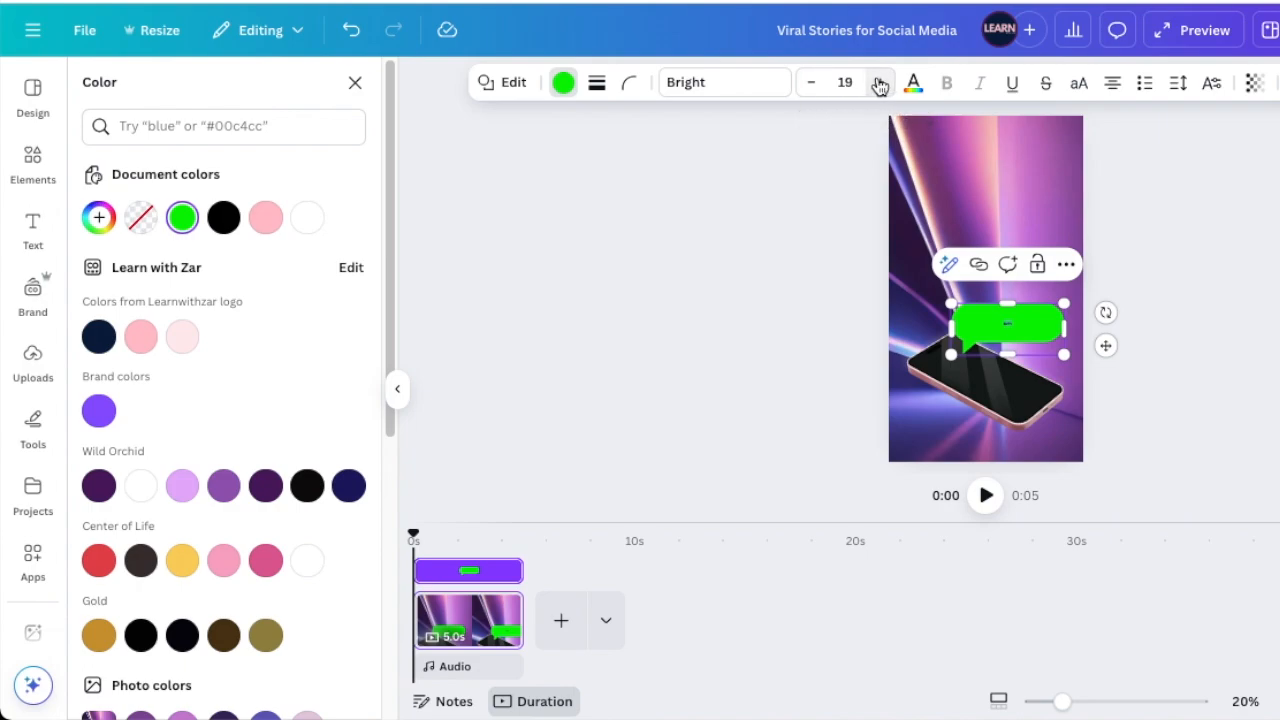
- Enlarge the bubble's 'Happy' text, set it in Montserrat, and make it bold
click(878, 82)
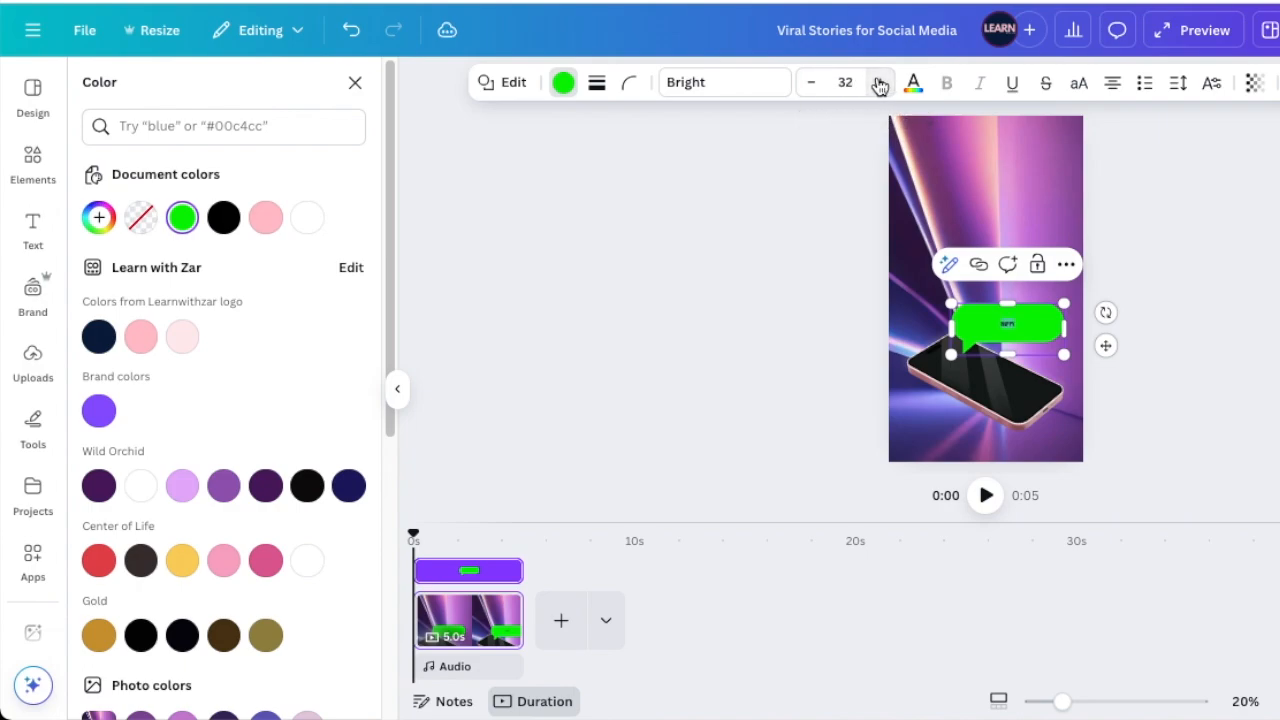
click(700, 82)
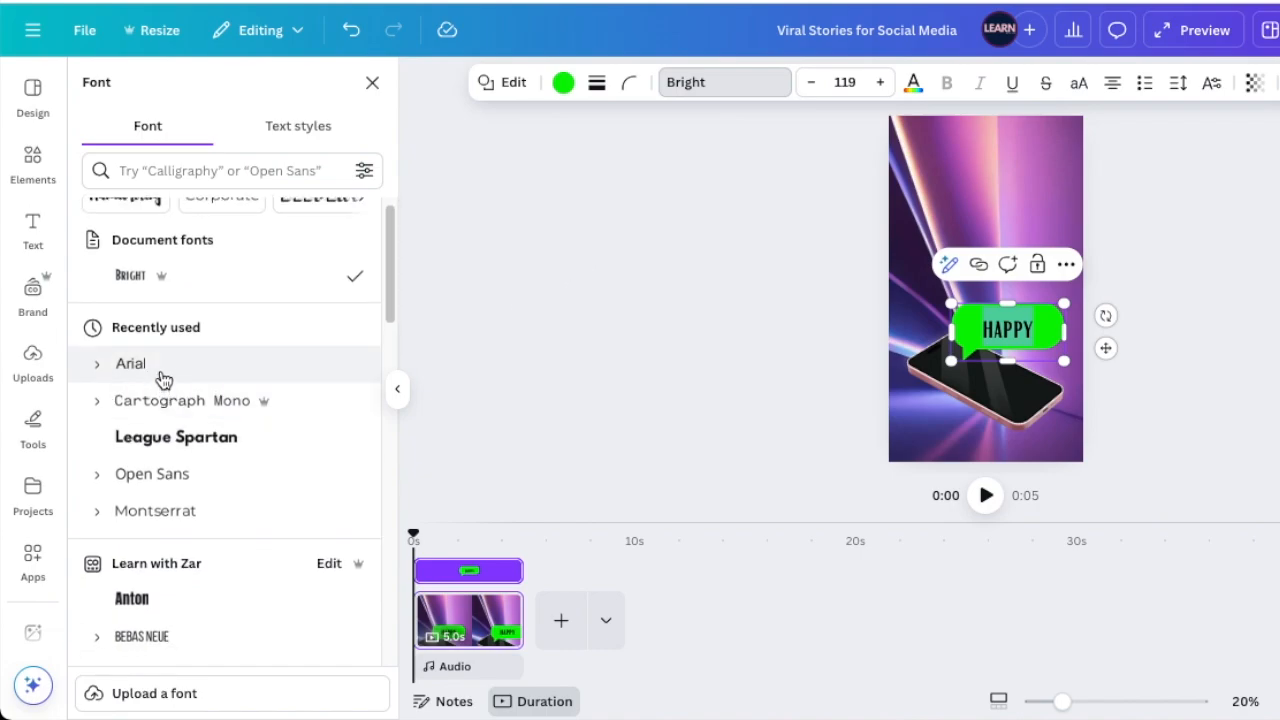
click(130, 363)
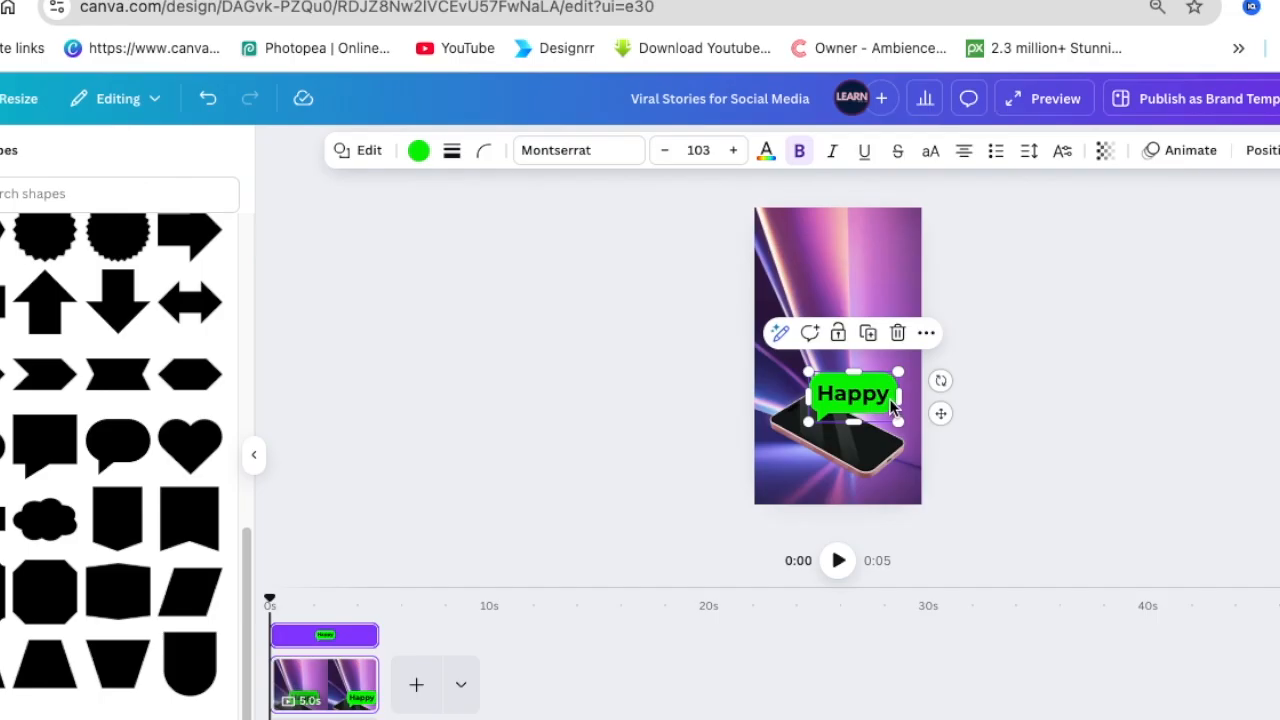
mouse_move(1100, 273)
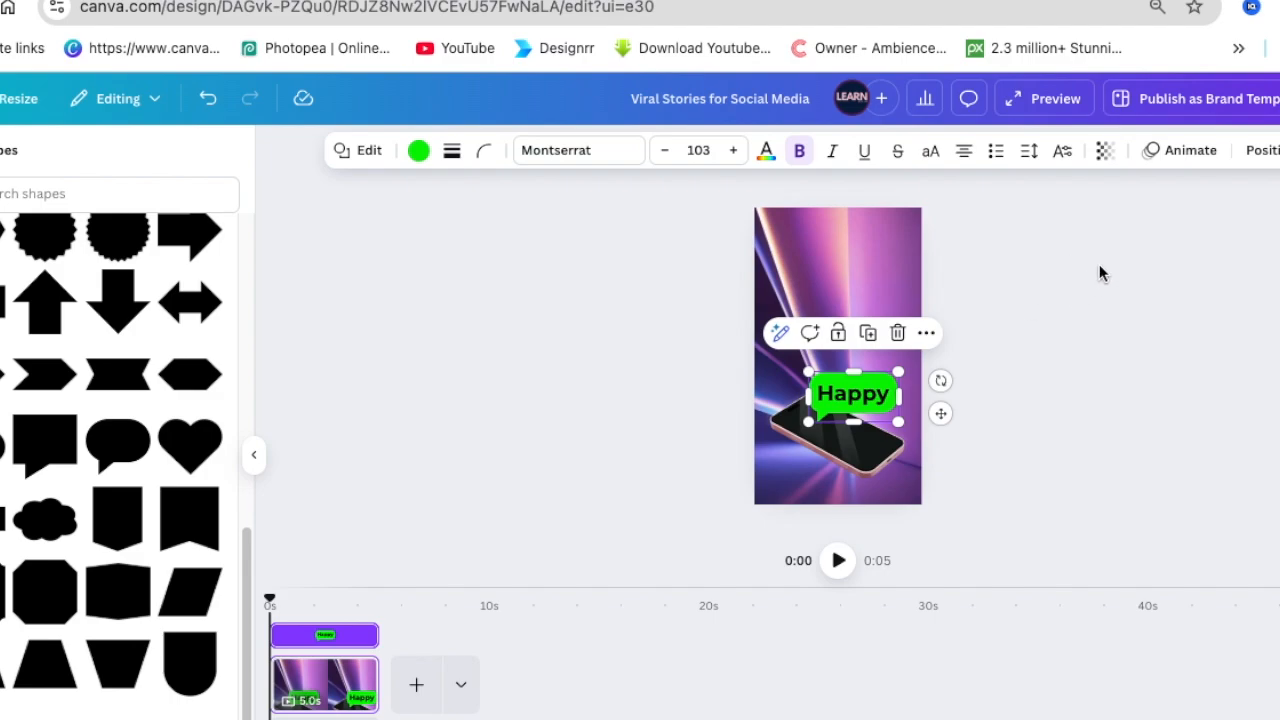
click(1179, 150)
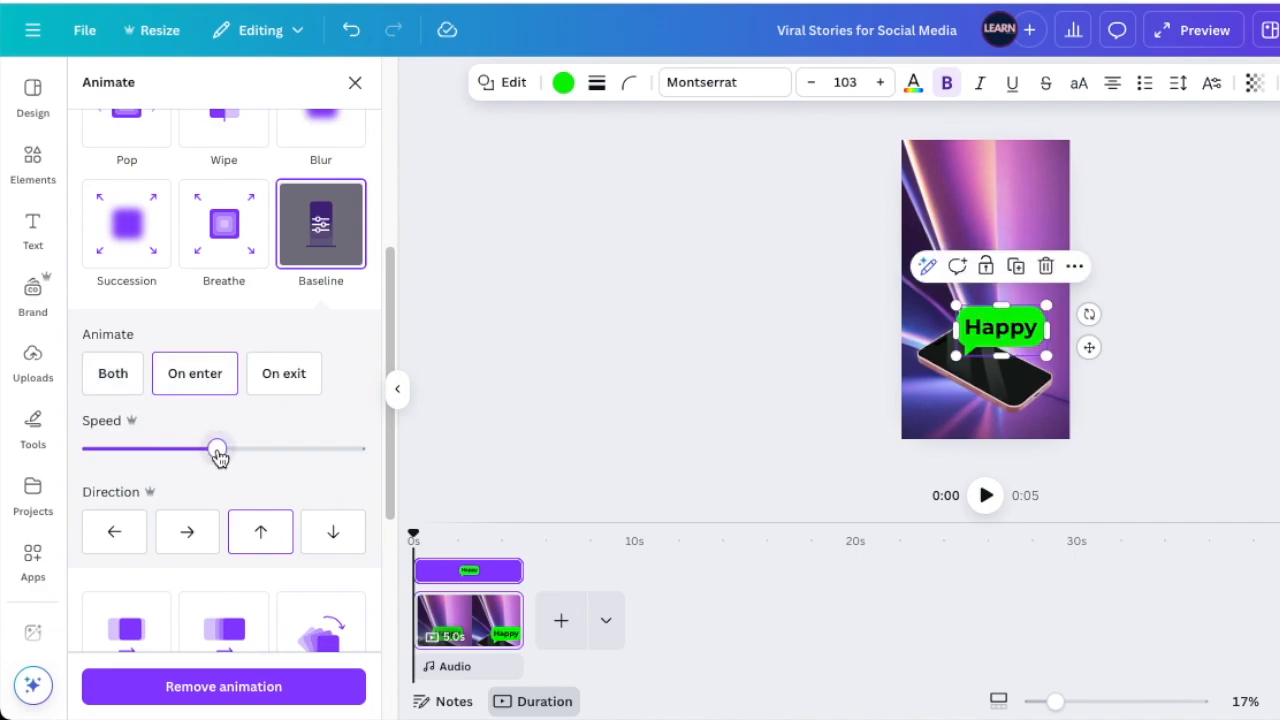
- Slow the Happy bubble's upward Baseline entrance and preview it in playback
drag(218, 449, 178, 449)
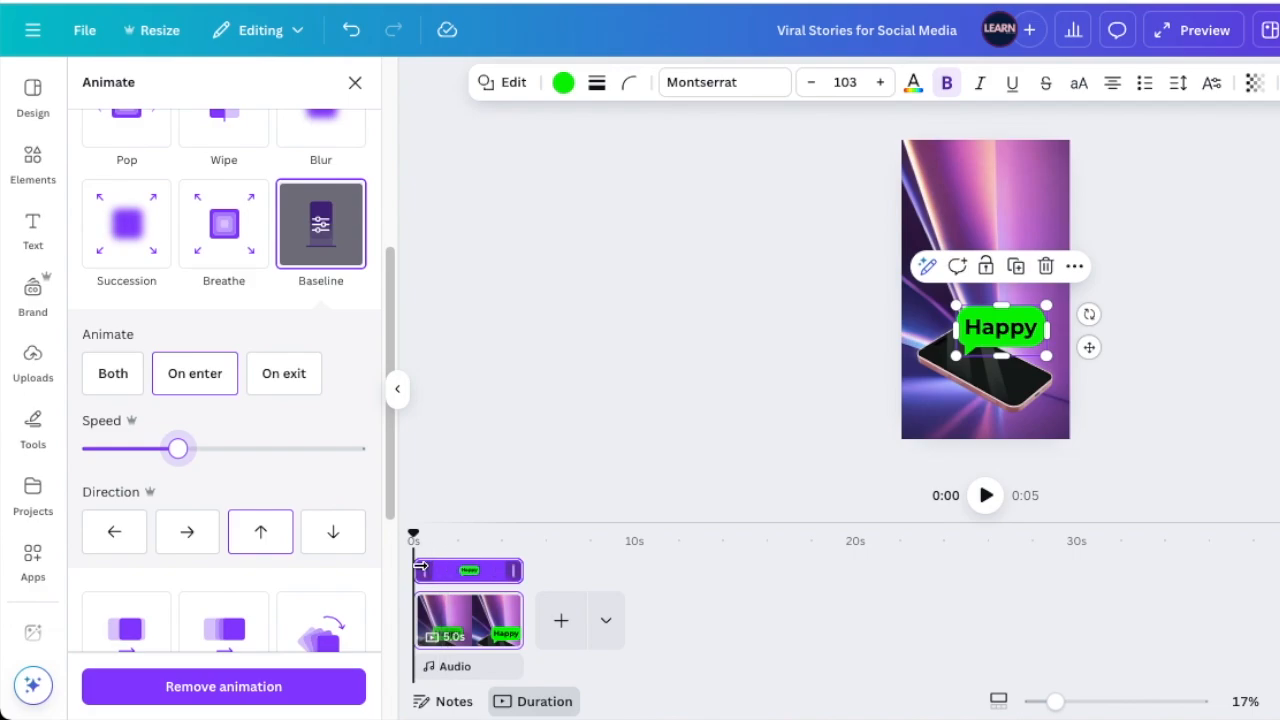
click(984, 495)
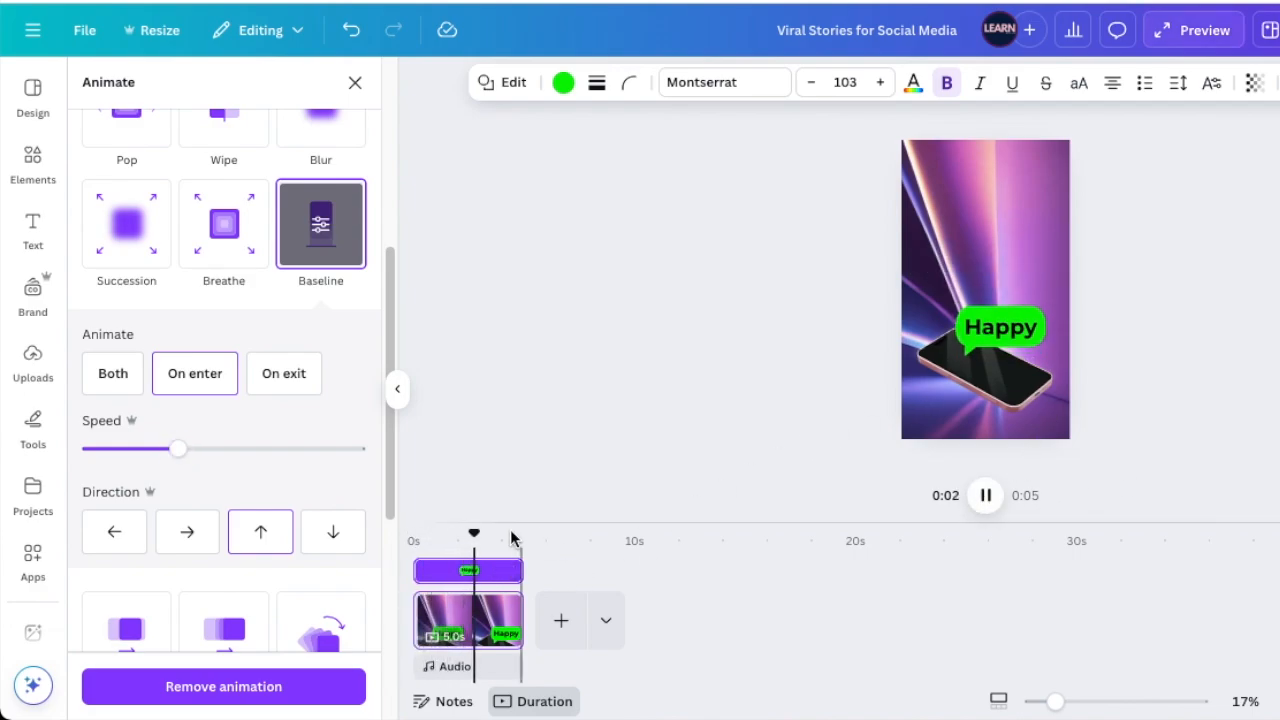
drag(473, 532, 413, 515)
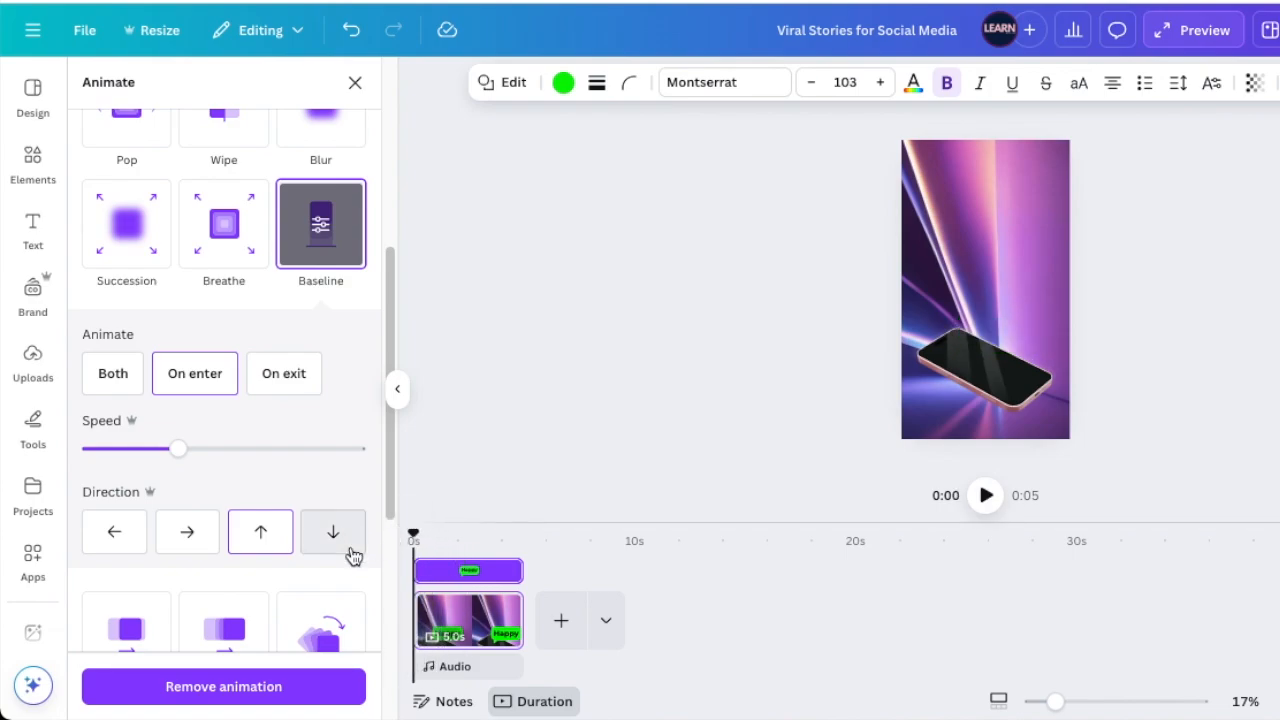
click(985, 495)
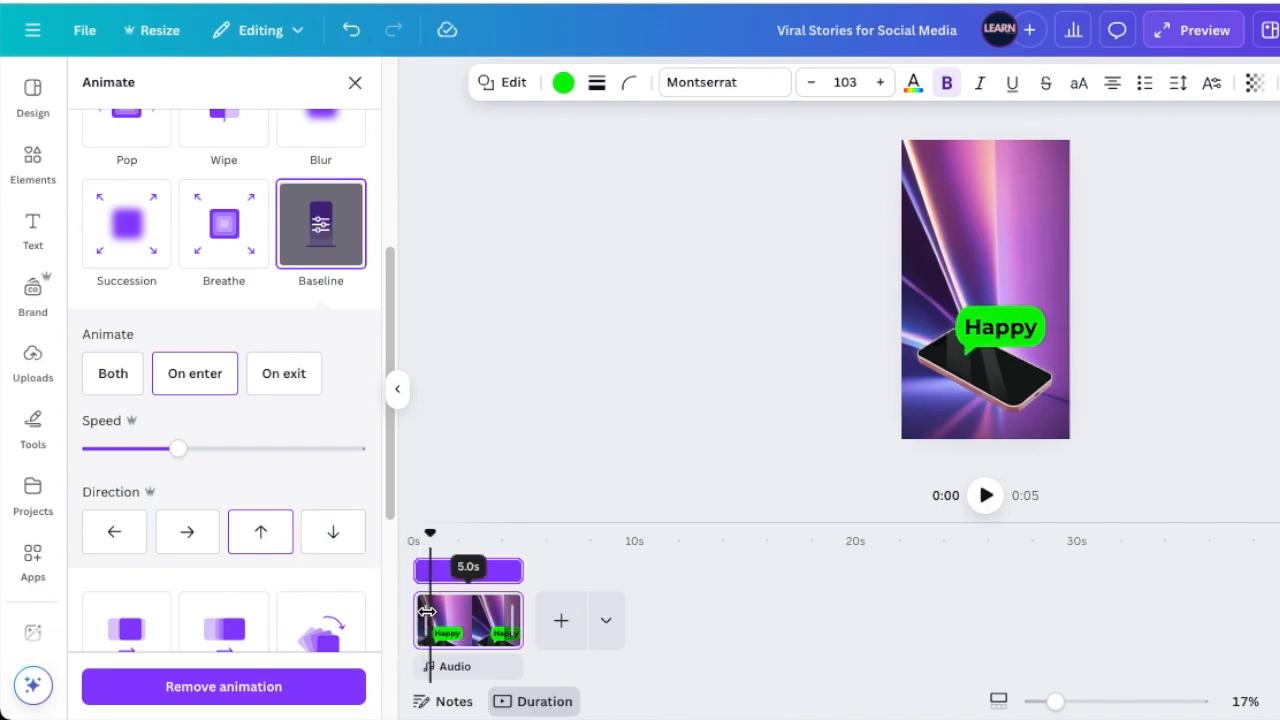
- Split the page into a short first clip and a 4.2-second clip, then adjust the Happy bubble's animation
right_click(468, 620)
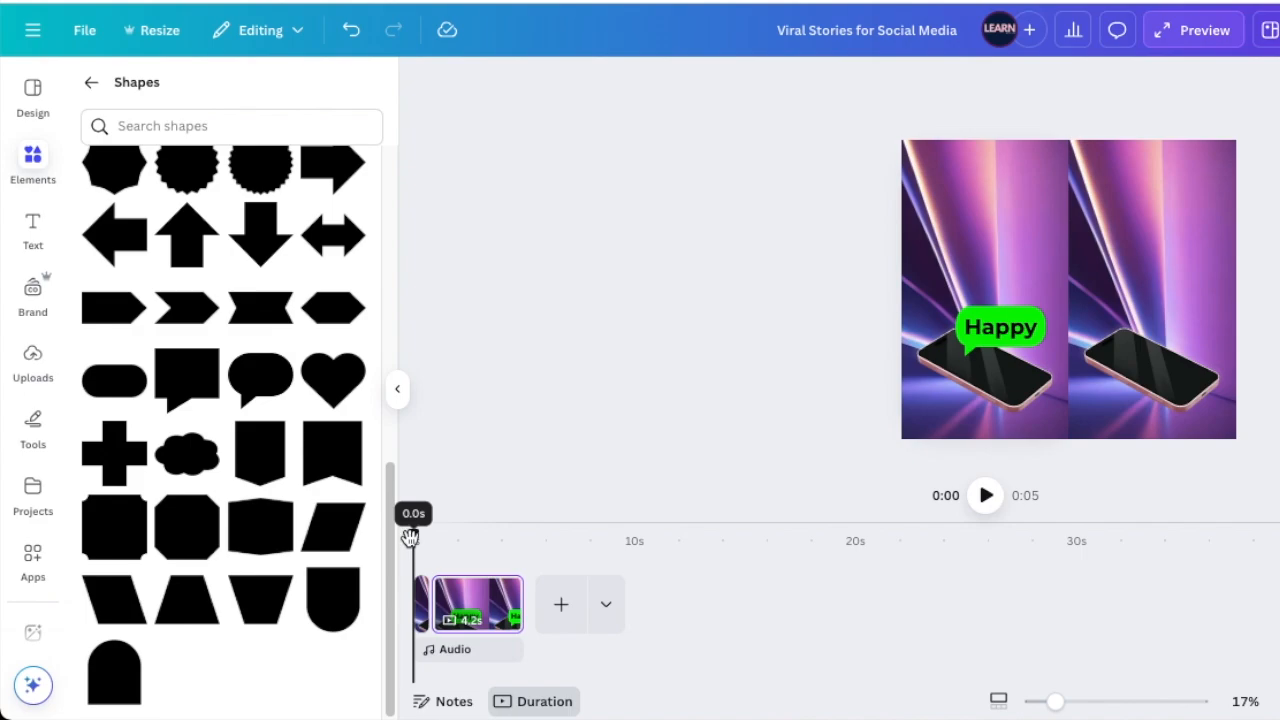
click(984, 495)
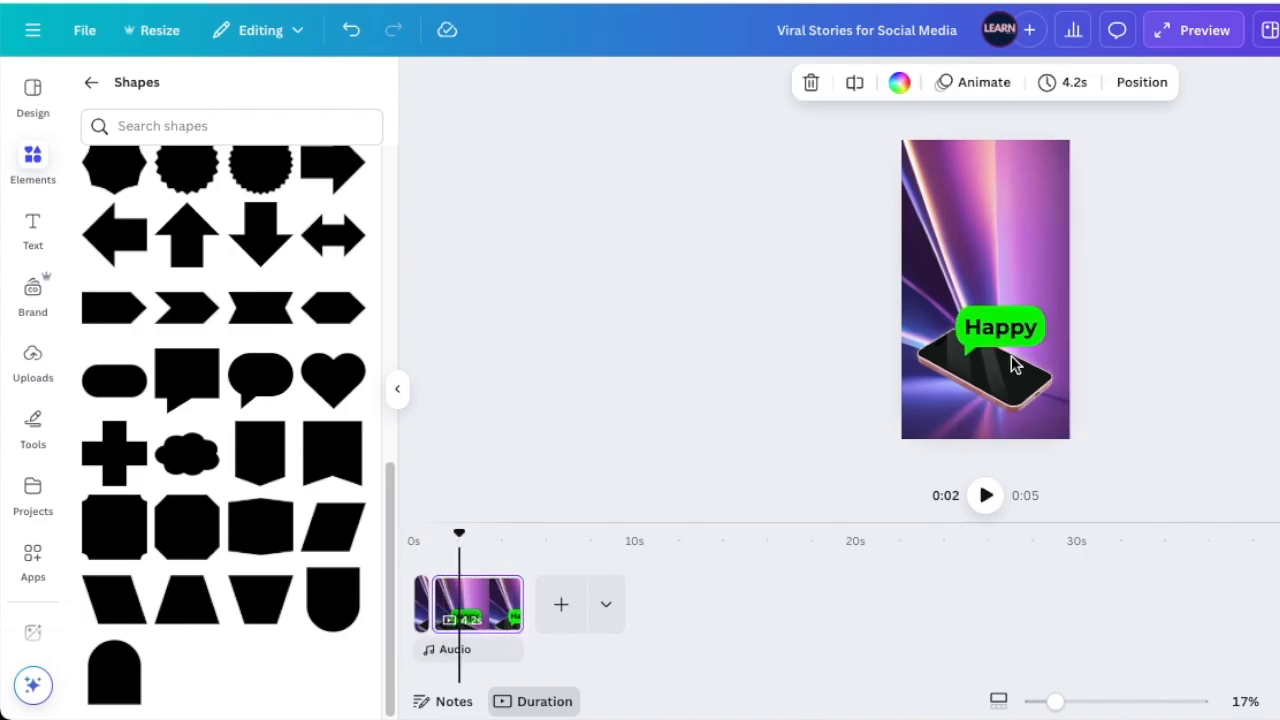
click(1000, 327)
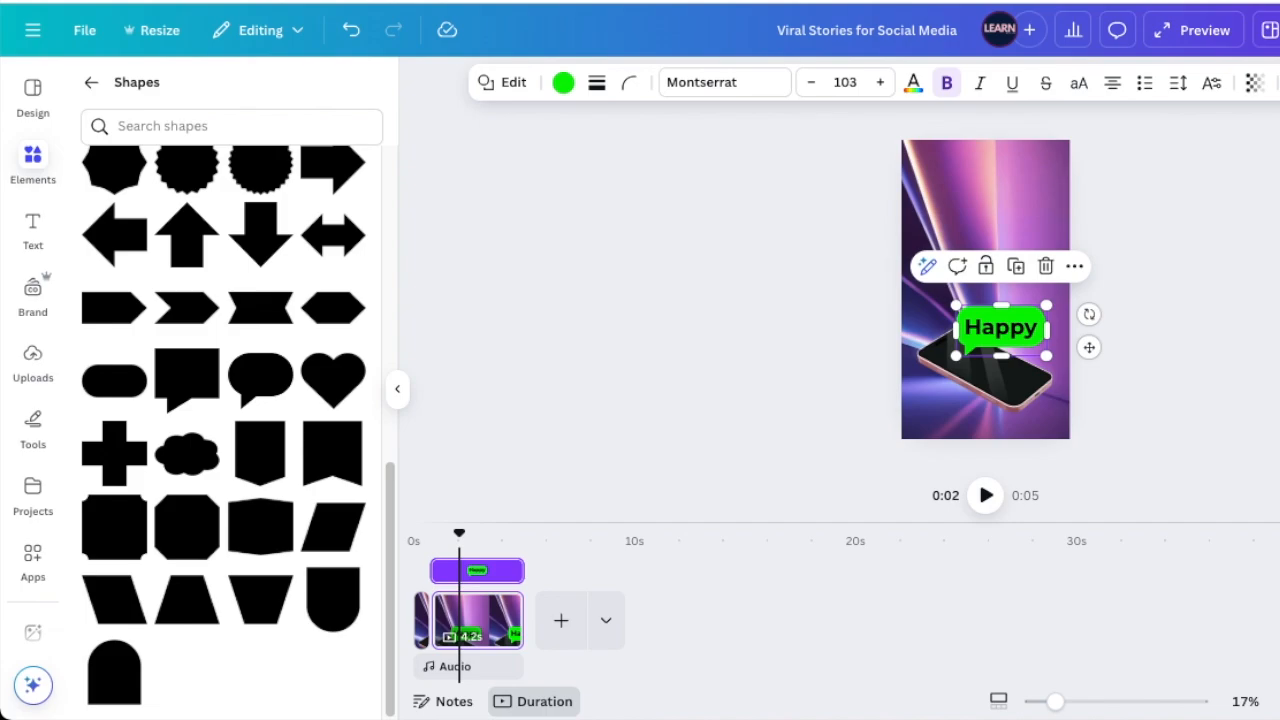
click(957, 266)
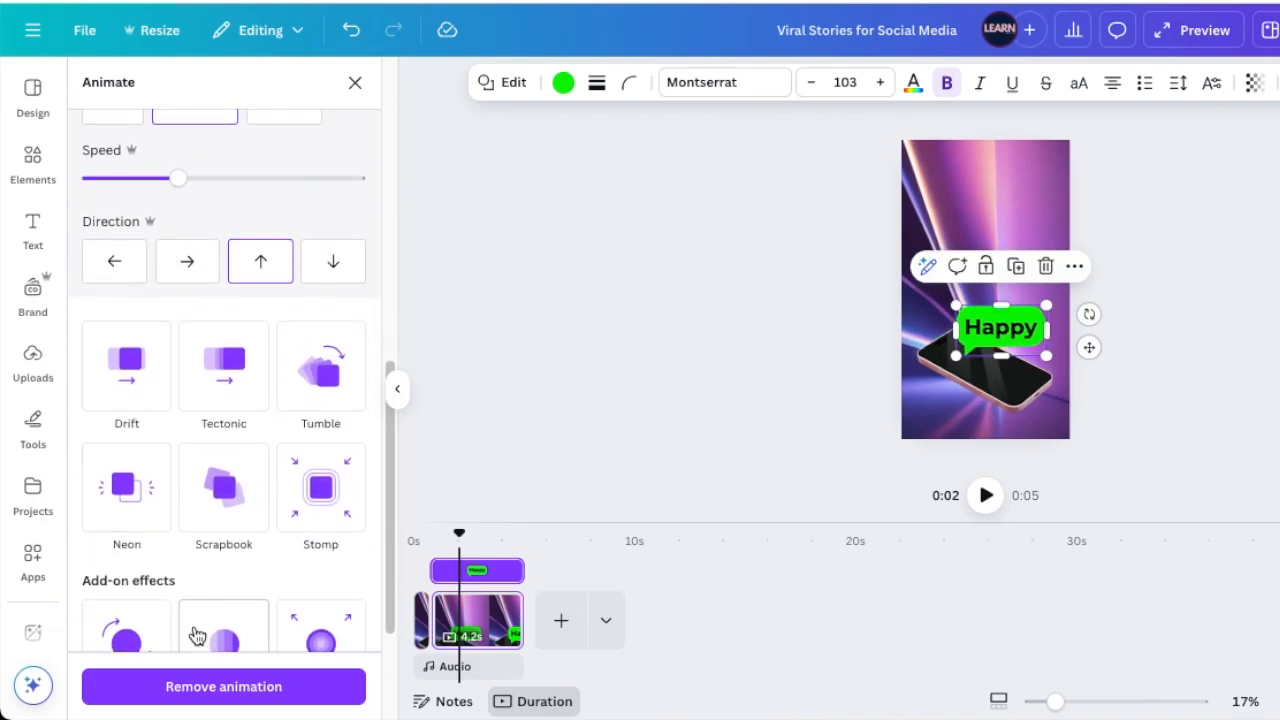
scroll(down, 3)
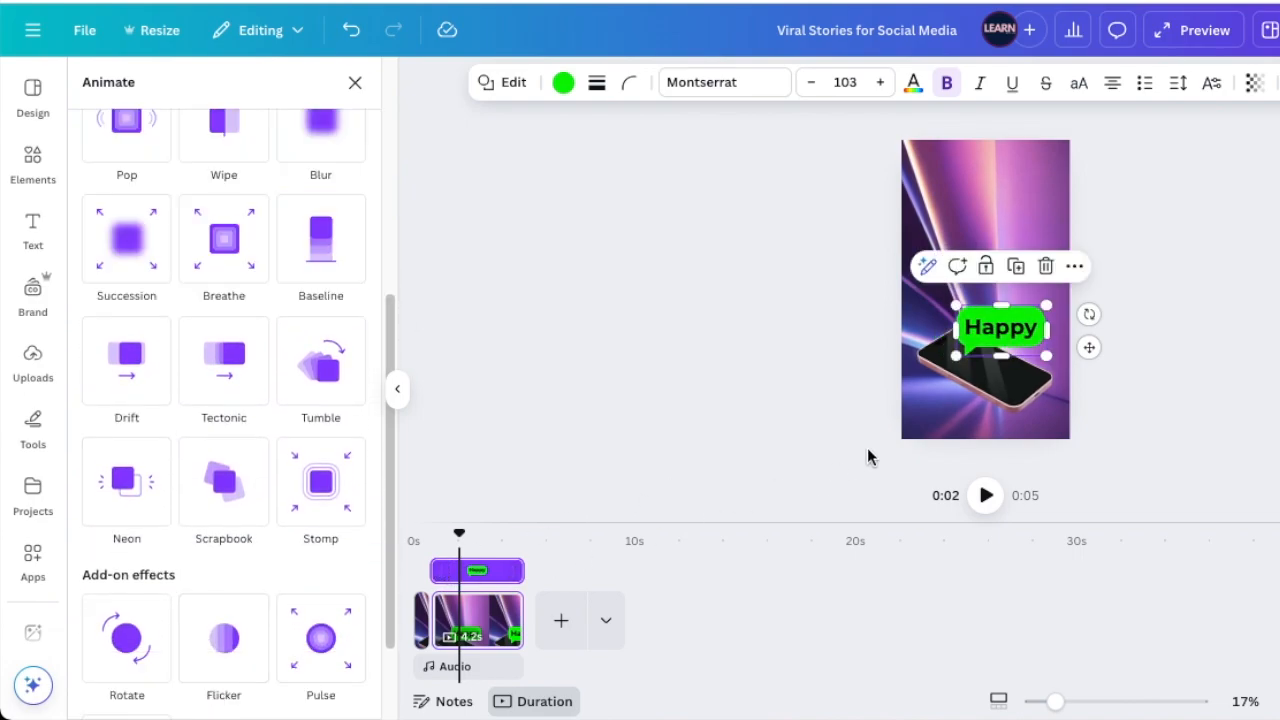
mouse_move(1047, 358)
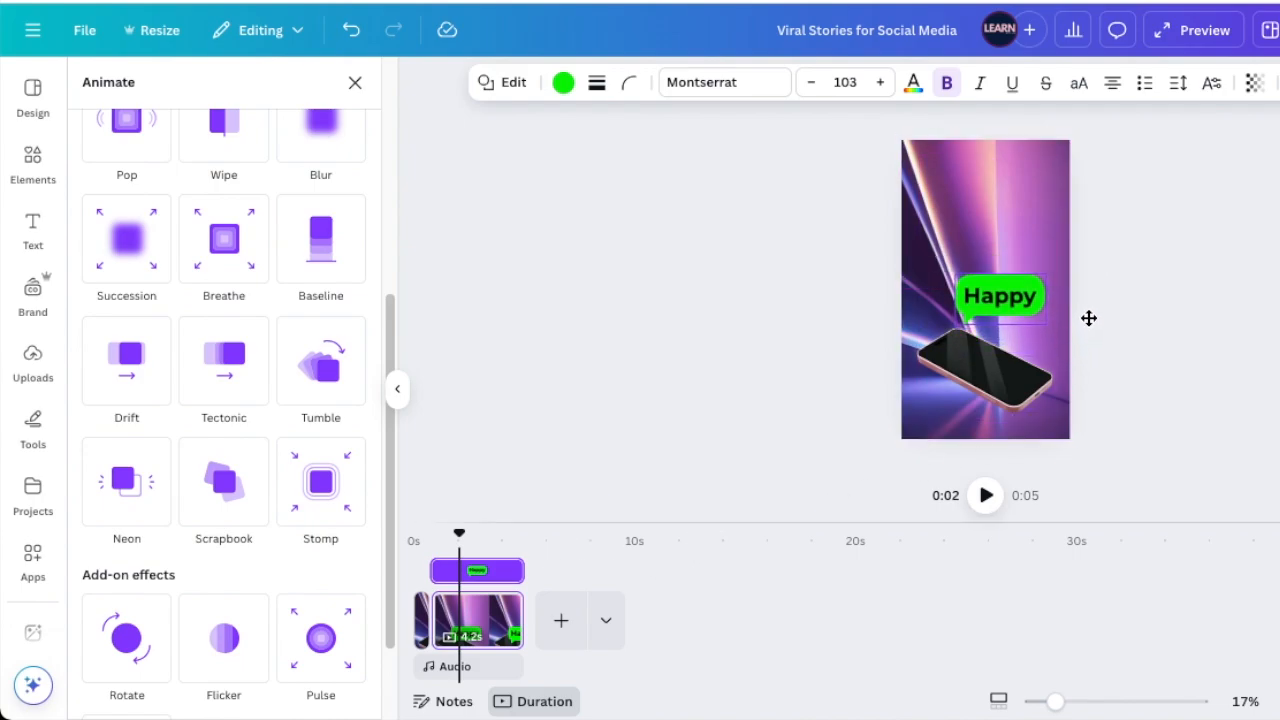
- Duplicate the Happy bubble and edit the copy's text to read Women's
click(1000, 295)
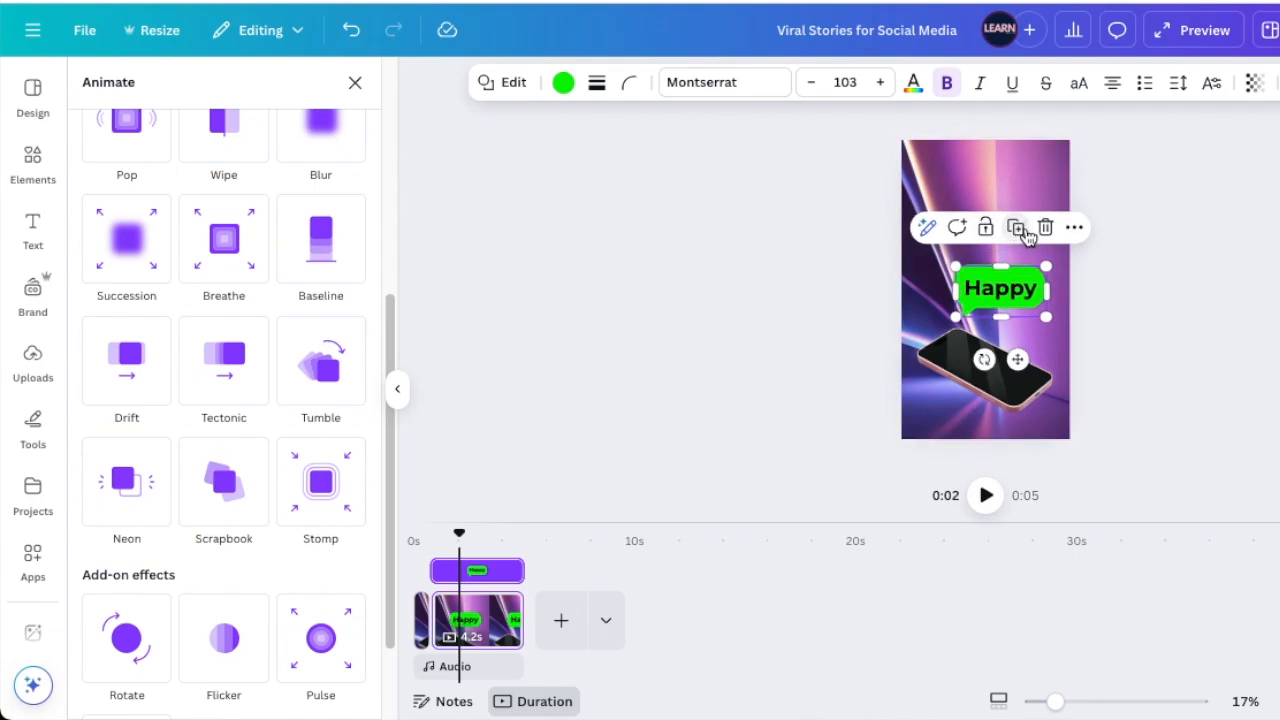
mouse_move(1007, 291)
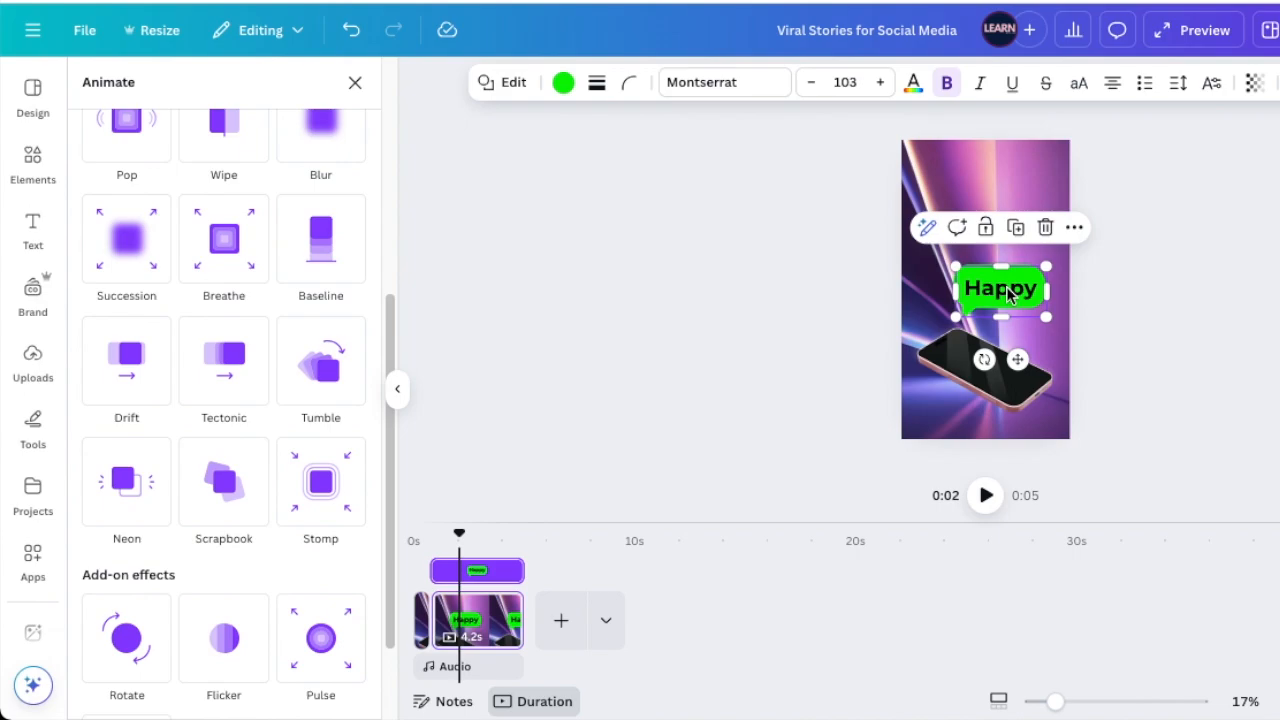
click(1015, 227)
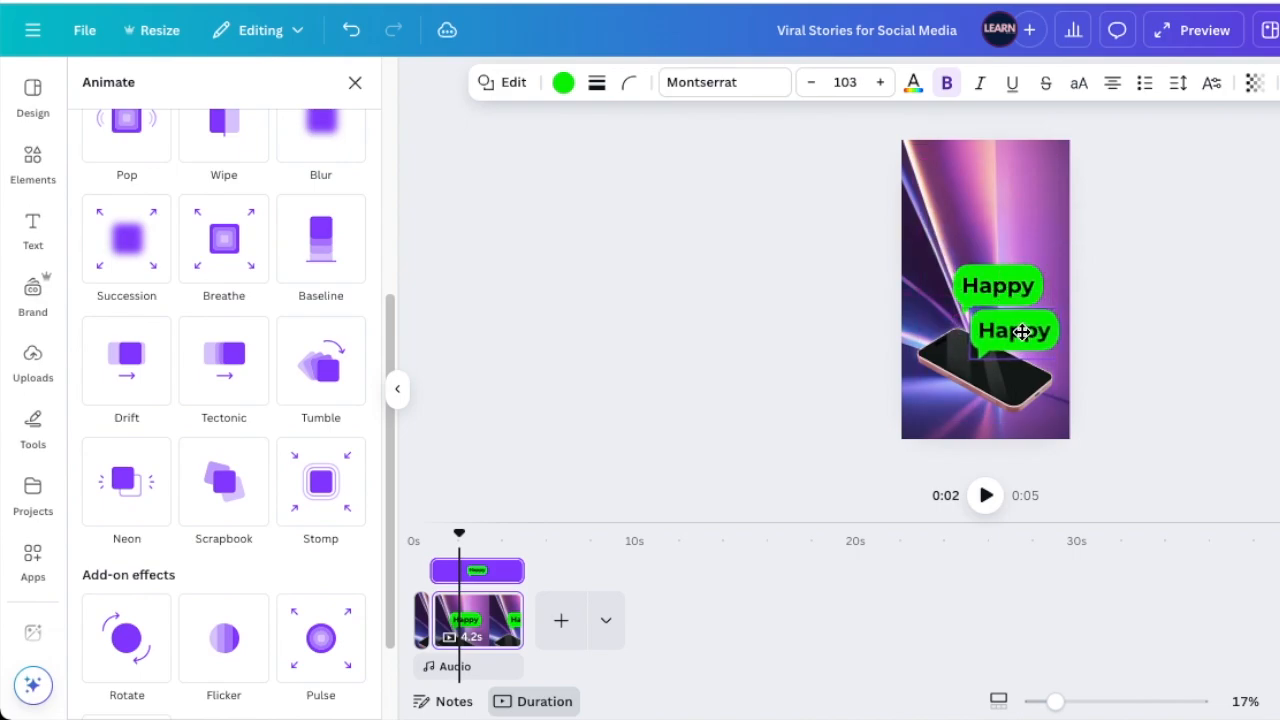
click(1013, 331)
text(Women's)
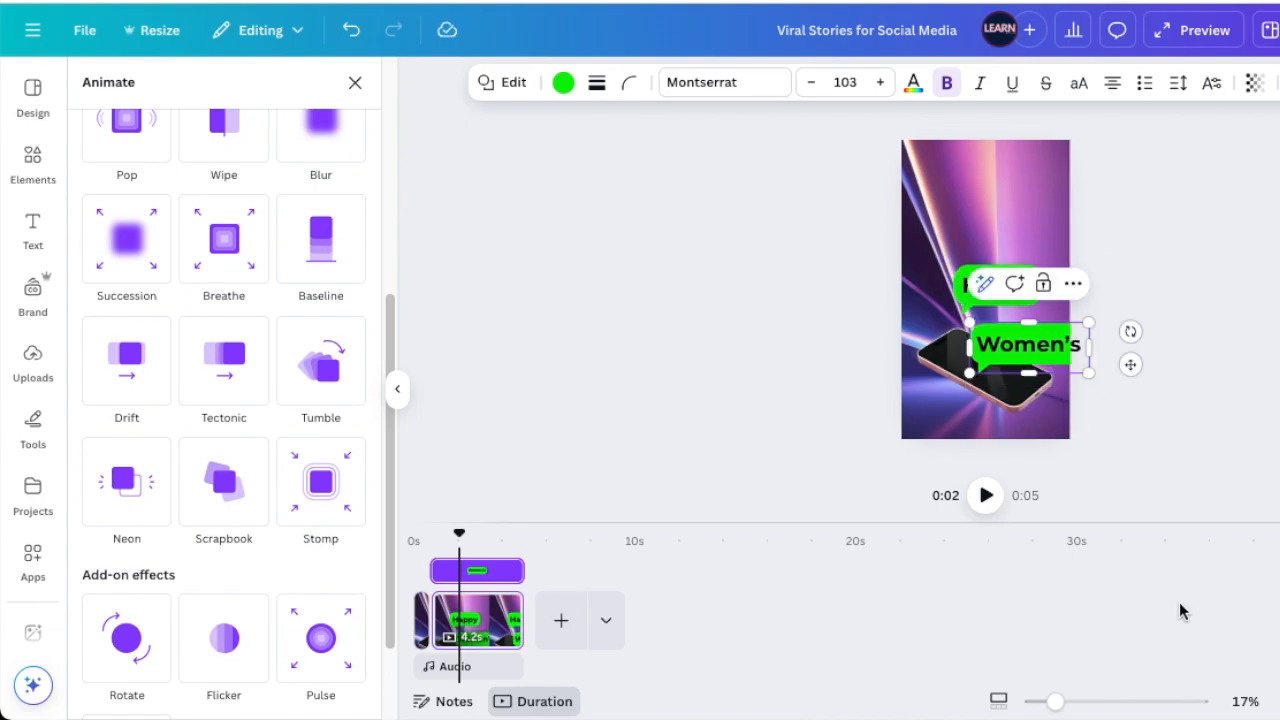
drag(1060, 701, 1115, 701)
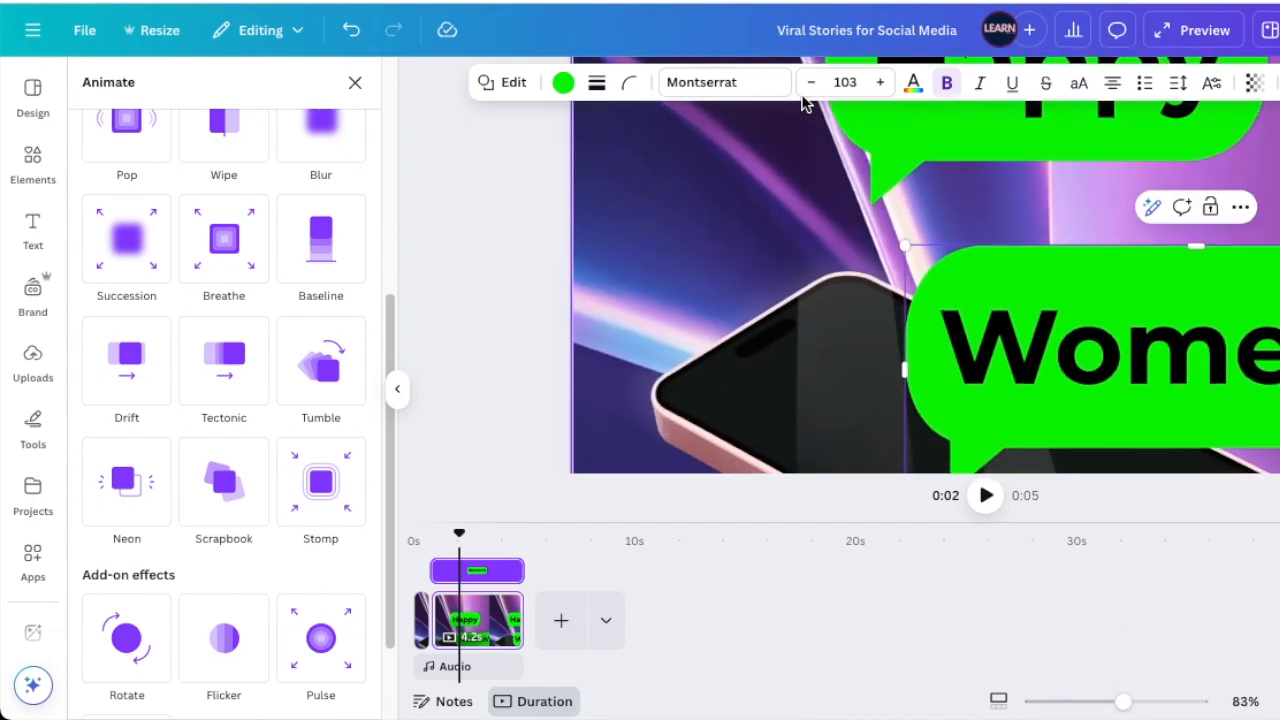
- Shrink the Women's text slightly and place its bubble just under Happy
click(810, 82)
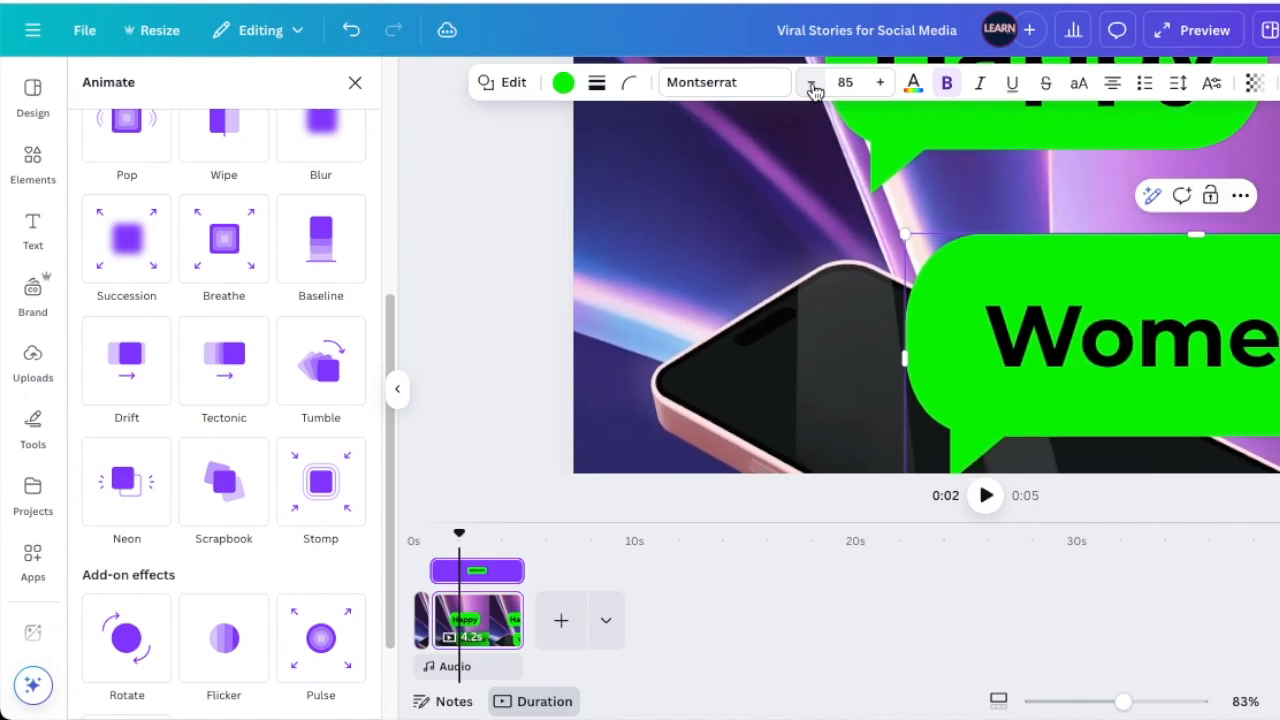
click(812, 82)
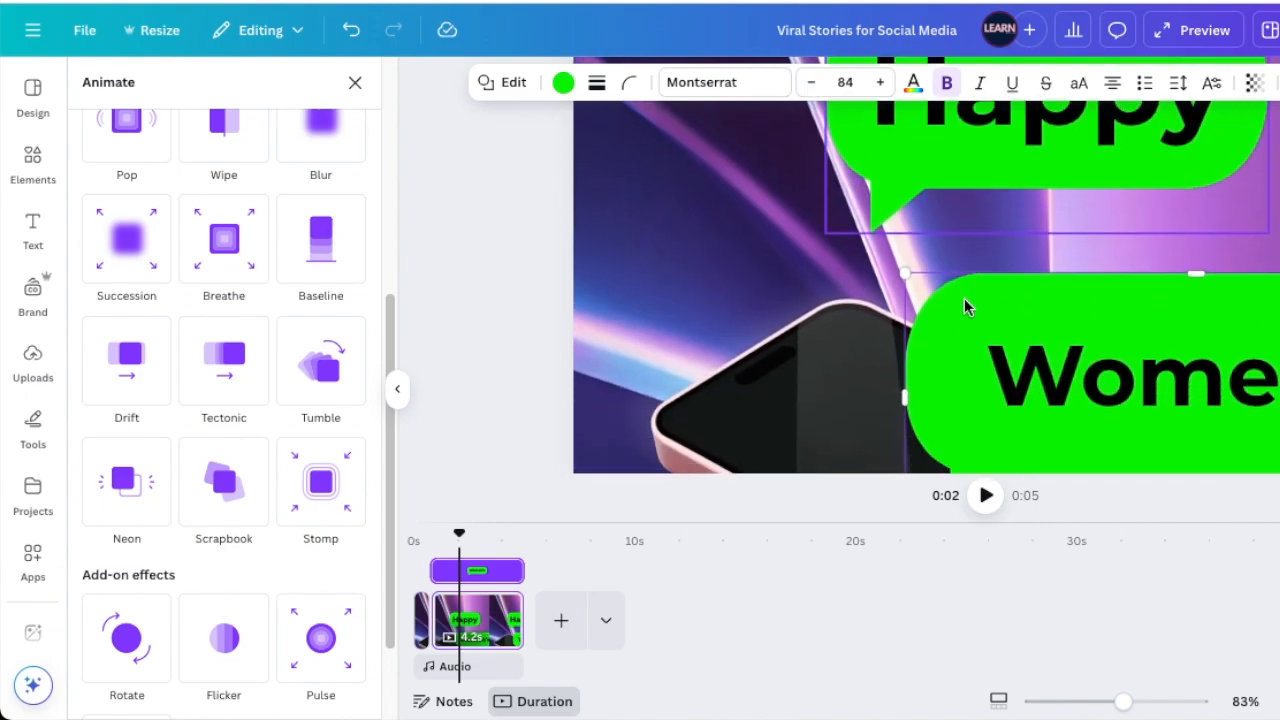
drag(905, 273, 925, 218)
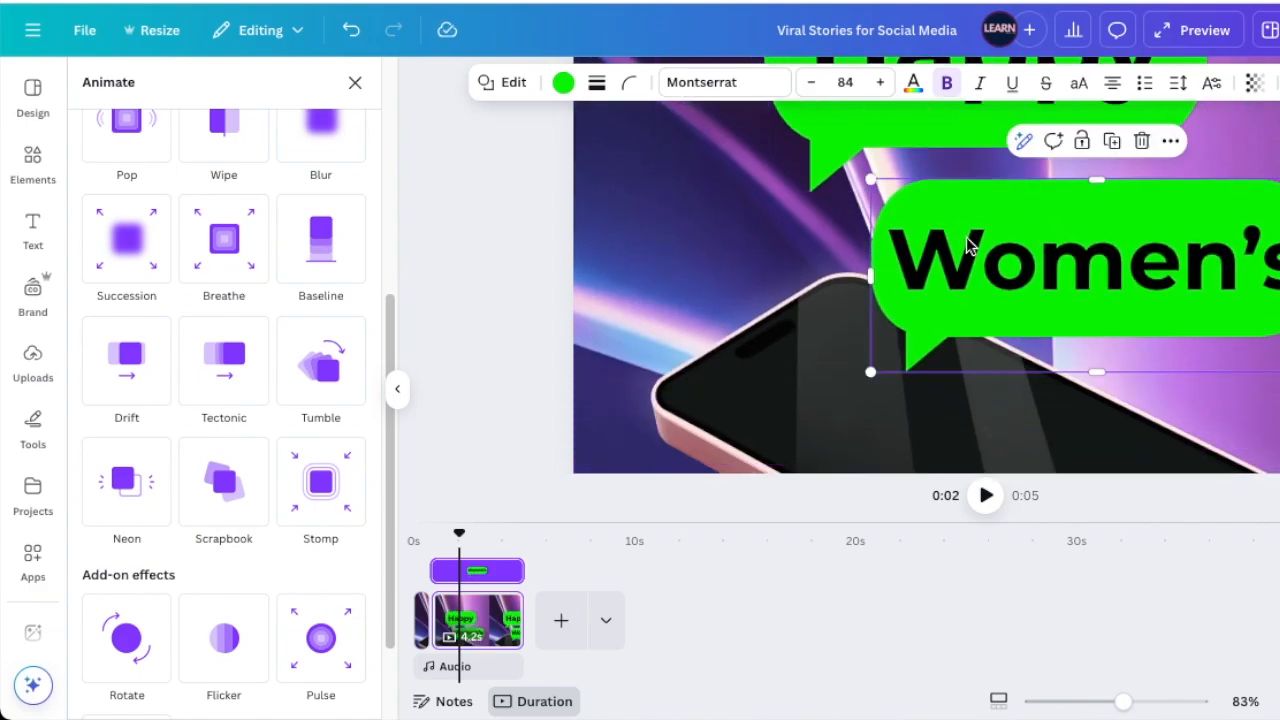
drag(1122, 701, 1070, 690)
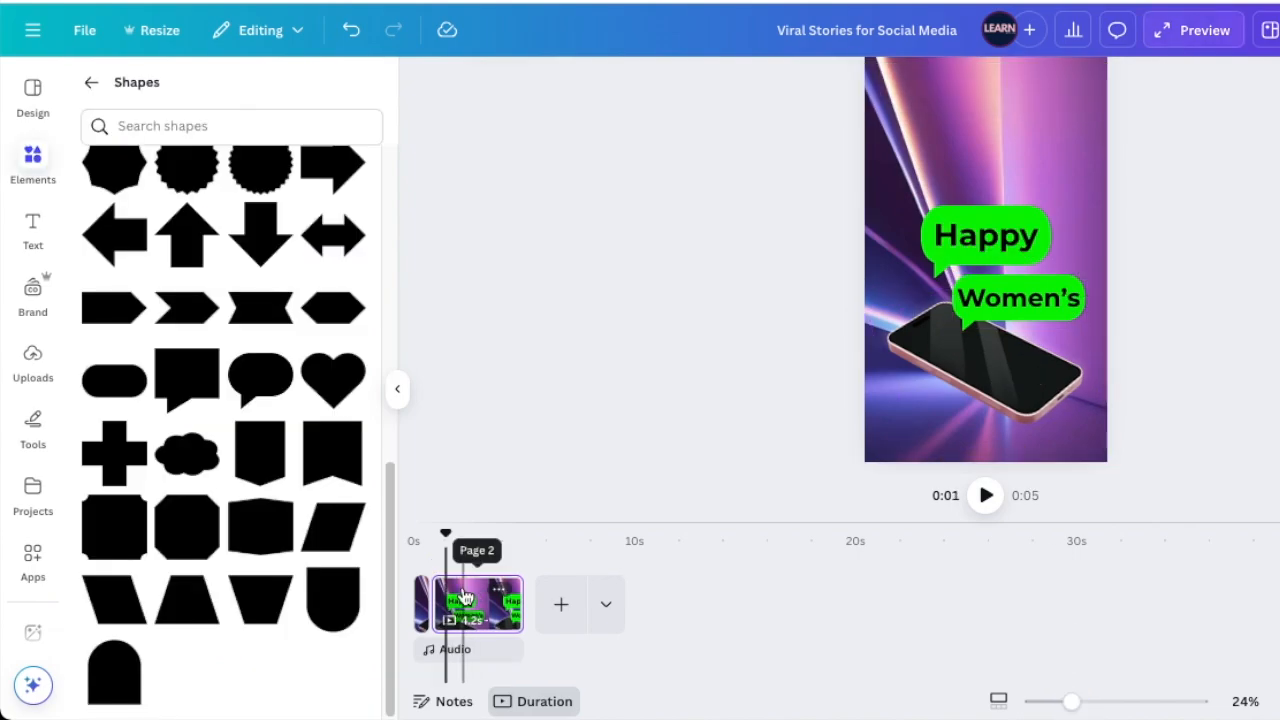
drag(445, 533, 435, 540)
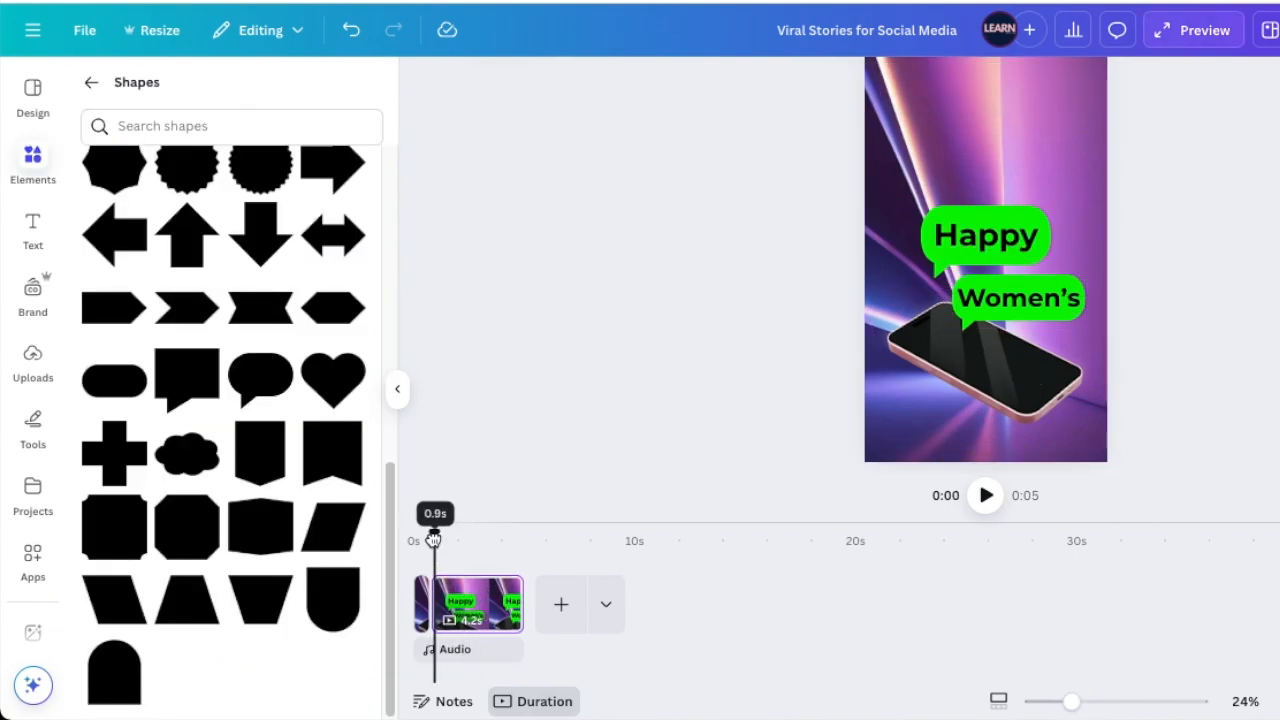
click(985, 495)
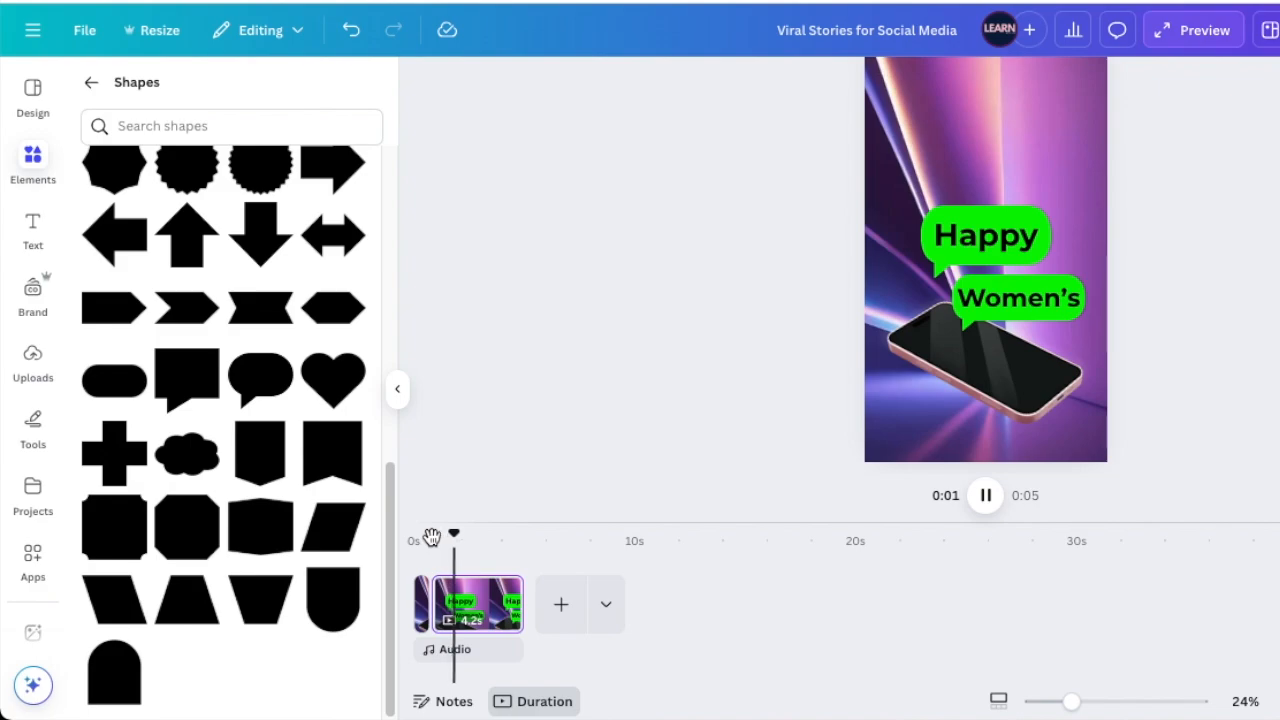
drag(453, 534, 424, 534)
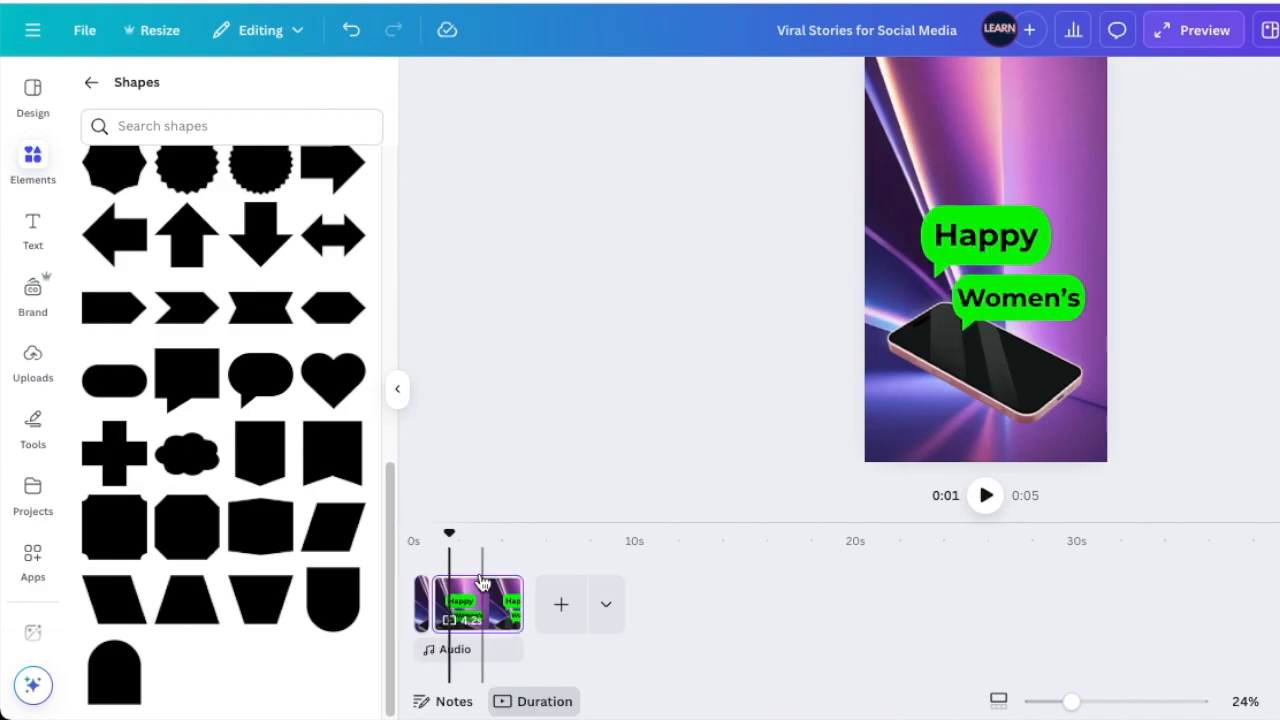
click(1018, 298)
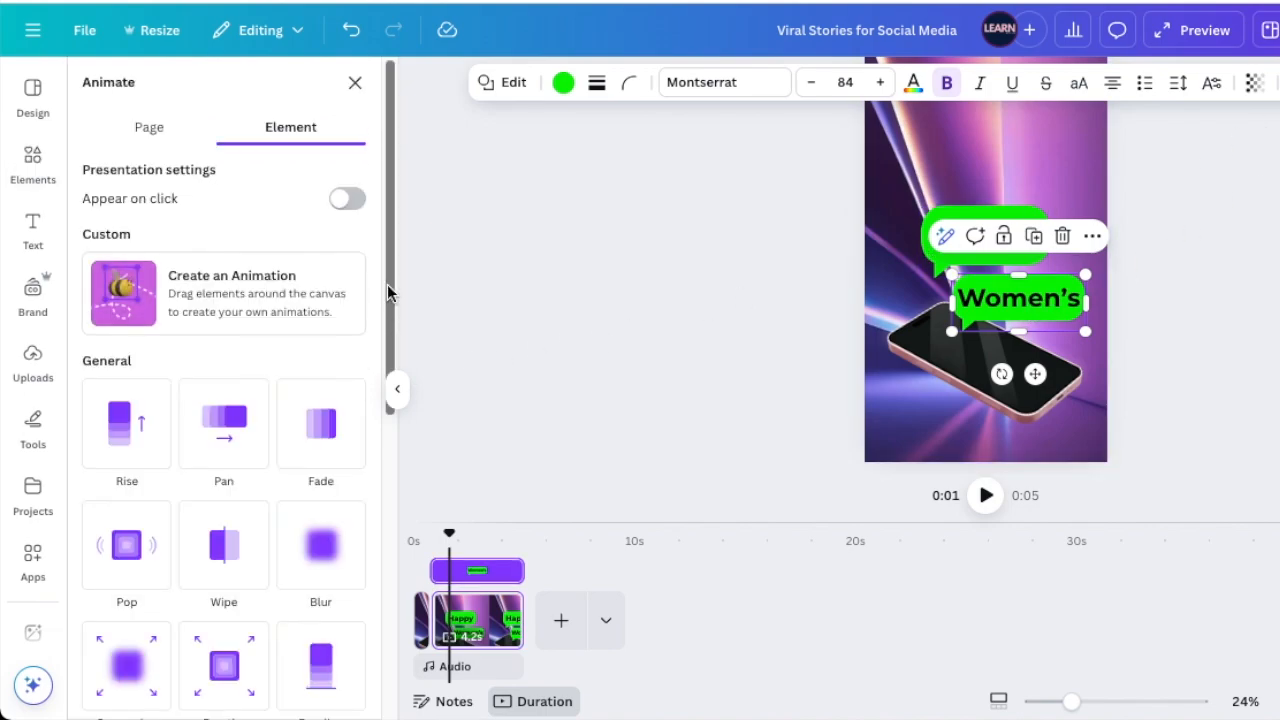
- Apply Baseline animation to the Women's bubble and lower its speed slider
click(320, 355)
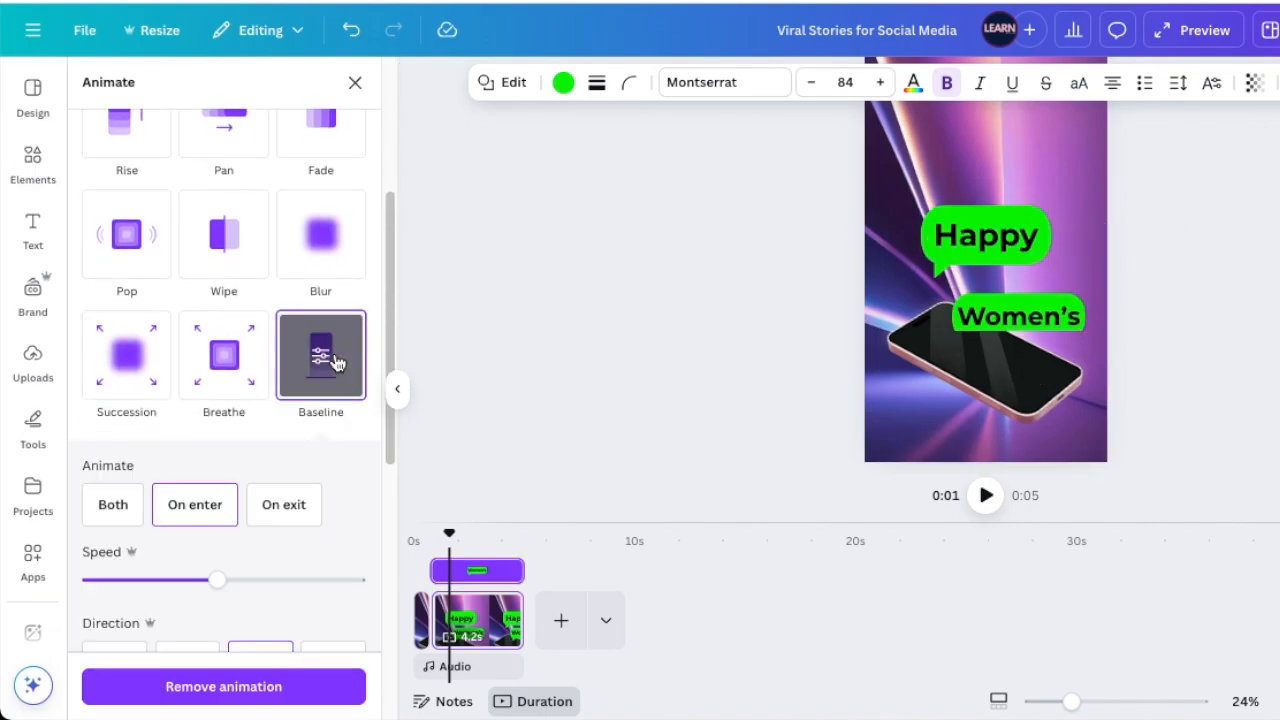
drag(218, 579, 190, 580)
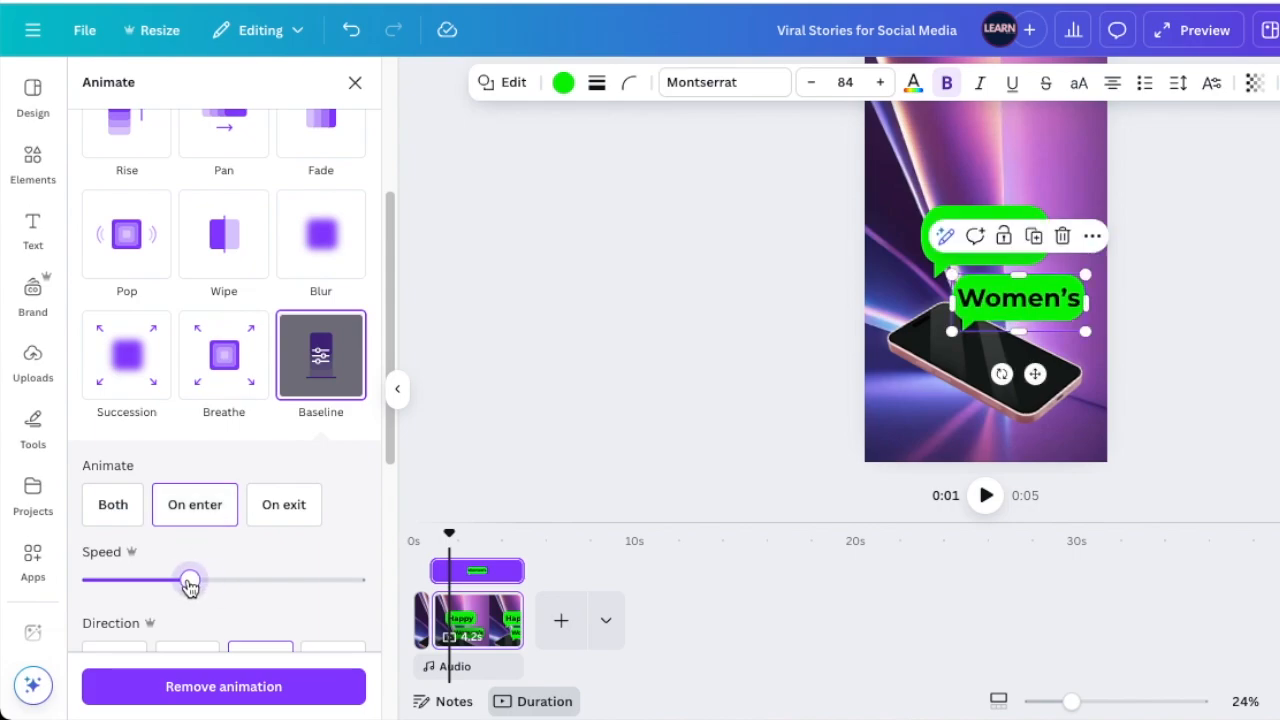
drag(190, 581, 162, 580)
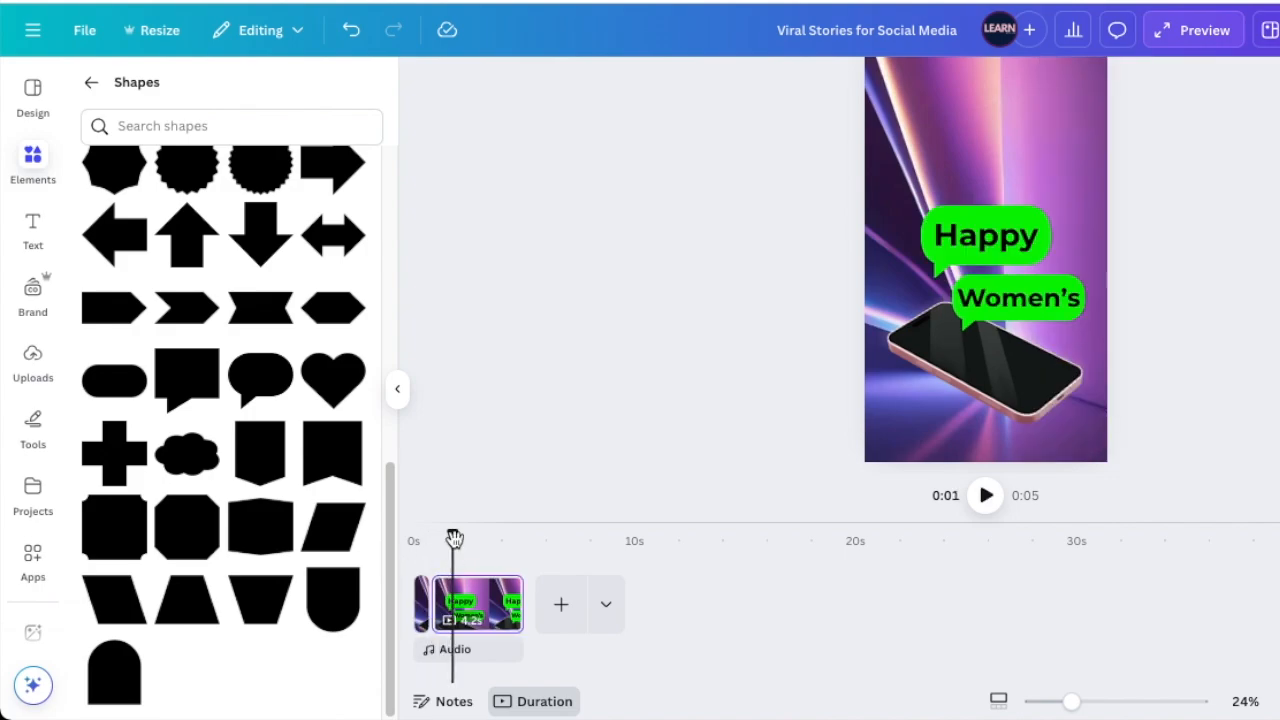
- Replay the video and split the page at about one second, leaving a 3.3-second last clip
click(985, 495)
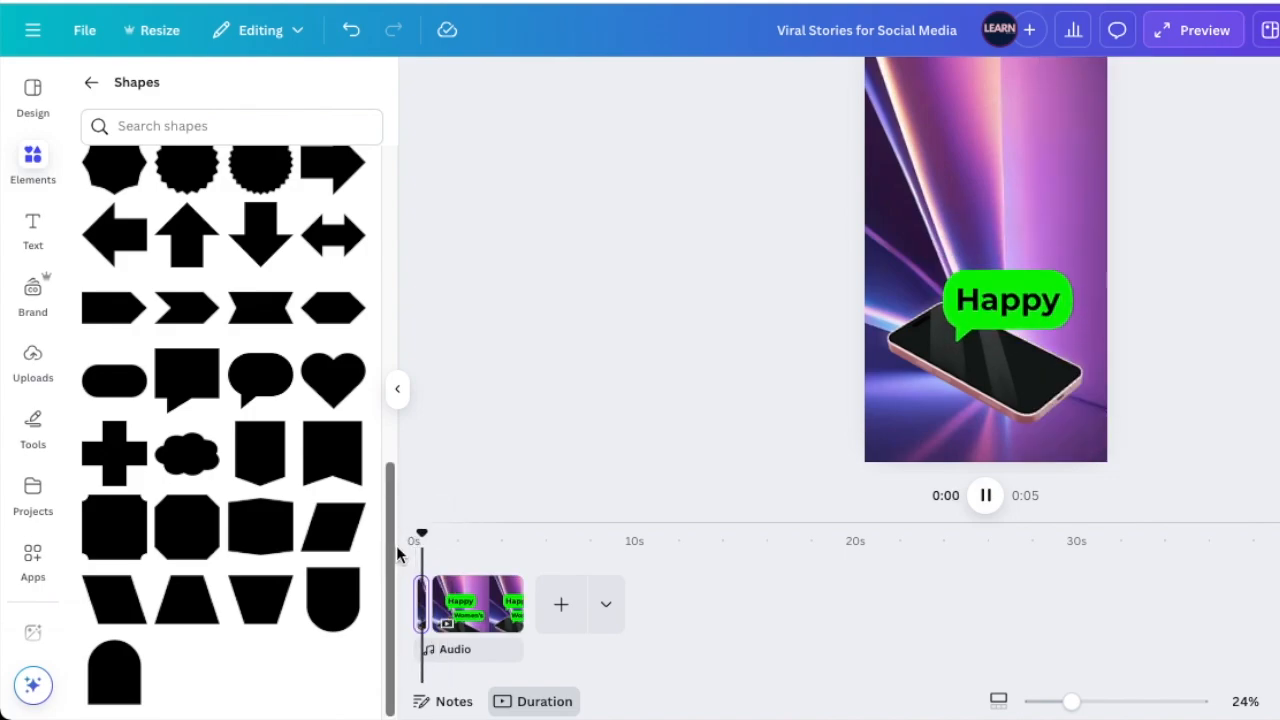
click(984, 495)
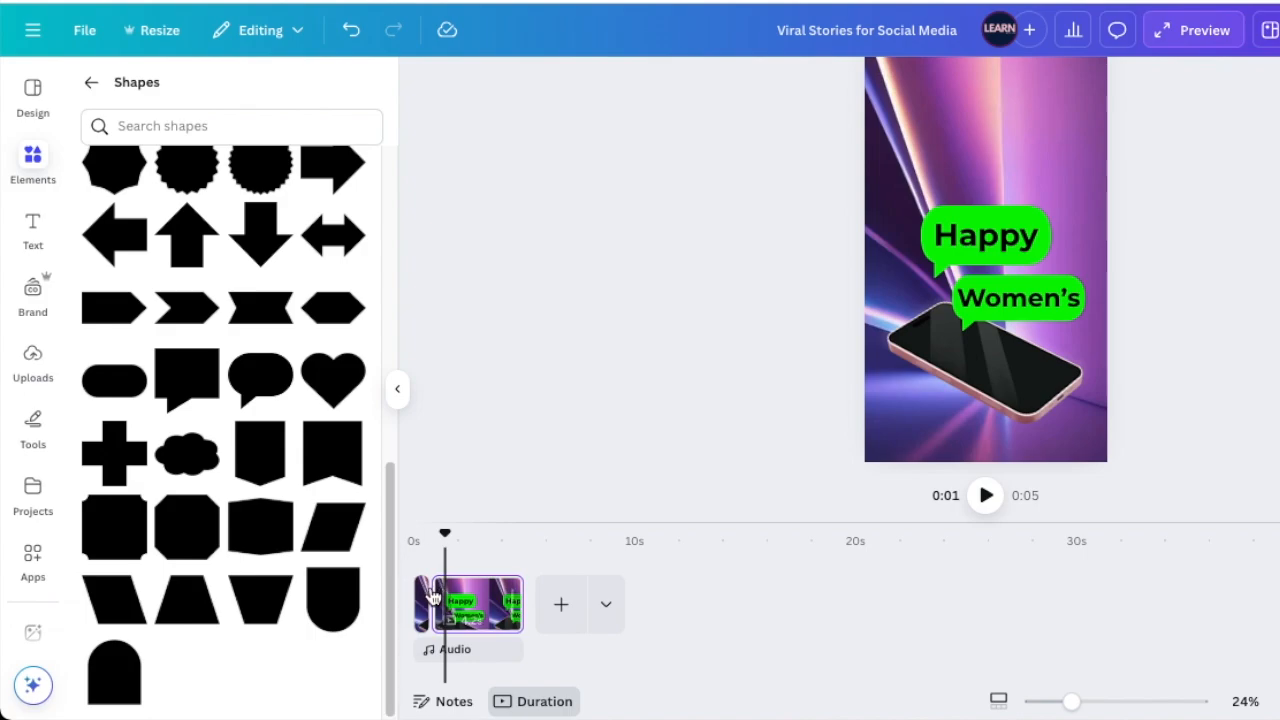
click(984, 495)
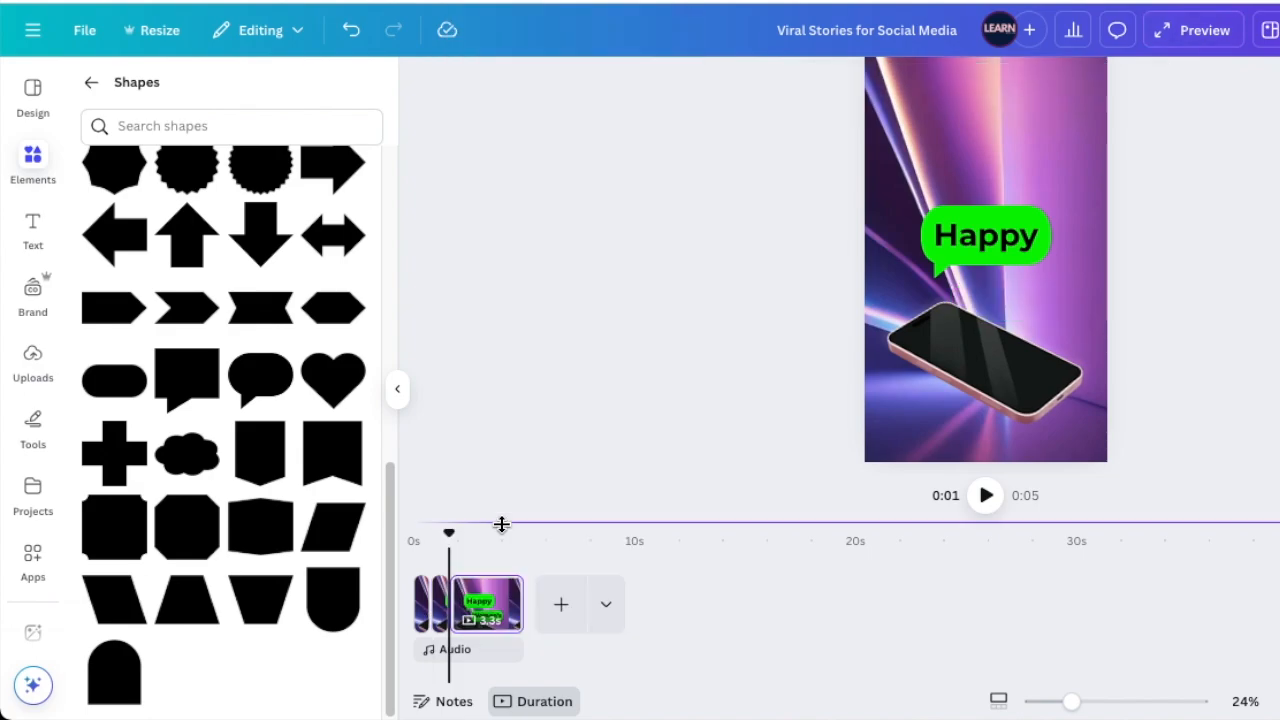
mouse_move(490, 604)
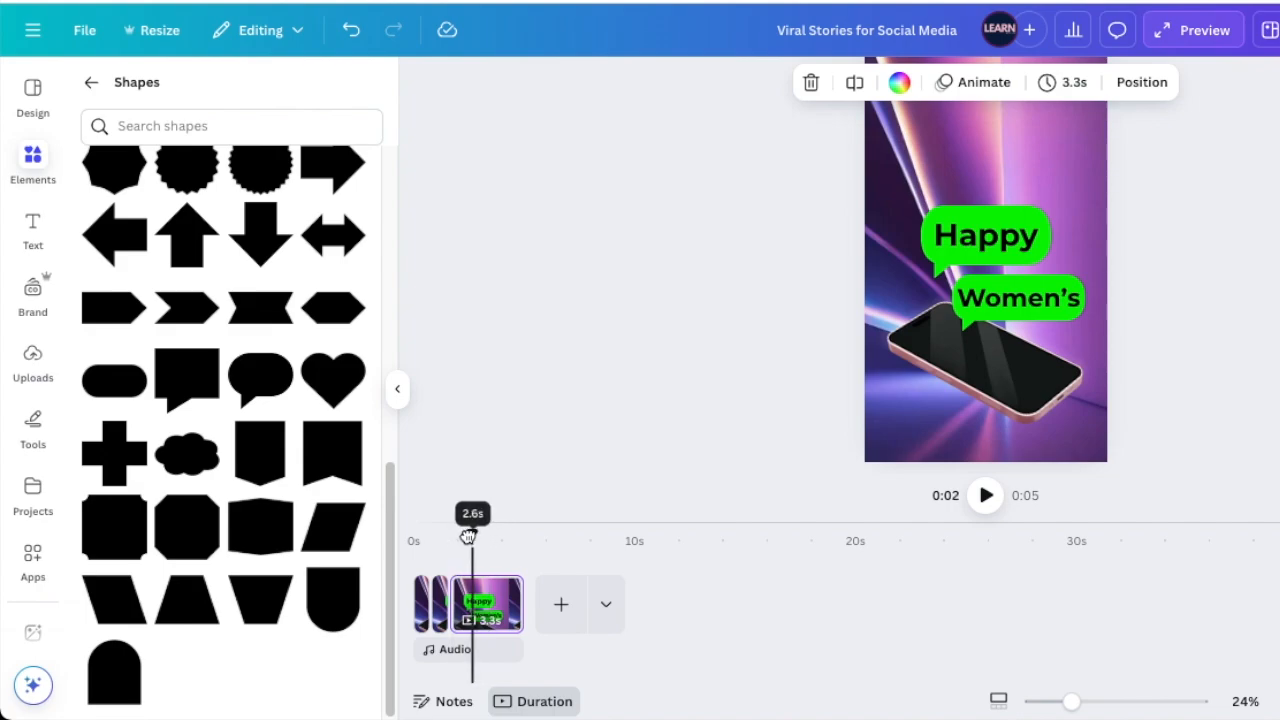
- Raise the Happy and Women's bubbles and set a Baseline entrance animation on Women's
click(985, 235)
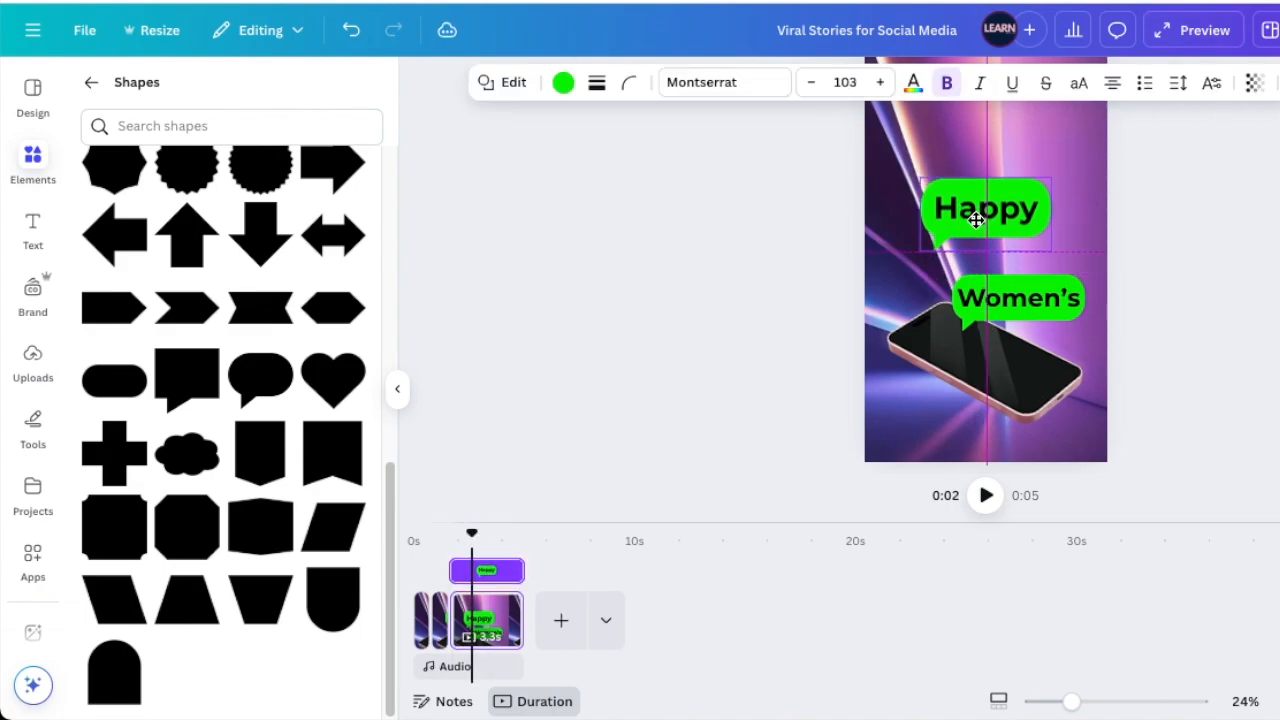
click(985, 208)
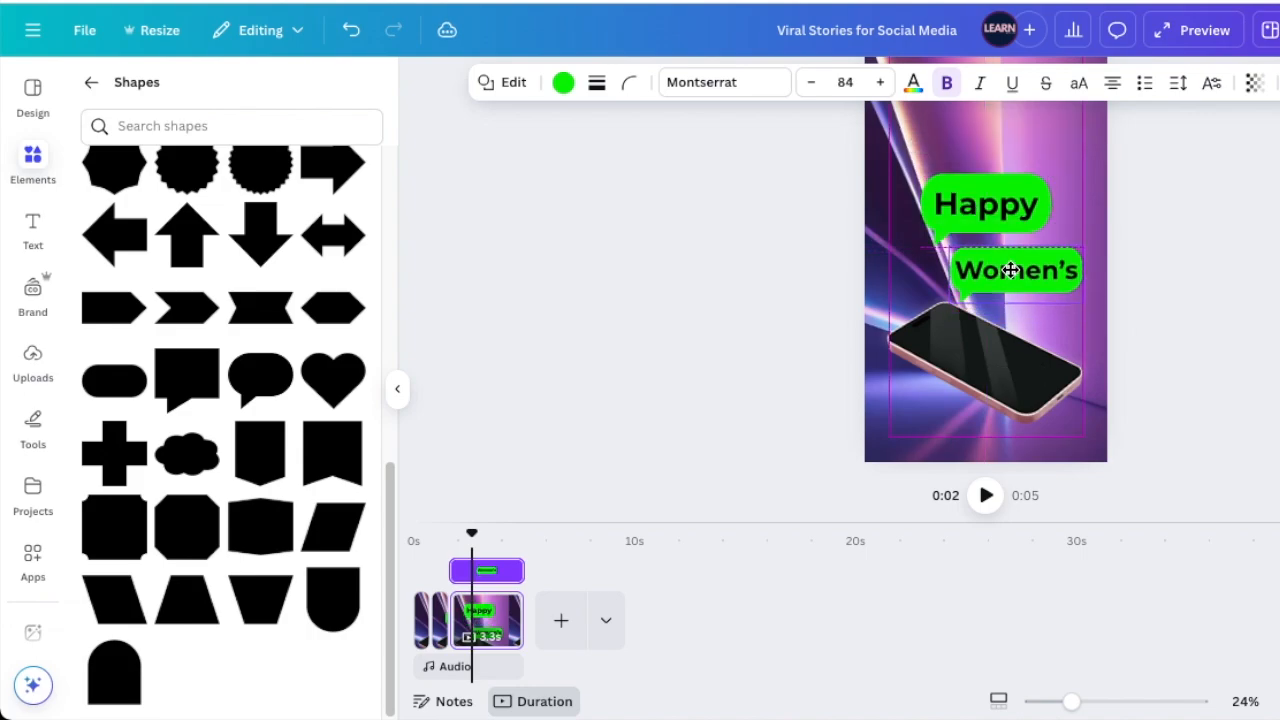
click(1015, 270)
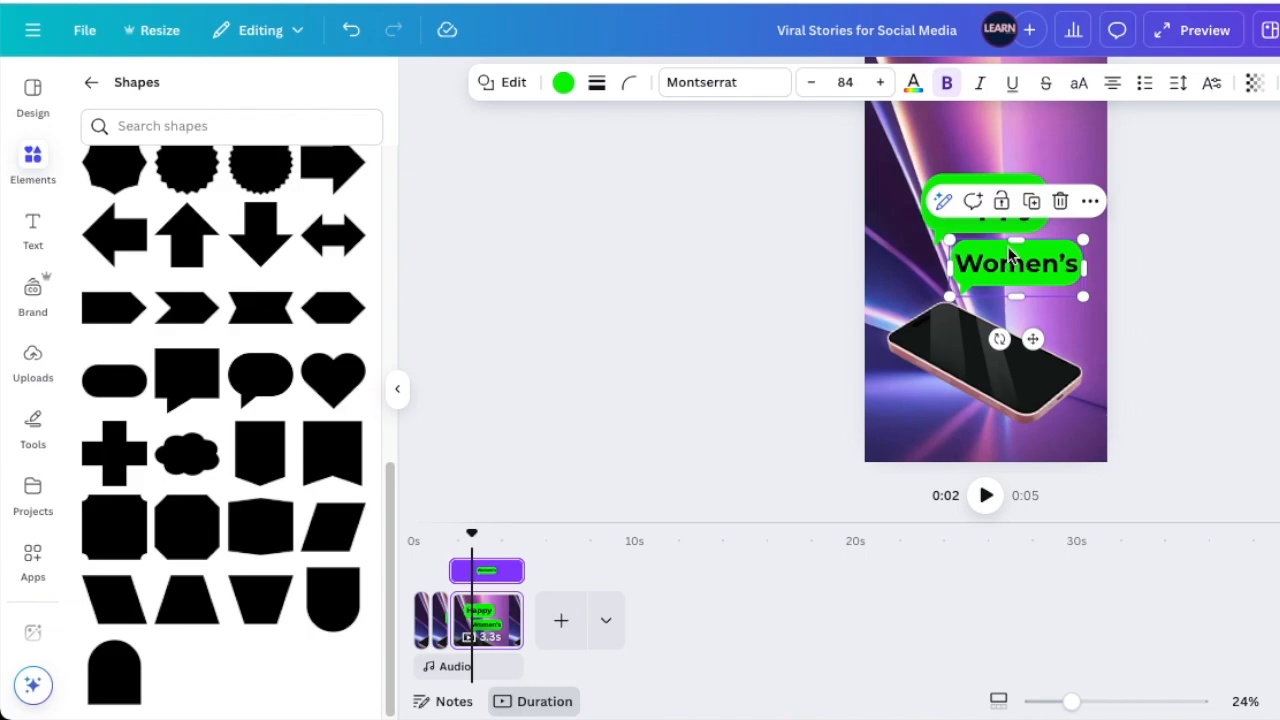
mouse_move(1232, 183)
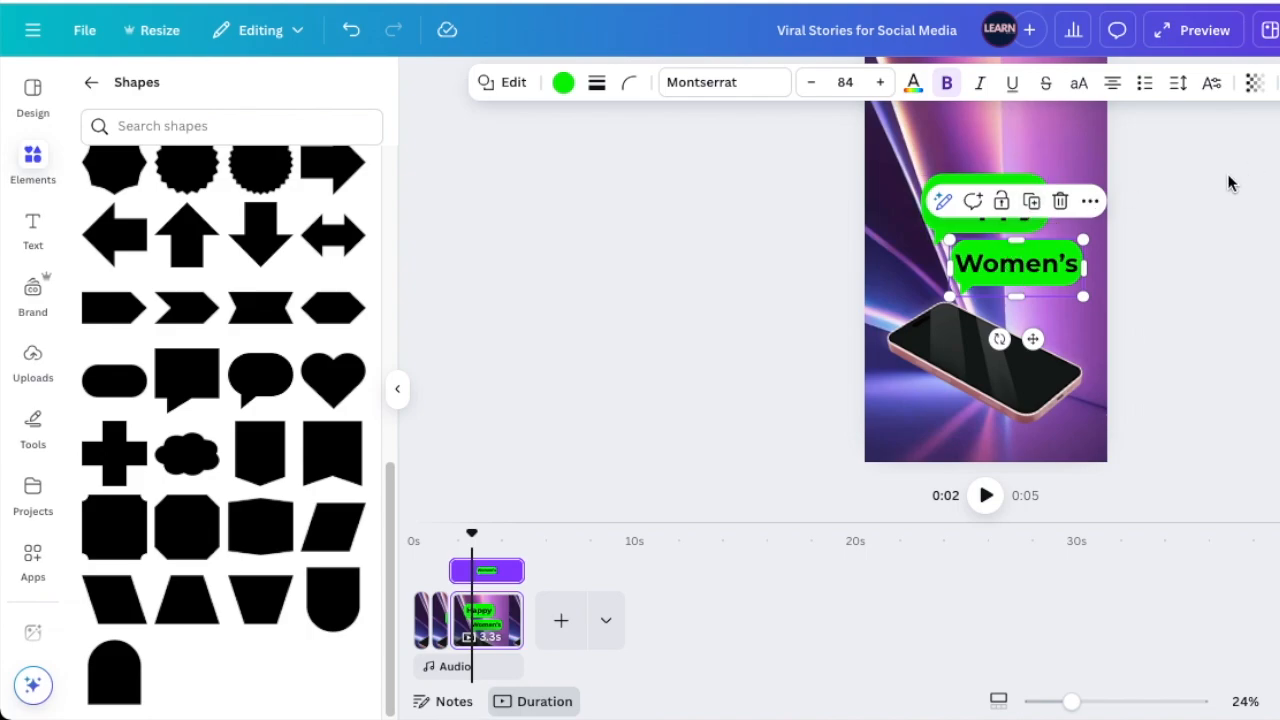
click(320, 390)
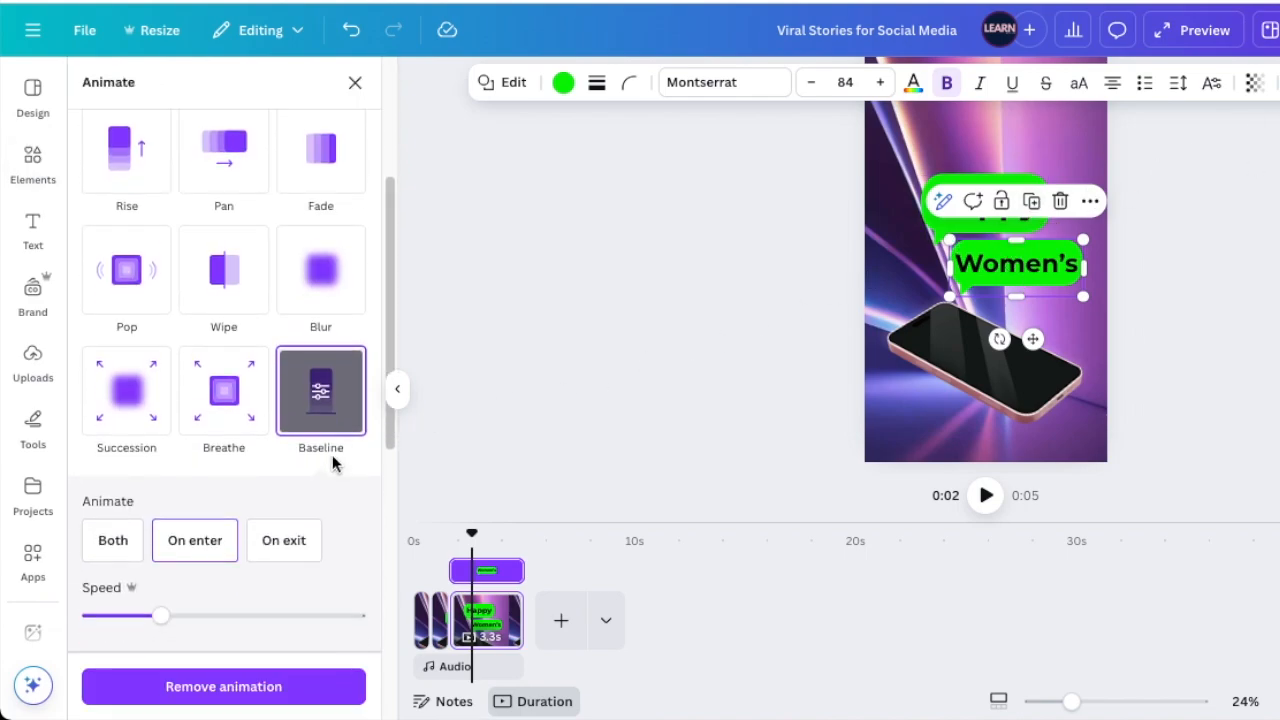
scroll(down, 3)
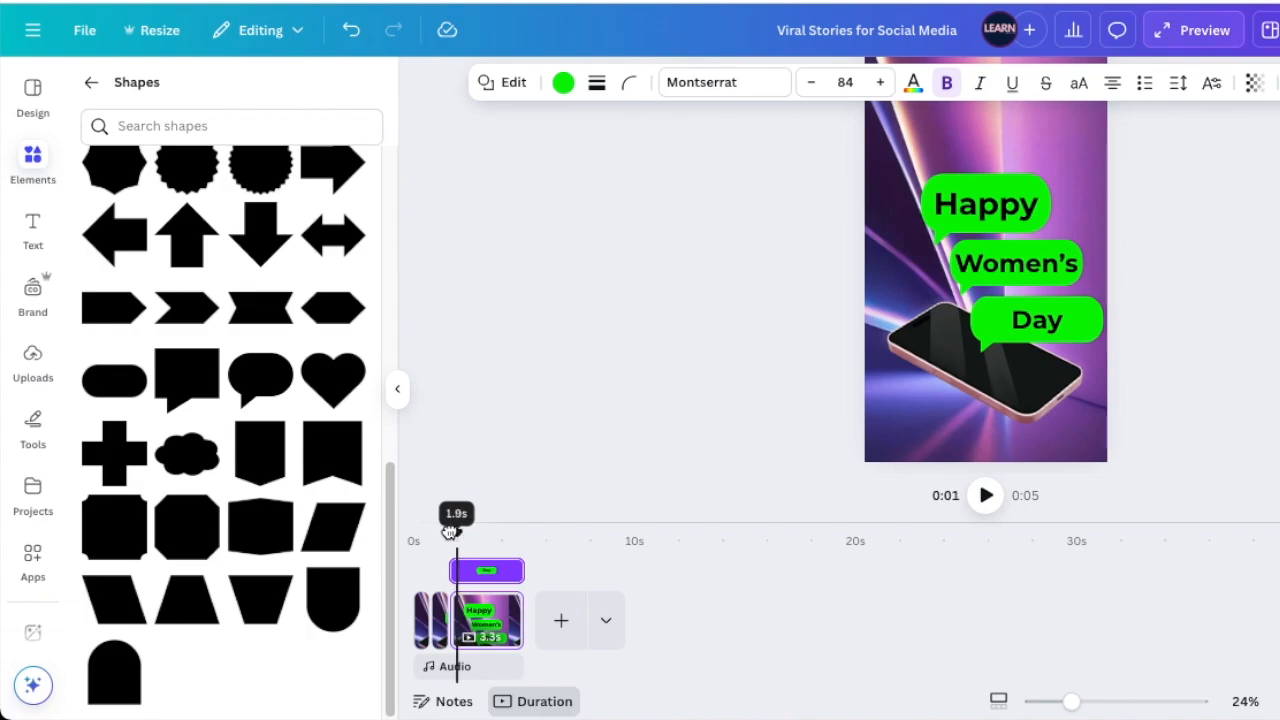
- Apply the Baseline entrance animation to the Day bubble and rewind playback to 0s
drag(449, 533, 456, 533)
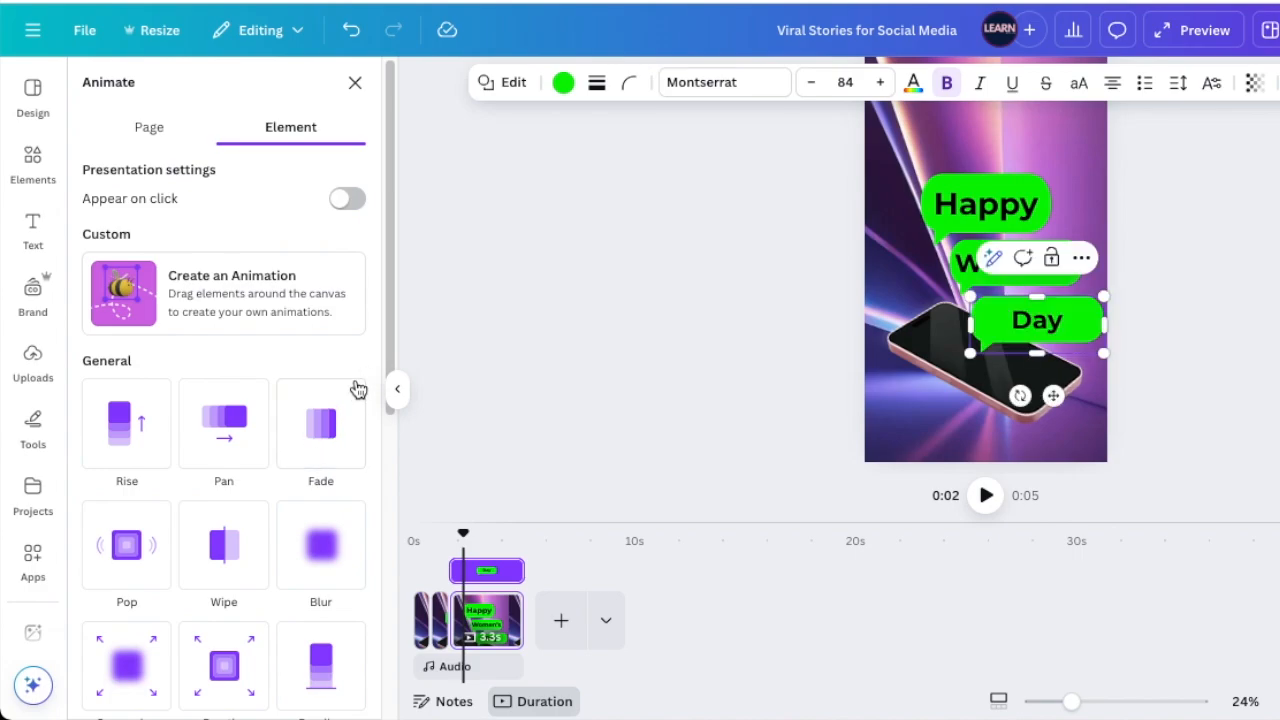
click(320, 390)
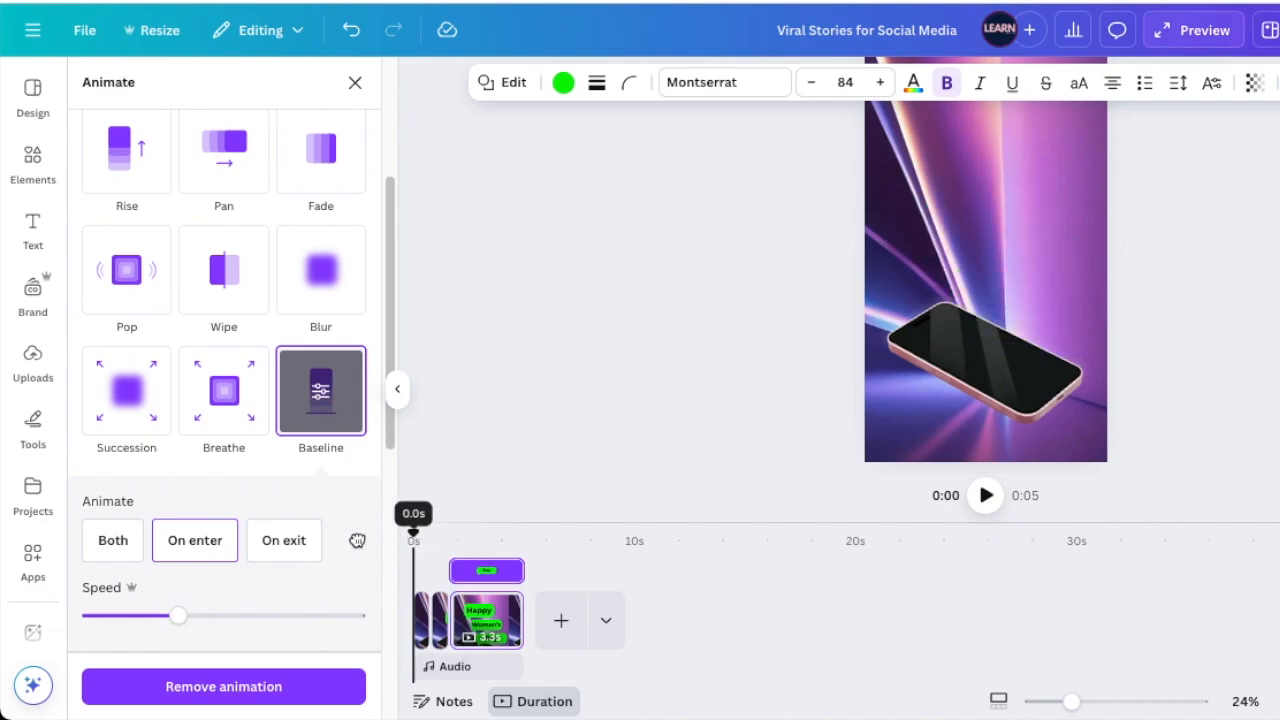
click(33, 162)
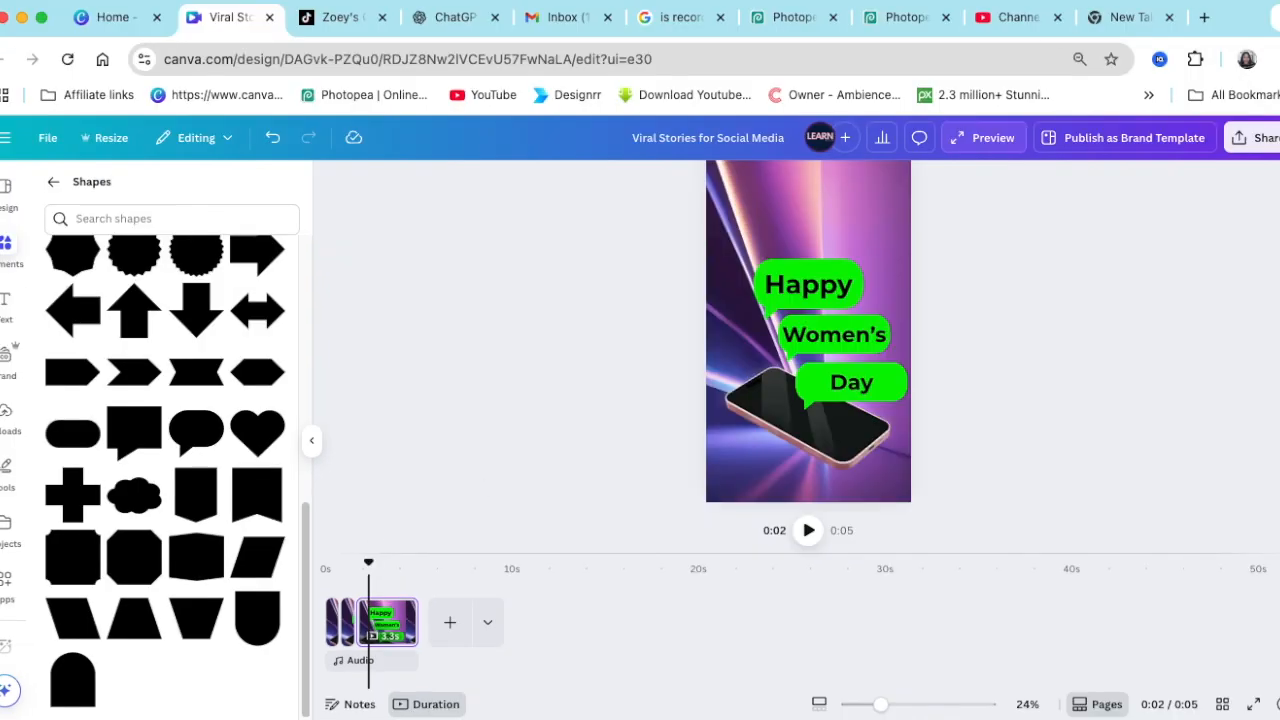
- Open freesound.org and search 'iphone sound', bringing up 3,227 results
click(1127, 17)
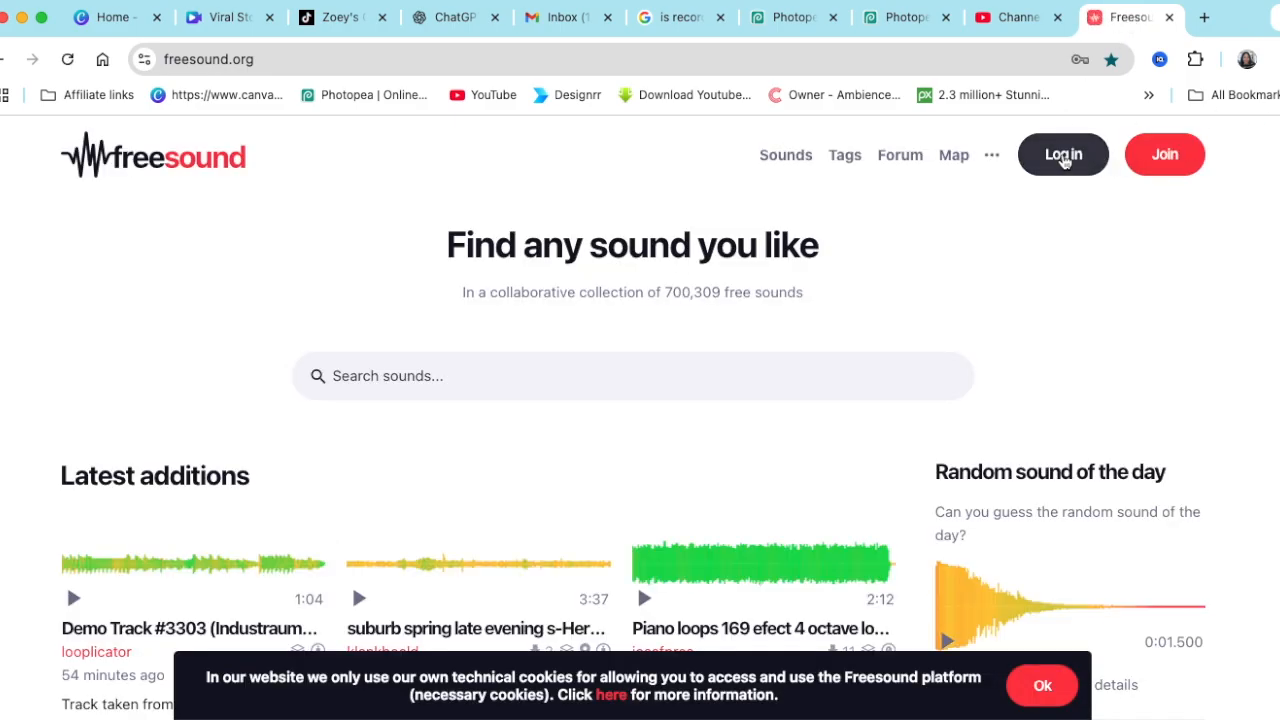
text(i)
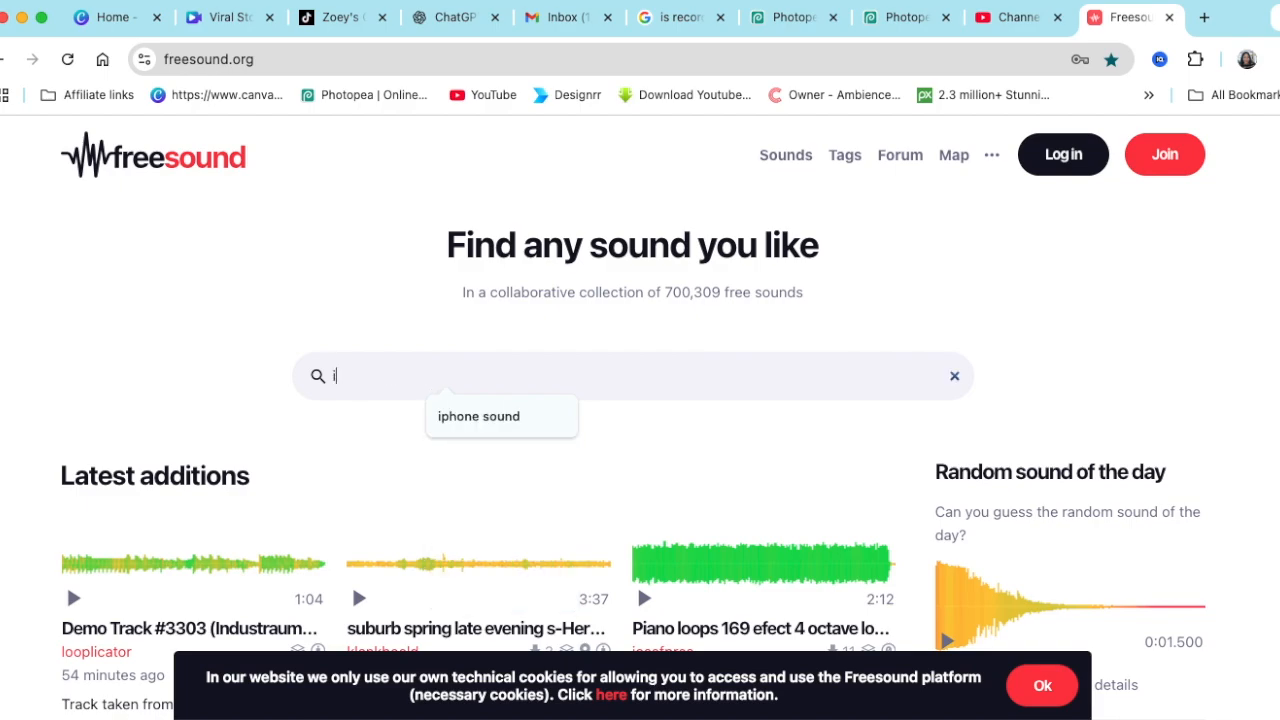
click(479, 416)
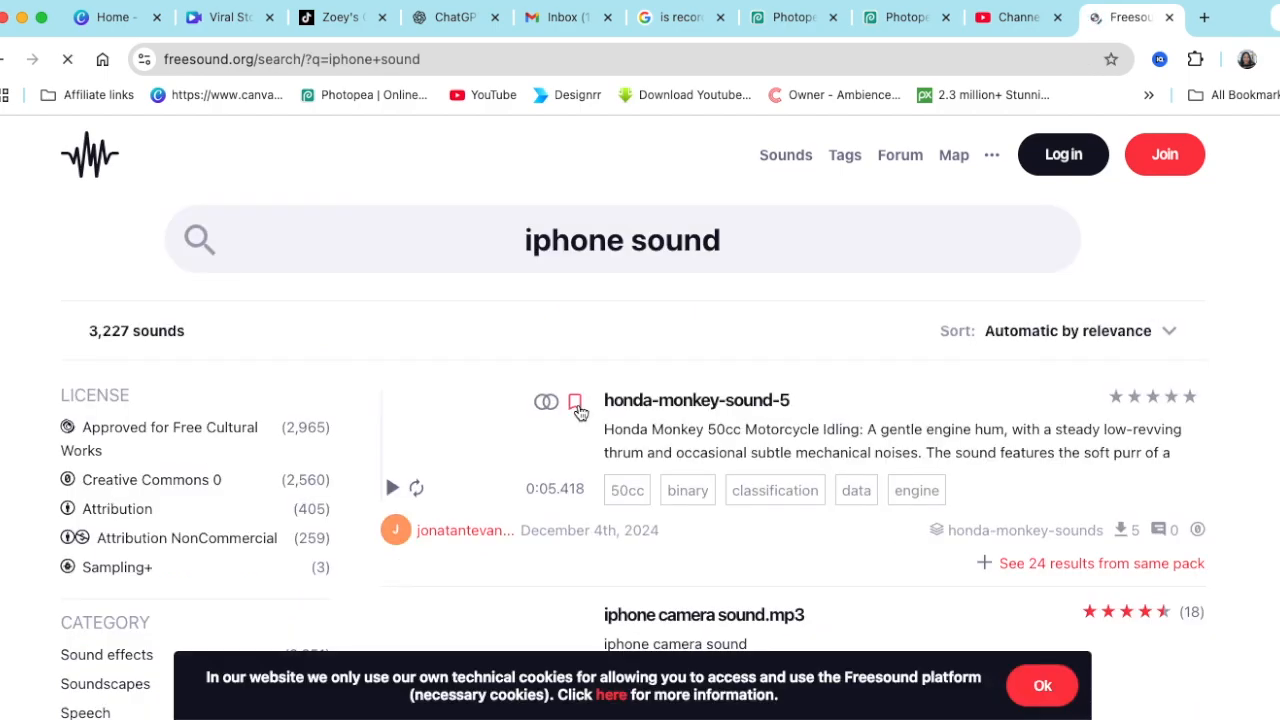
- Preview the 'iPhone Text Sound' clip and download it as a WAV file
scroll(down, 3)
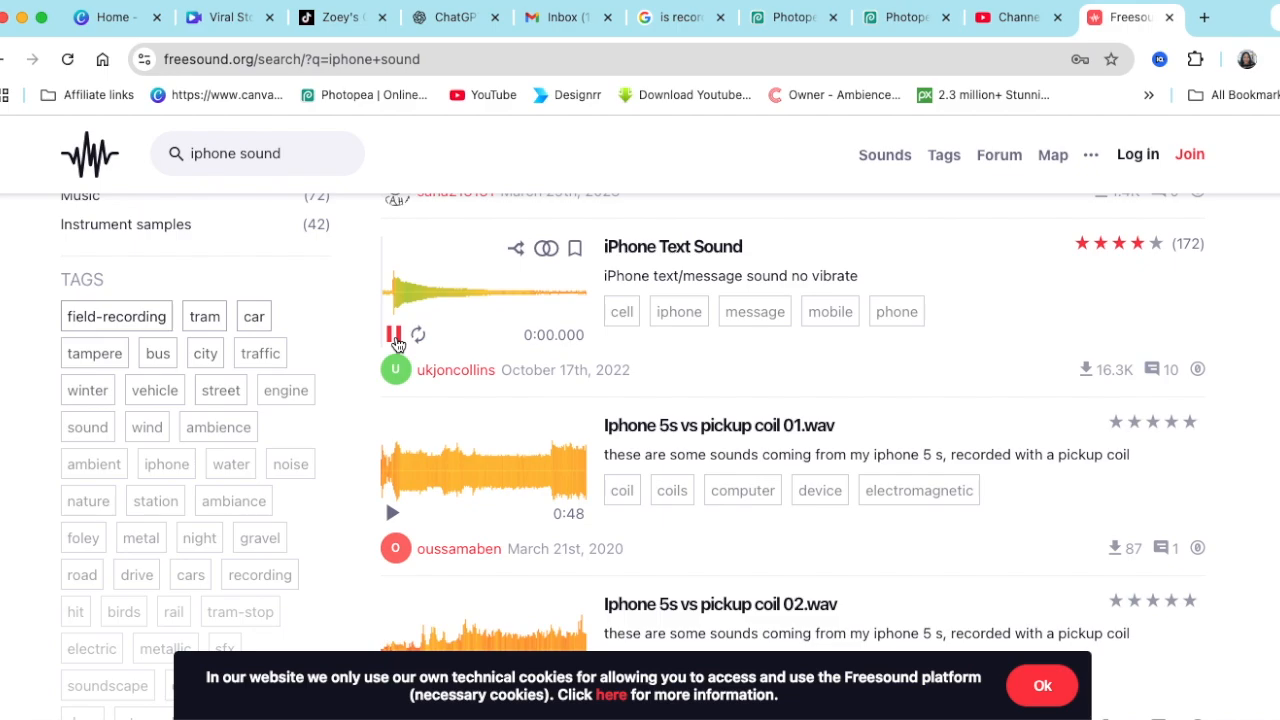
click(395, 334)
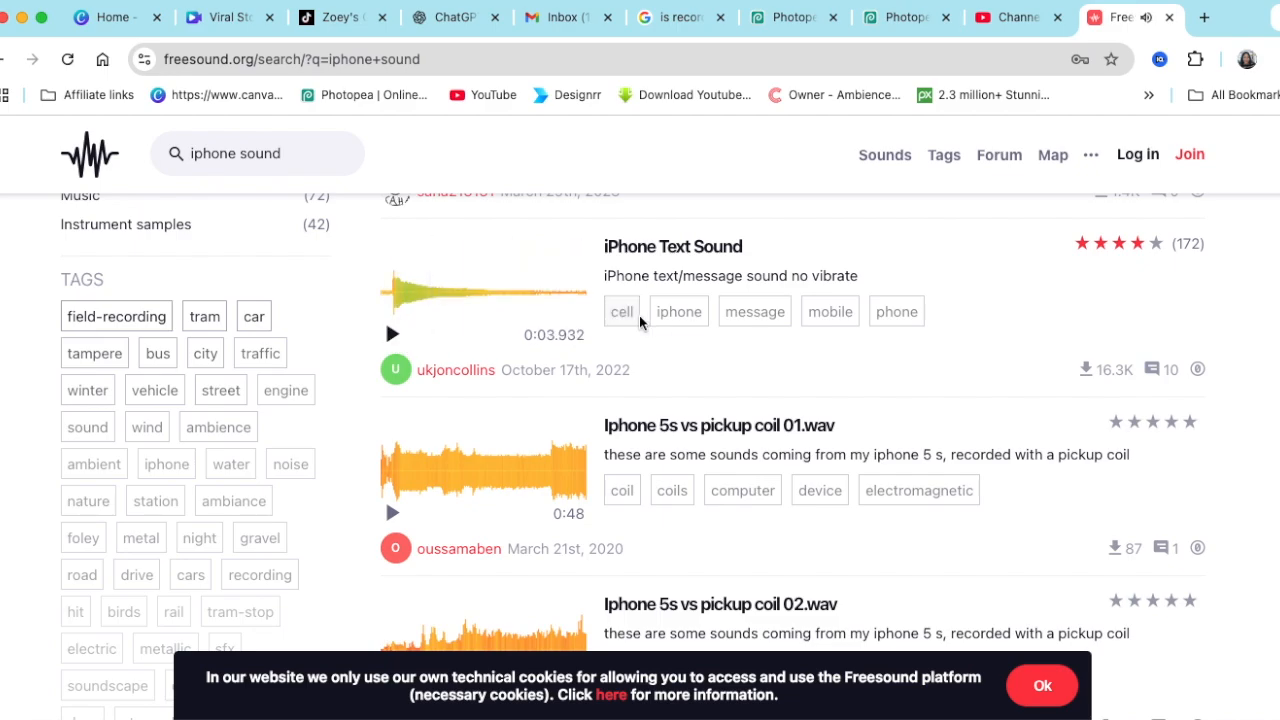
click(672, 246)
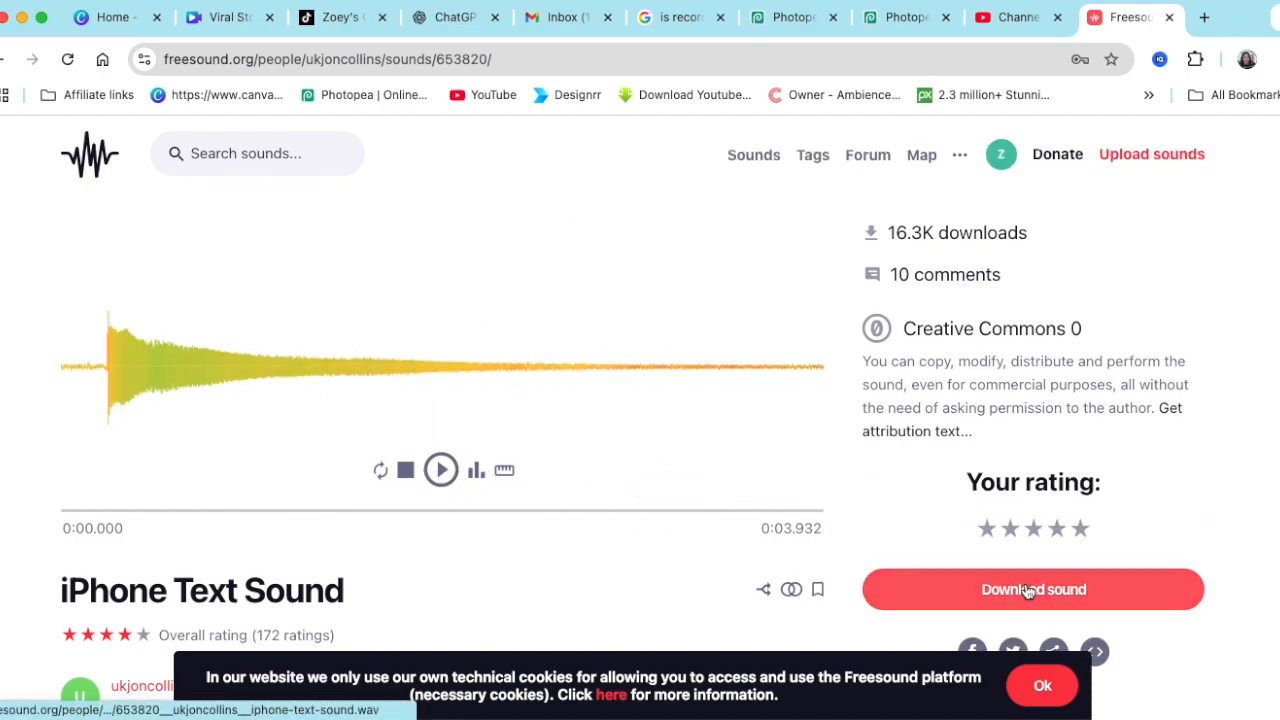
click(1042, 685)
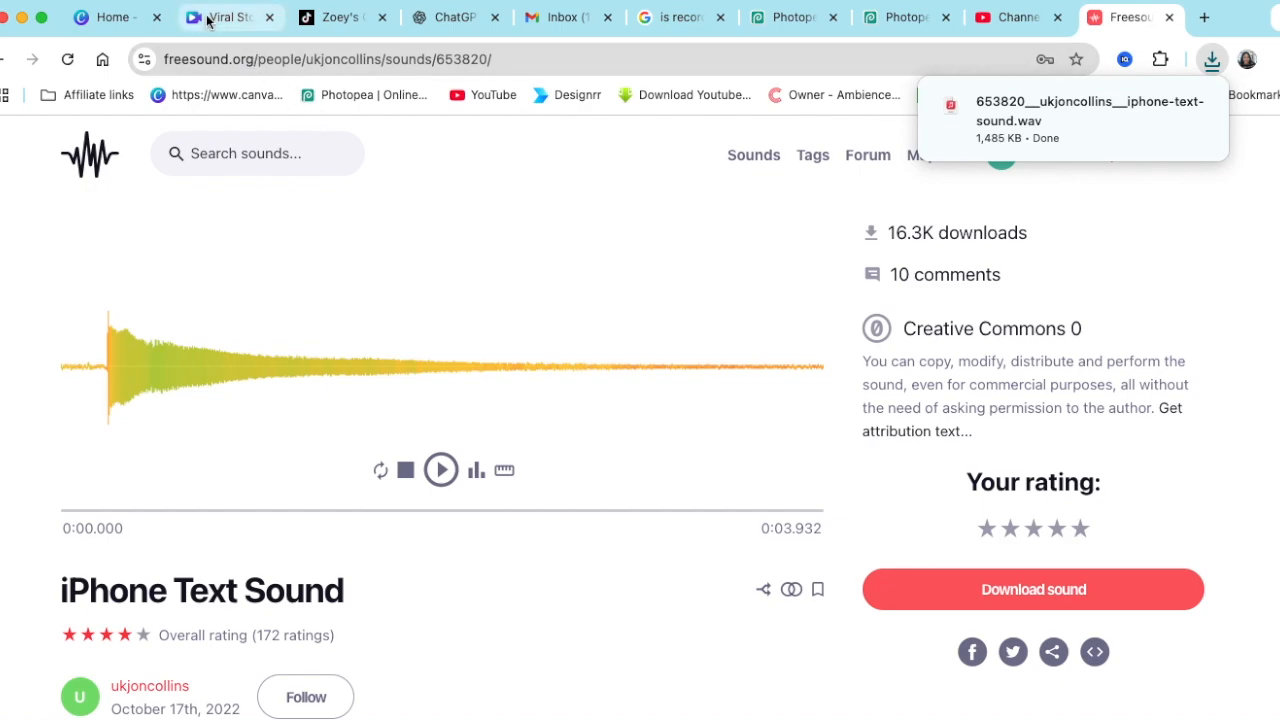
click(228, 17)
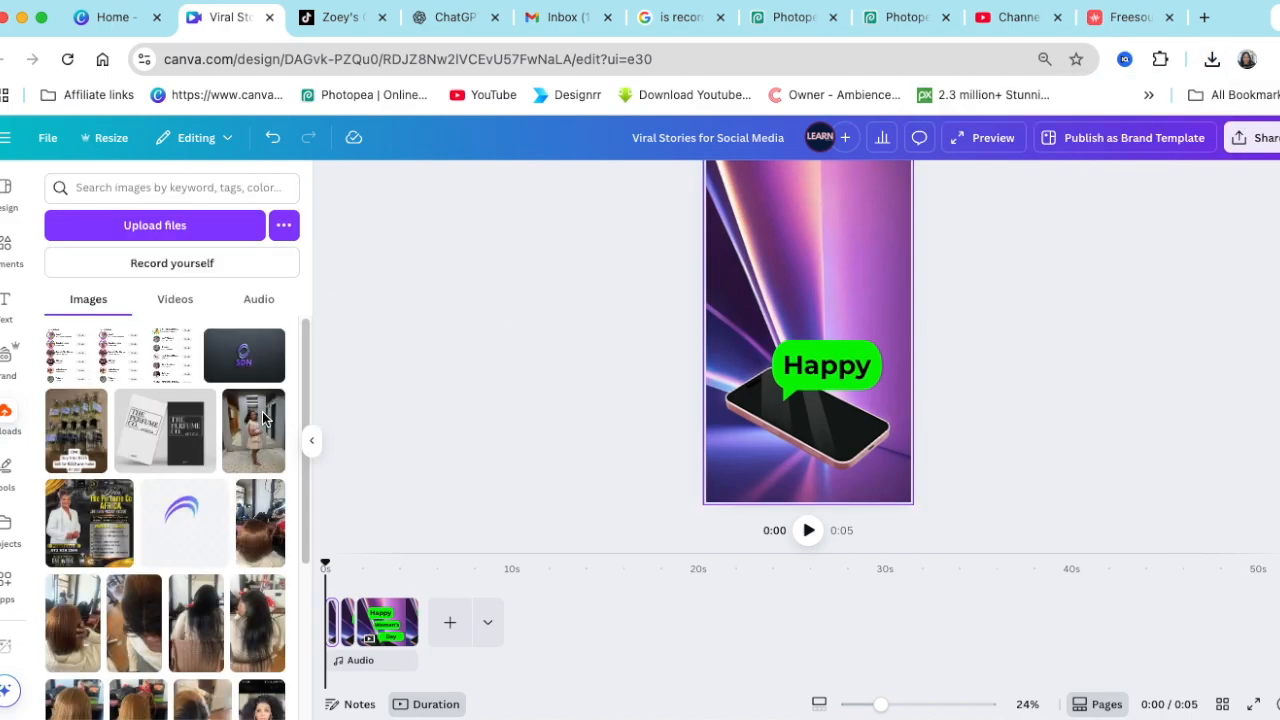
- Add the uploaded iPhone text sound .wav to the timeline as a 3.9s audio track
click(258, 299)
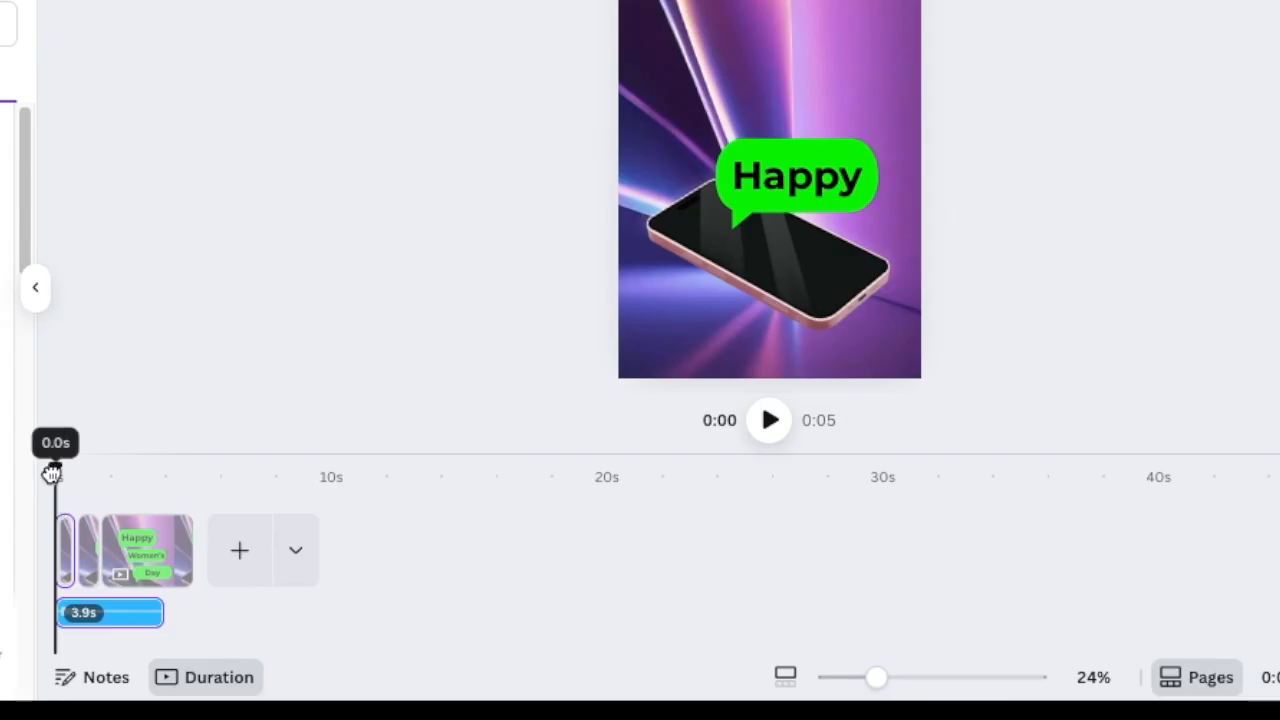
- Trim the iPhone text sound to a short blip, duplicate the track, and replay to check timing
click(769, 419)
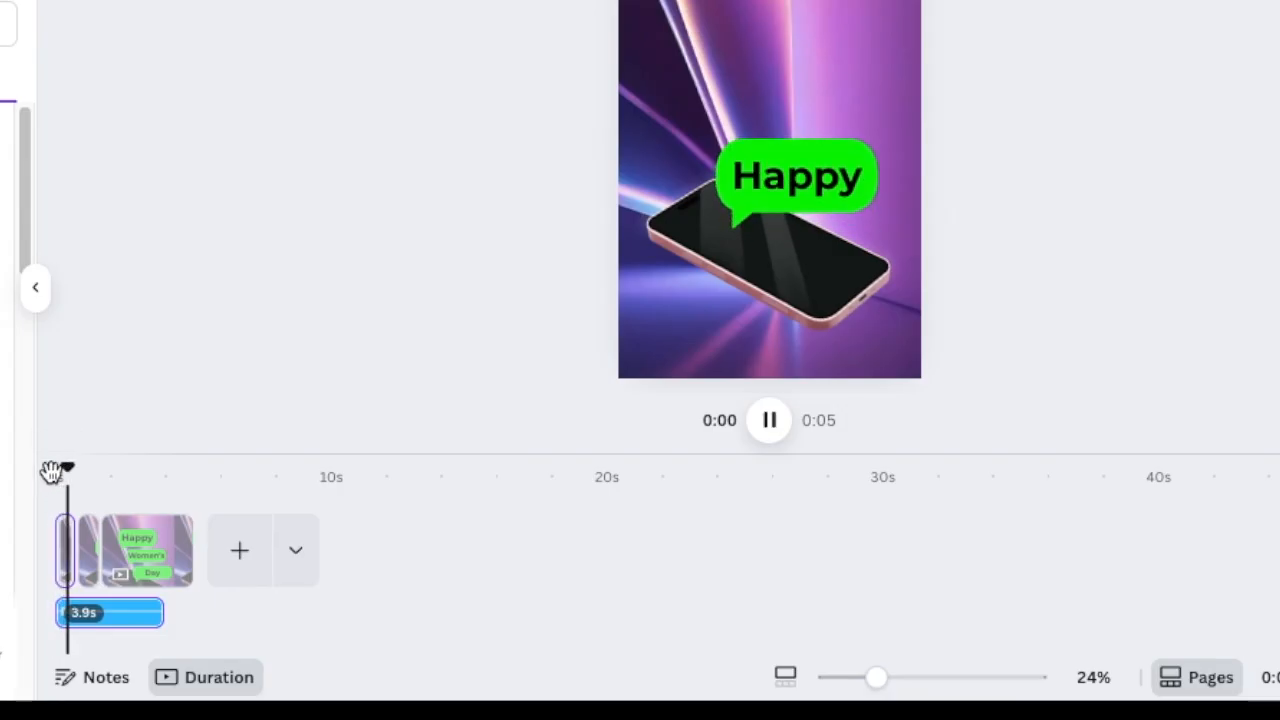
click(768, 420)
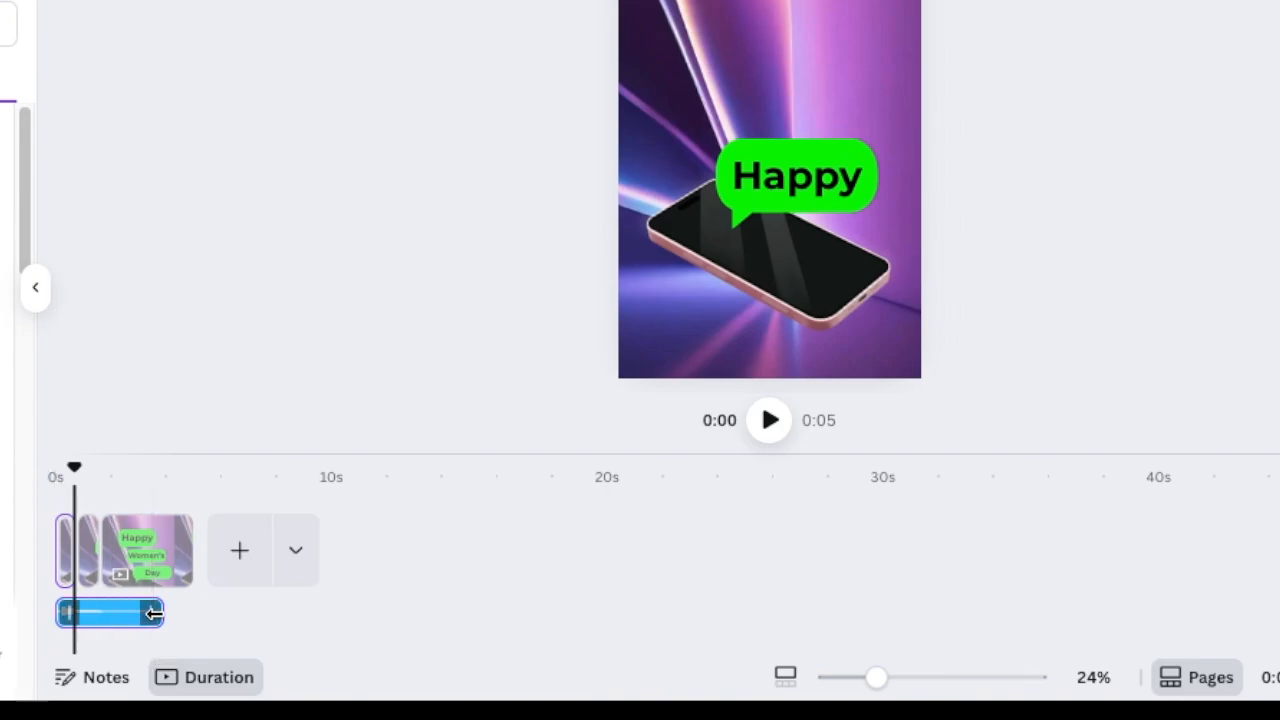
drag(153, 613, 68, 613)
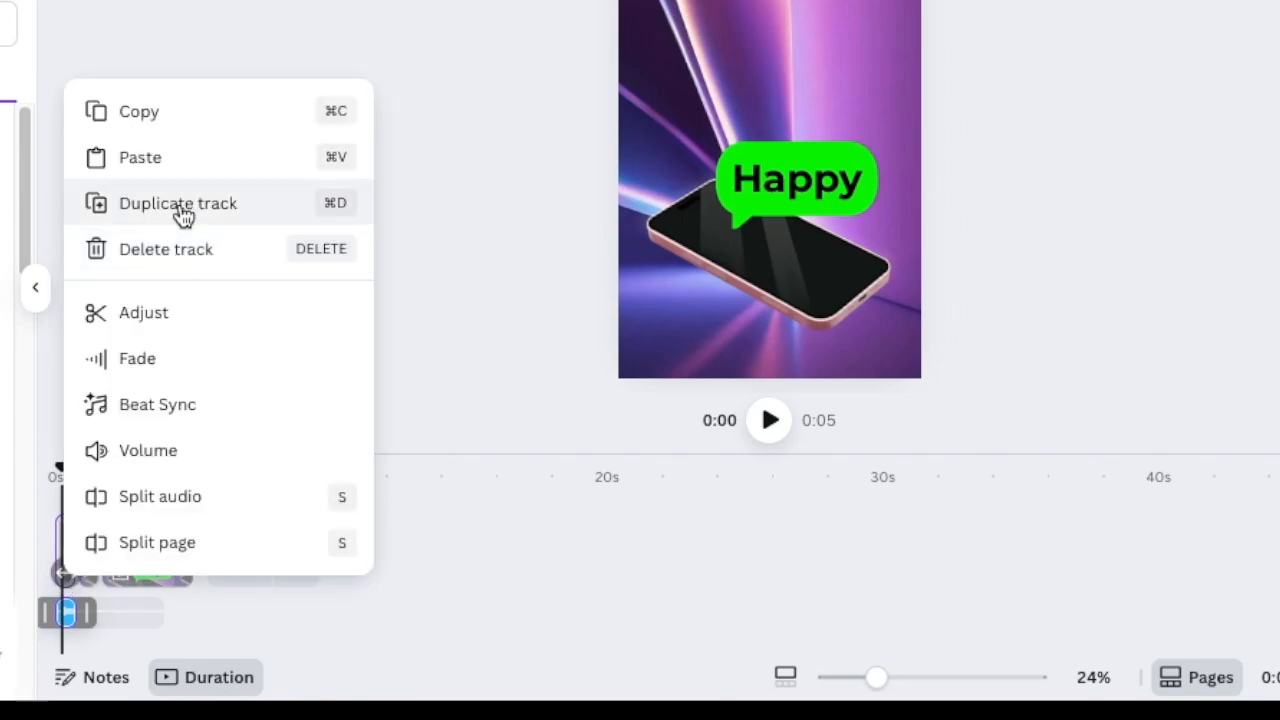
click(177, 203)
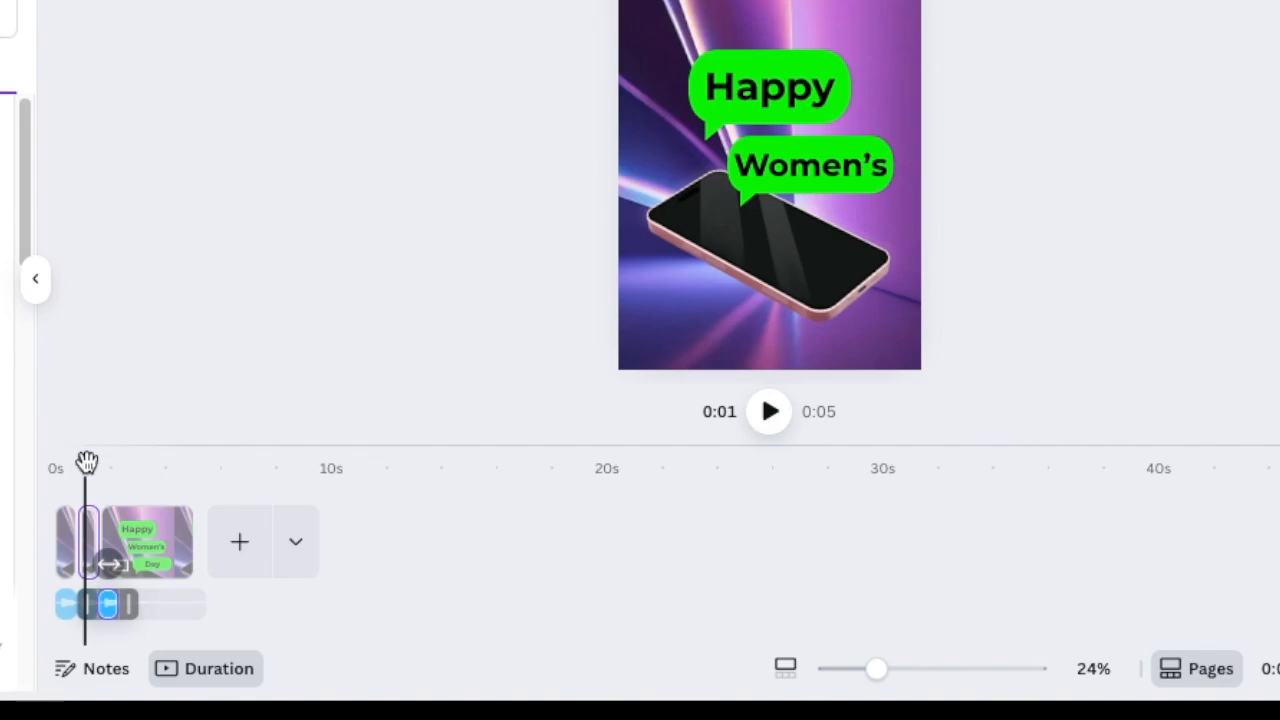
click(769, 411)
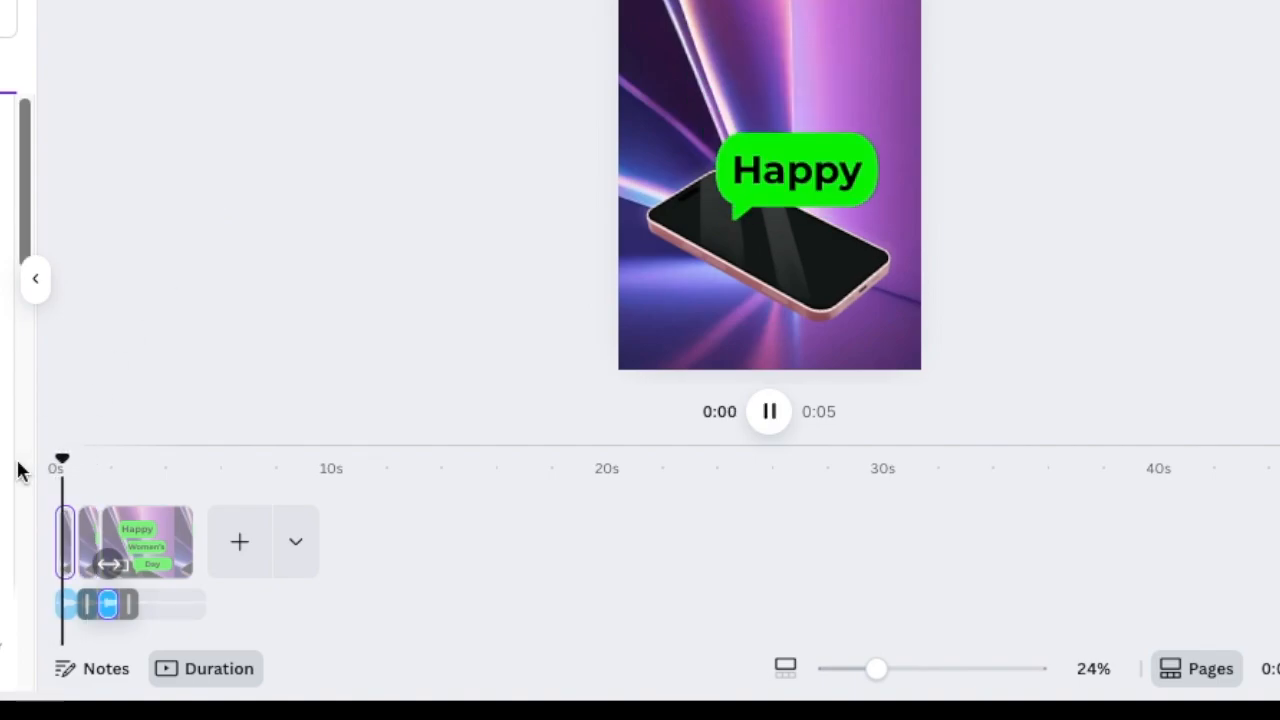